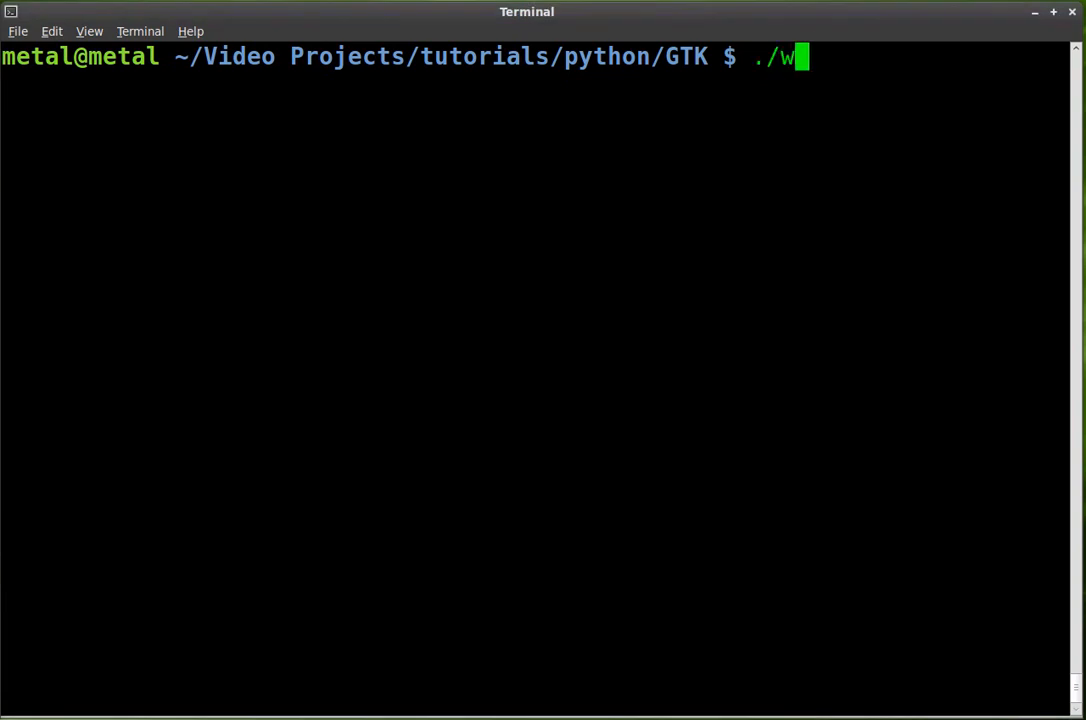
# - Run ./win.py, choose combo options and select the entry text, then close its window
pyautogui.press('Return')
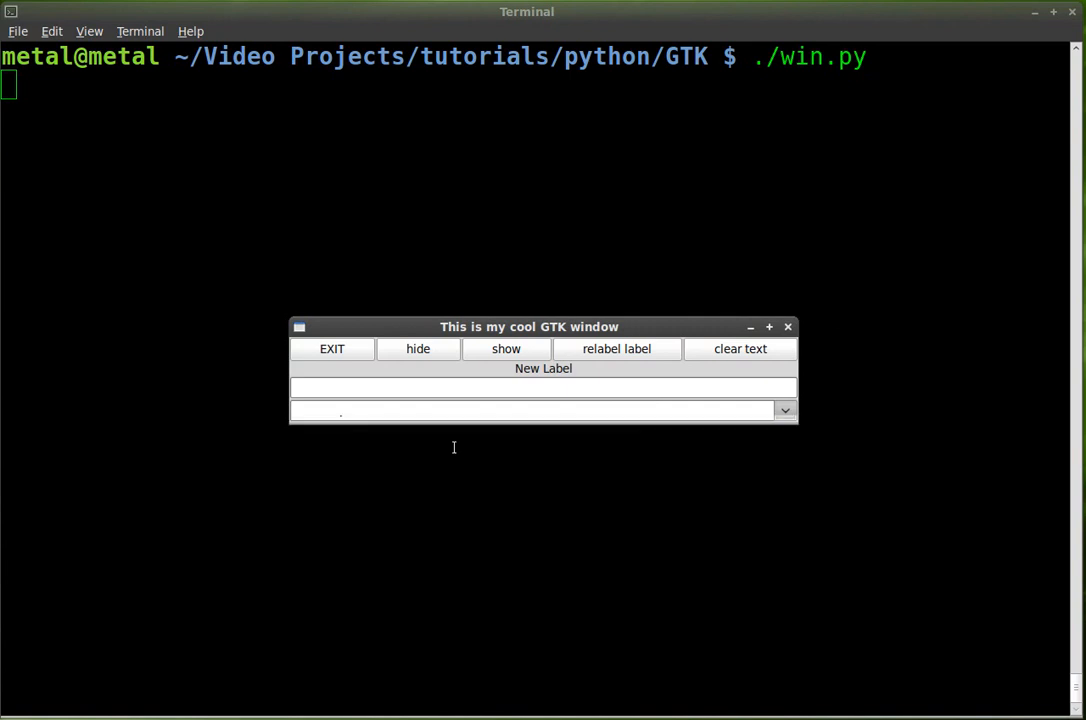
pyautogui.click(784, 410)
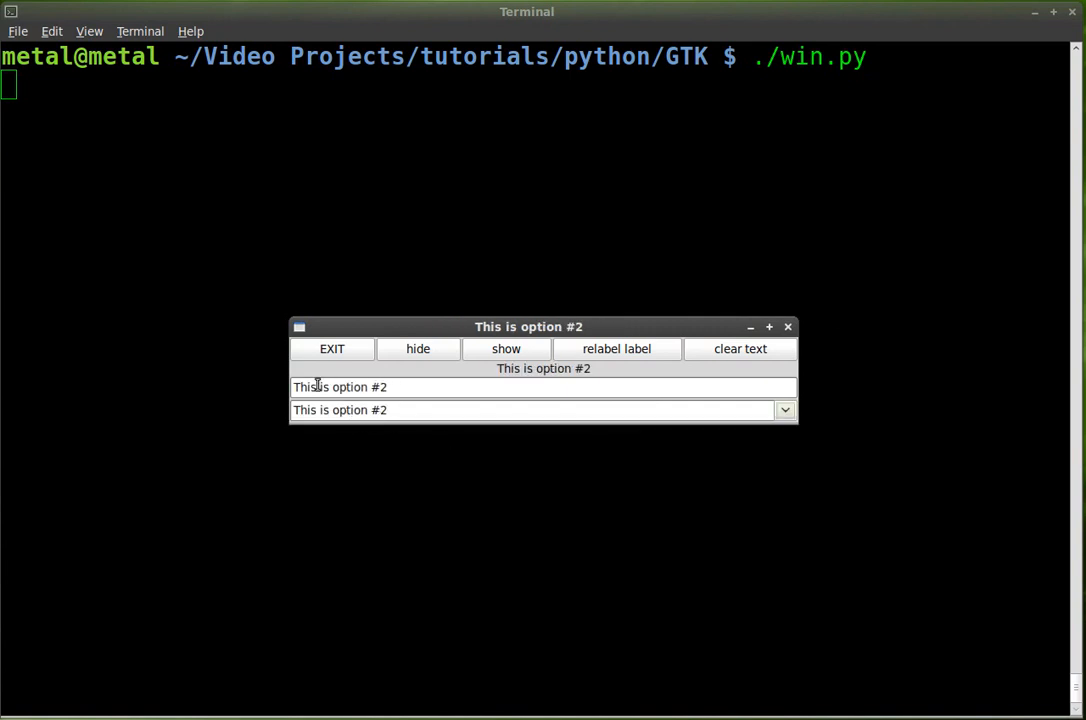
pyautogui.moveTo(340, 410)
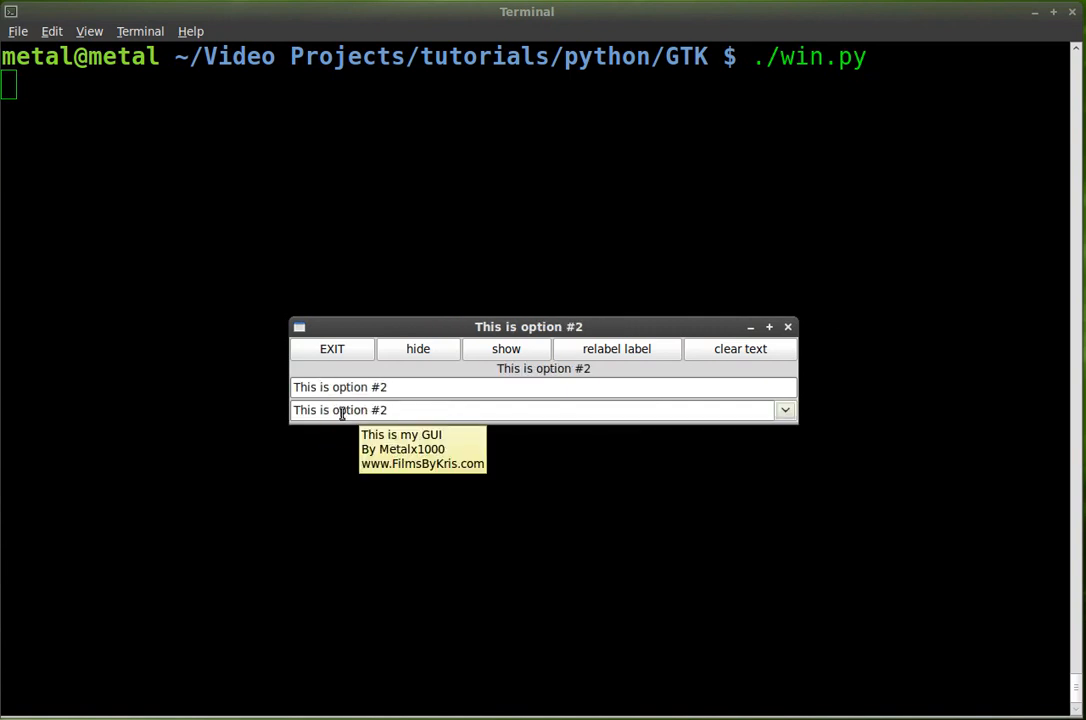
pyautogui.click(784, 410)
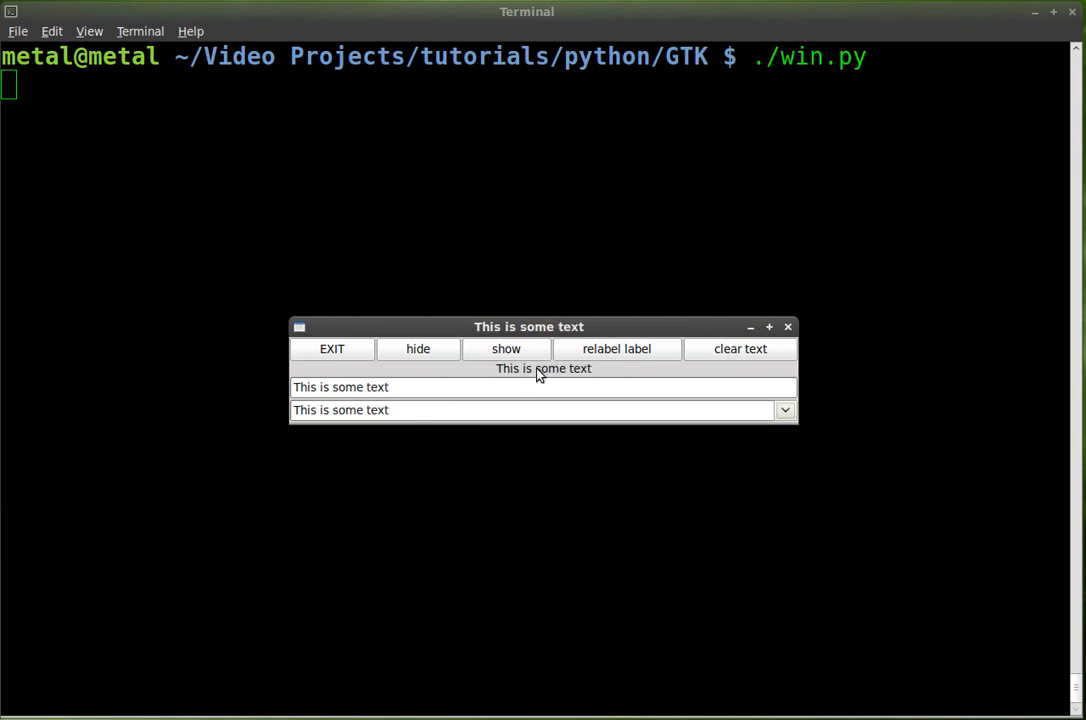
pyautogui.moveTo(530, 372)
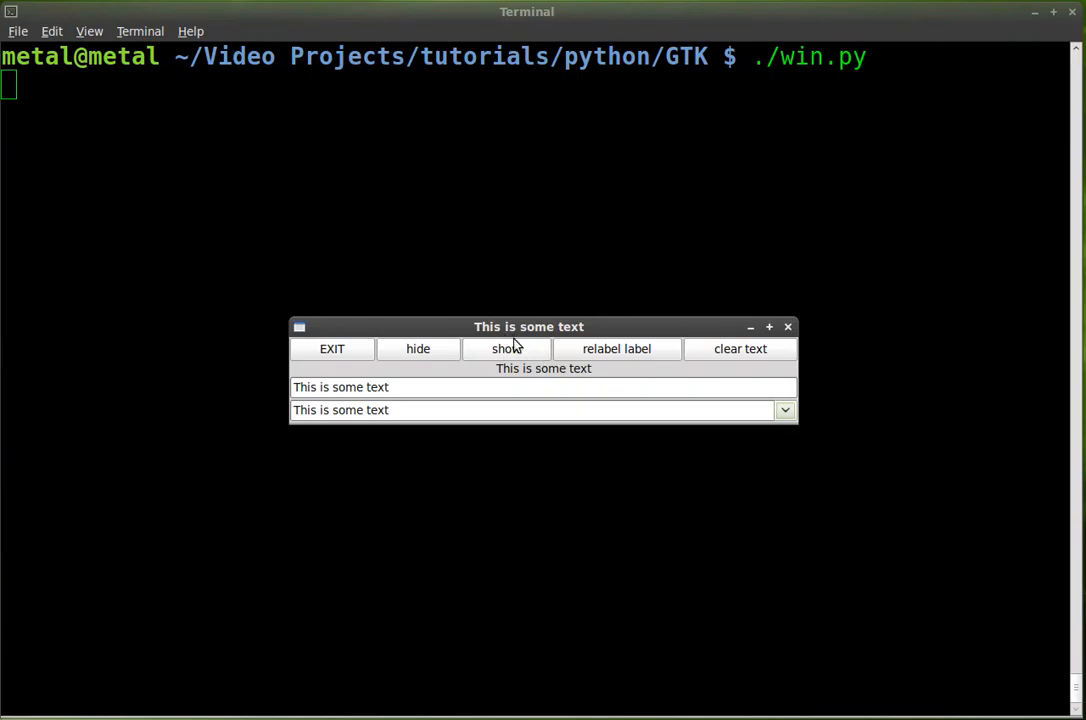
pyautogui.moveTo(616, 348)
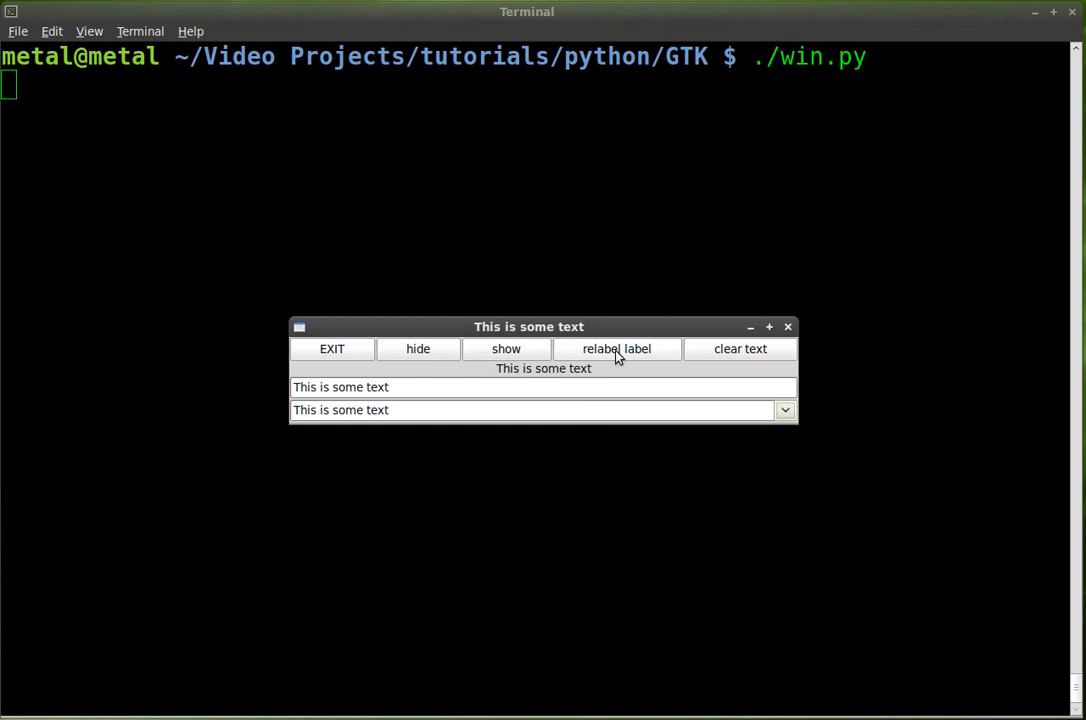
pyautogui.moveTo(640, 364)
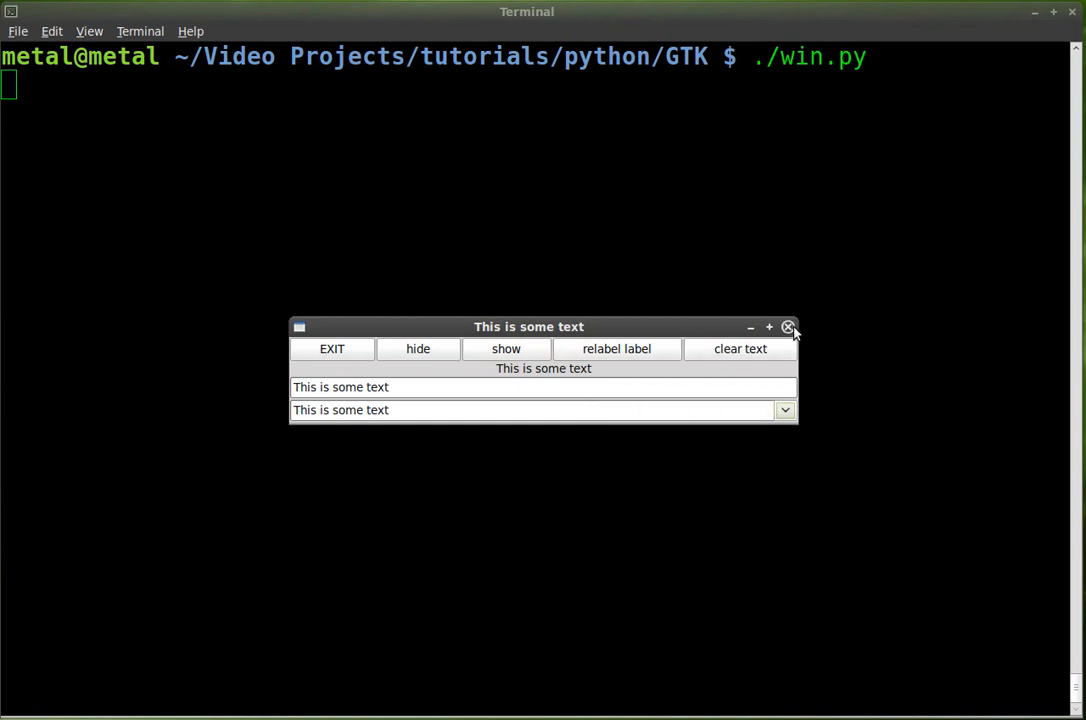
pyautogui.moveTo(616, 388)
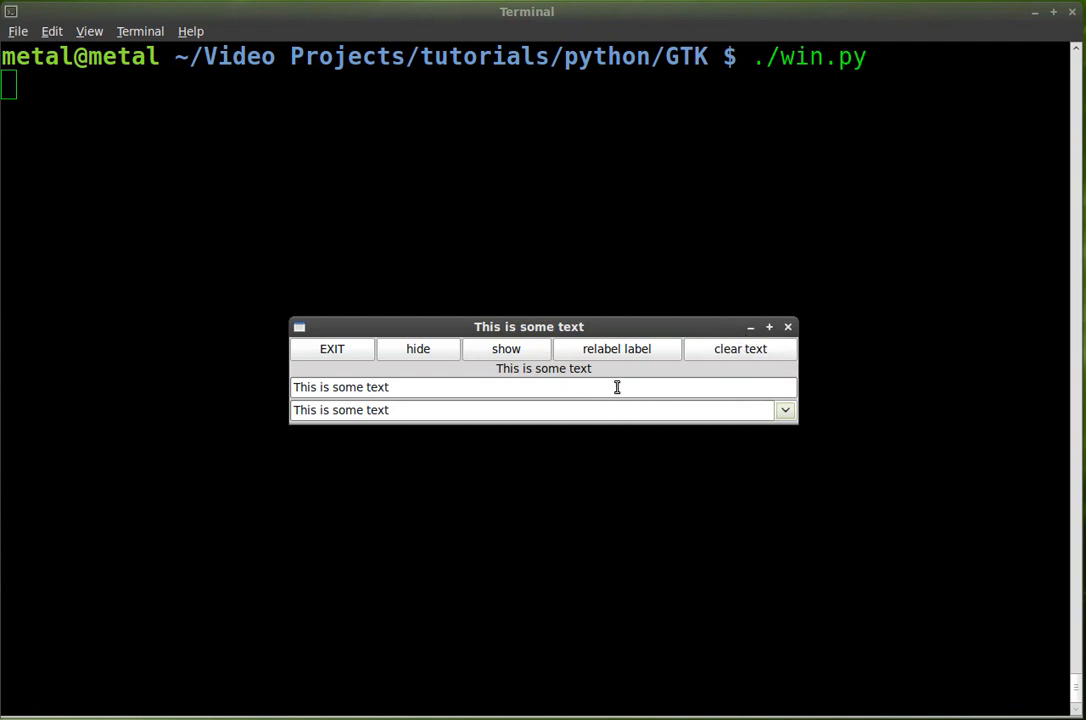
pyautogui.doubleClick(376, 388)
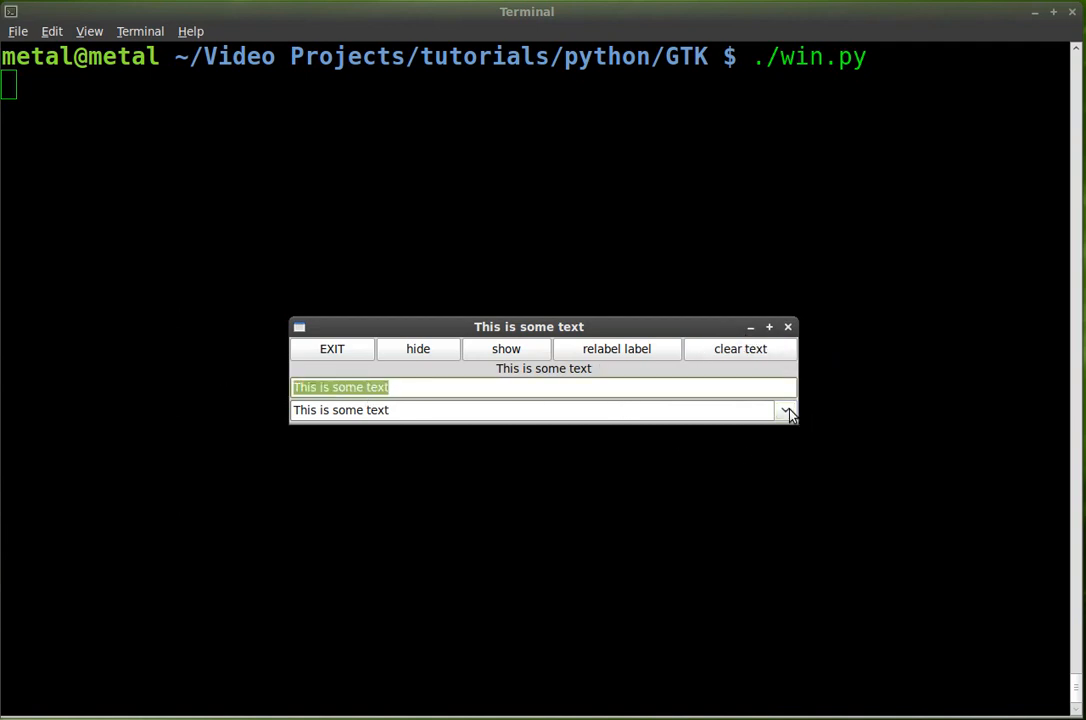
pyautogui.moveTo(676, 396)
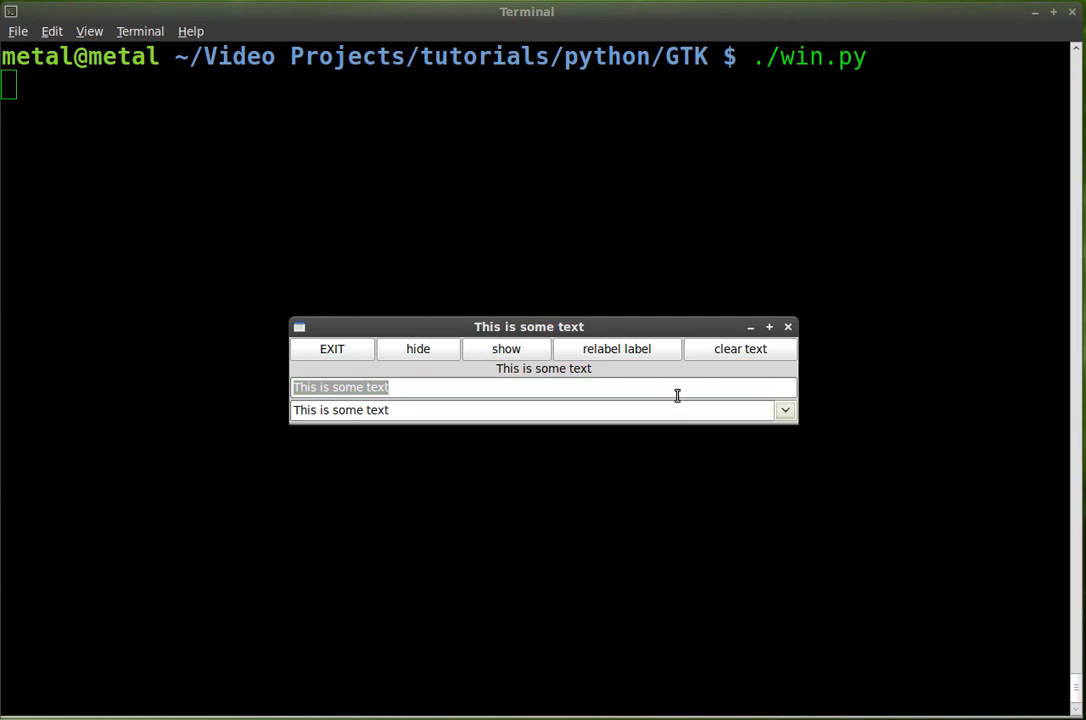
pyautogui.moveTo(788, 328)
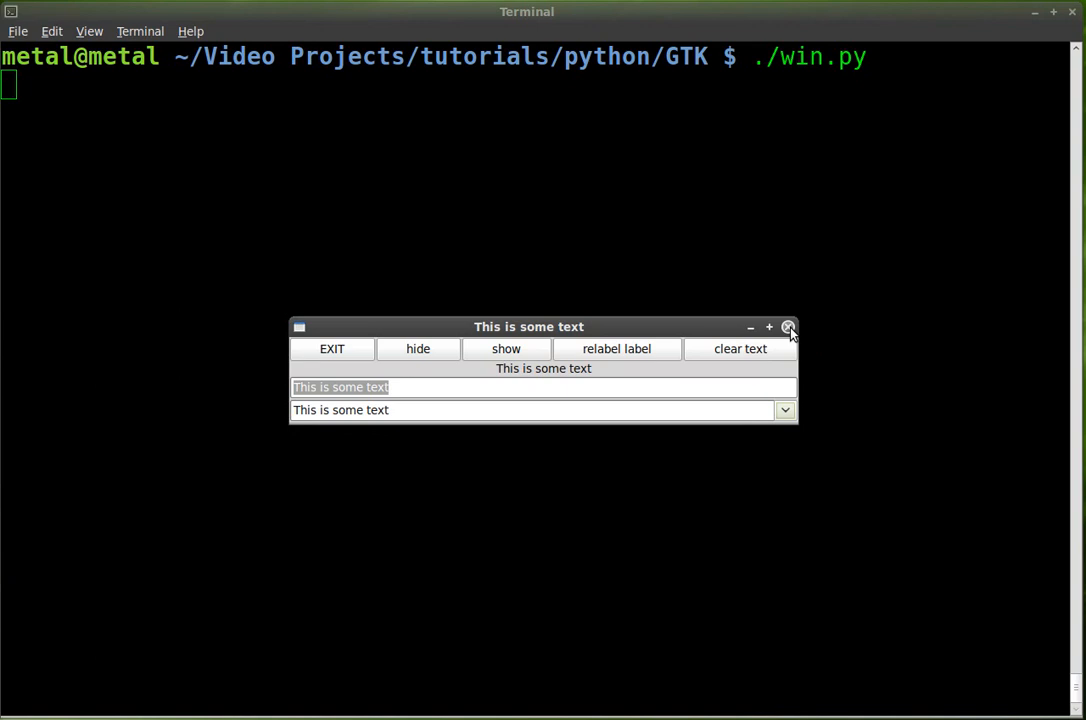
pyautogui.click(788, 328)
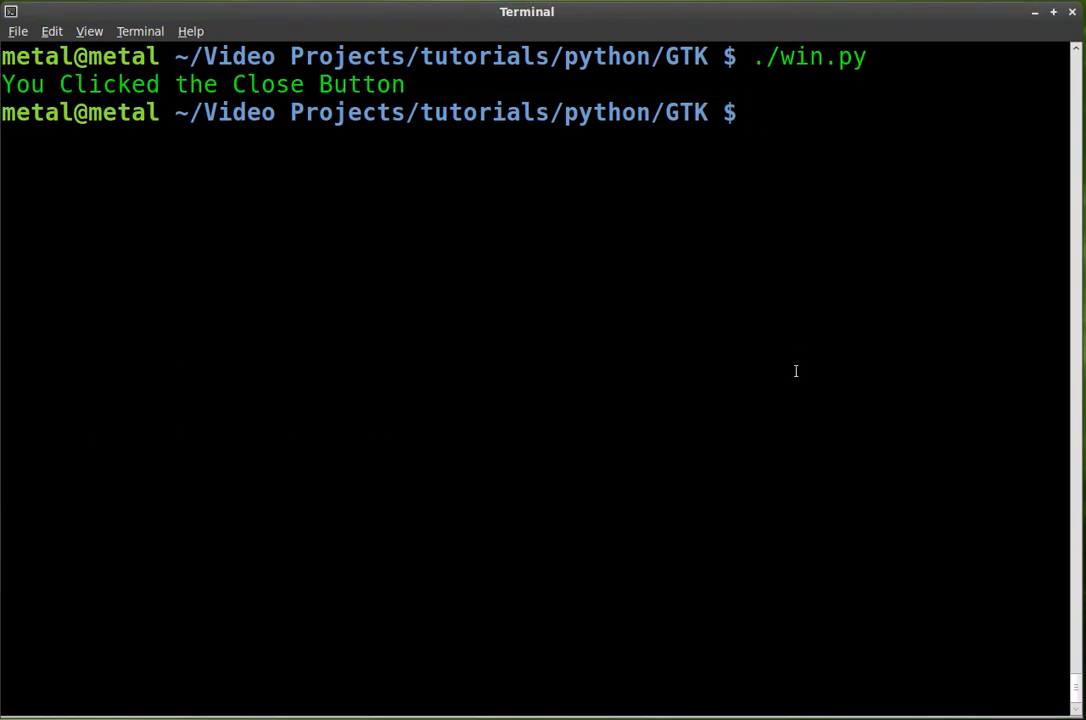
# - Back up win.py to tmp.py, edit win.py in vim and scroll to the __init__ widgets
pyautogui.write('cp win.py tmp.py')
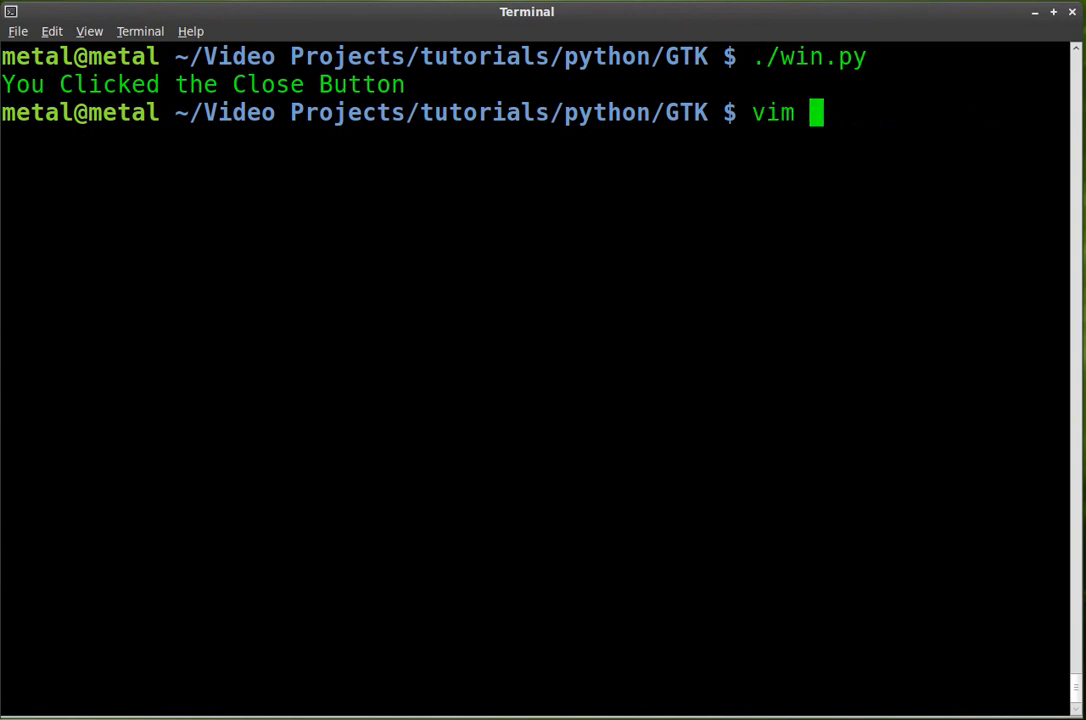
pyautogui.write('win.py')
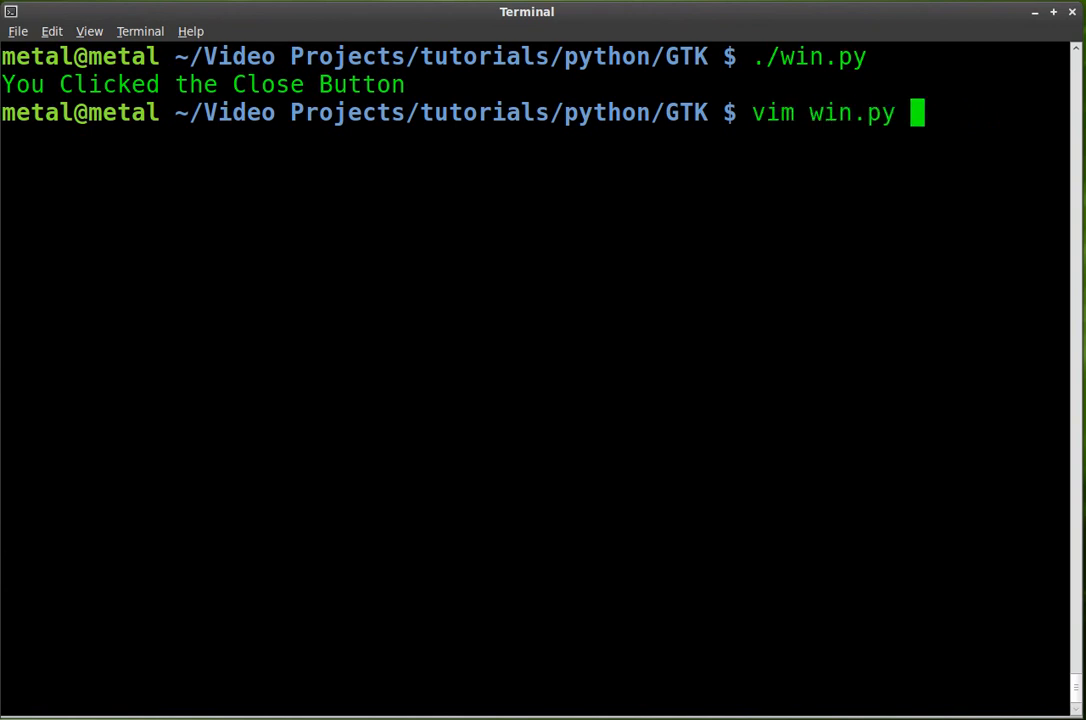
pyautogui.press('Return')
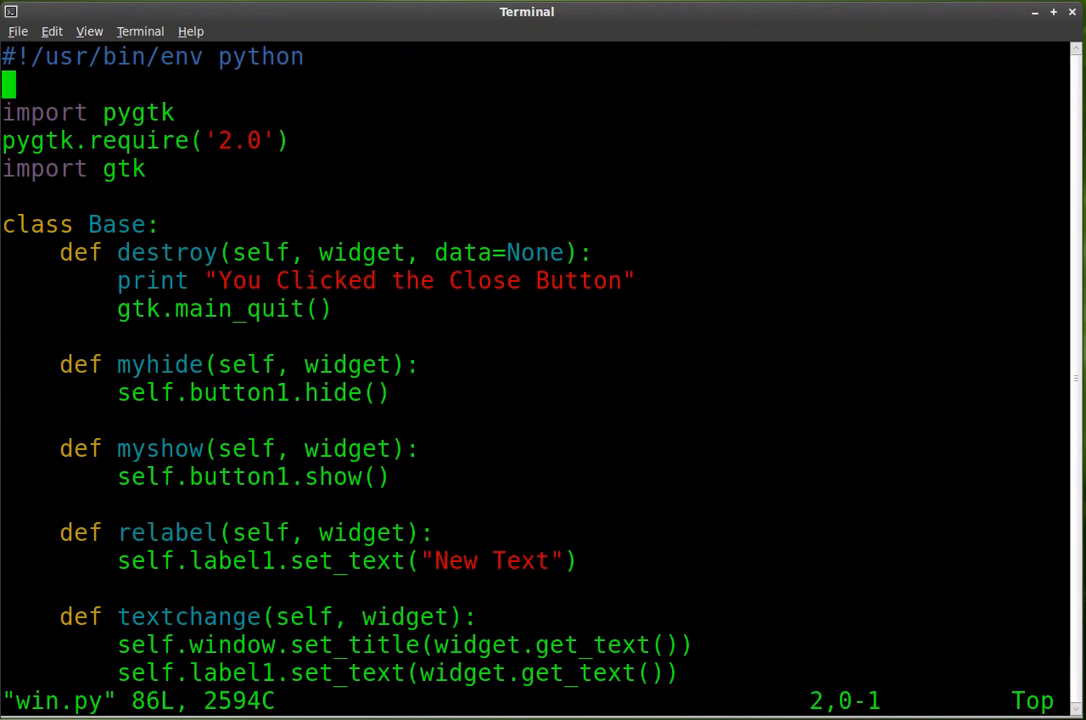
pyautogui.scroll(-3)
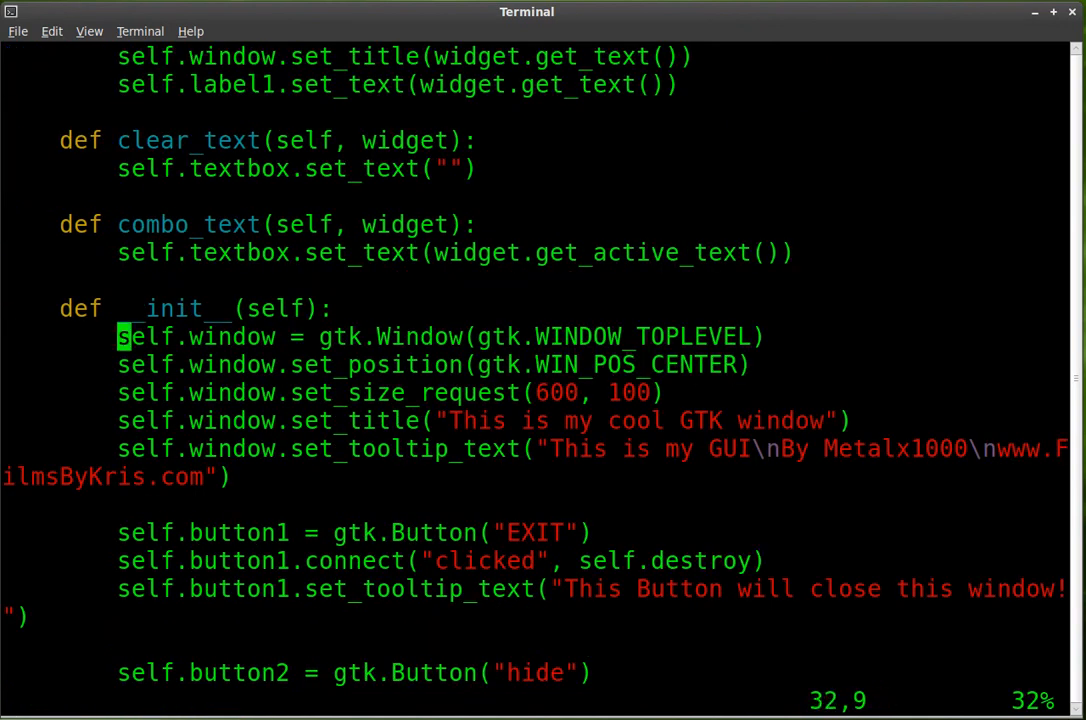
pyautogui.scroll(-3)
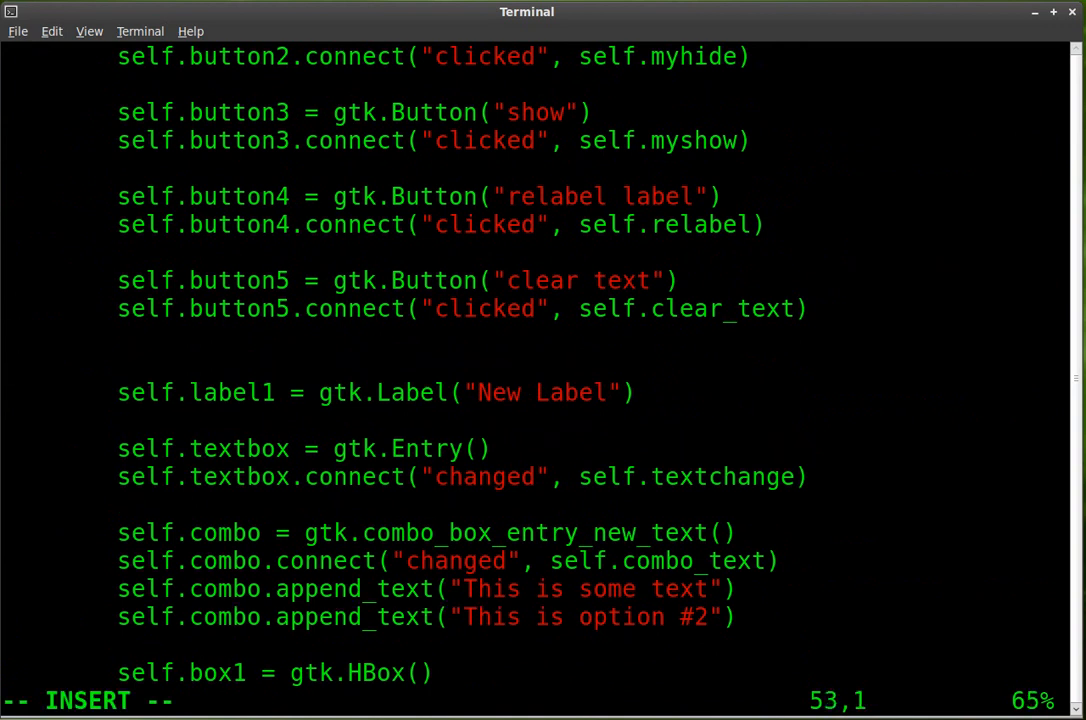
# - Add the line self.button6 = gtk.Button("Add to Combo") after button5
pyautogui.write('s')
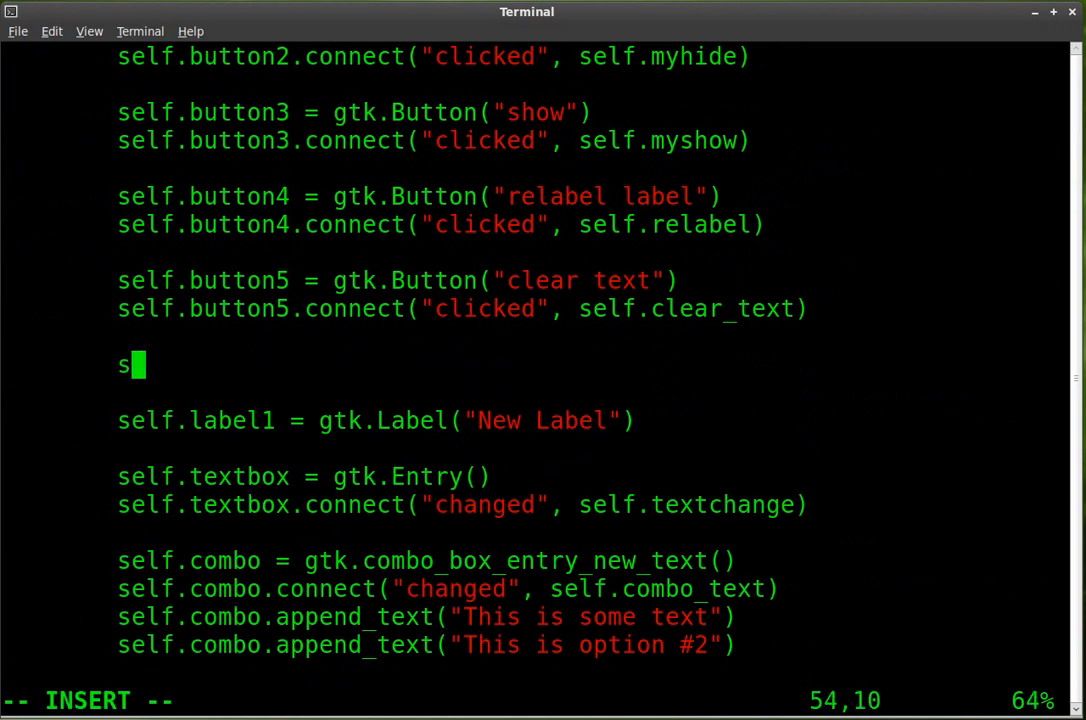
pyautogui.write('elf.bu')
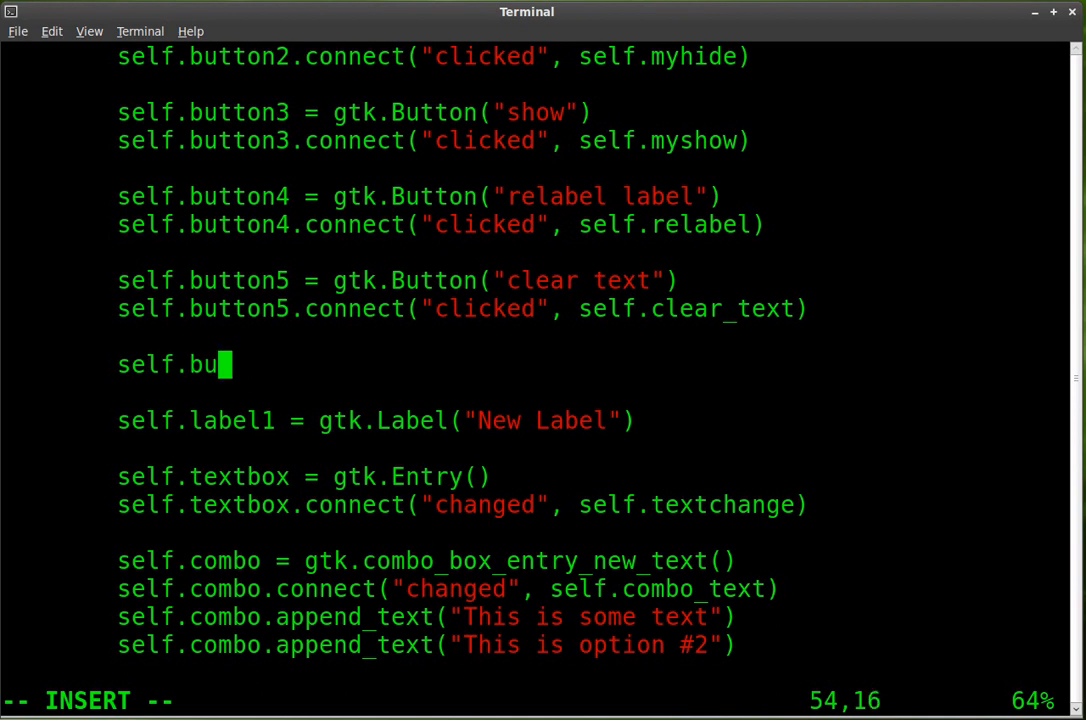
pyautogui.write('tton6')
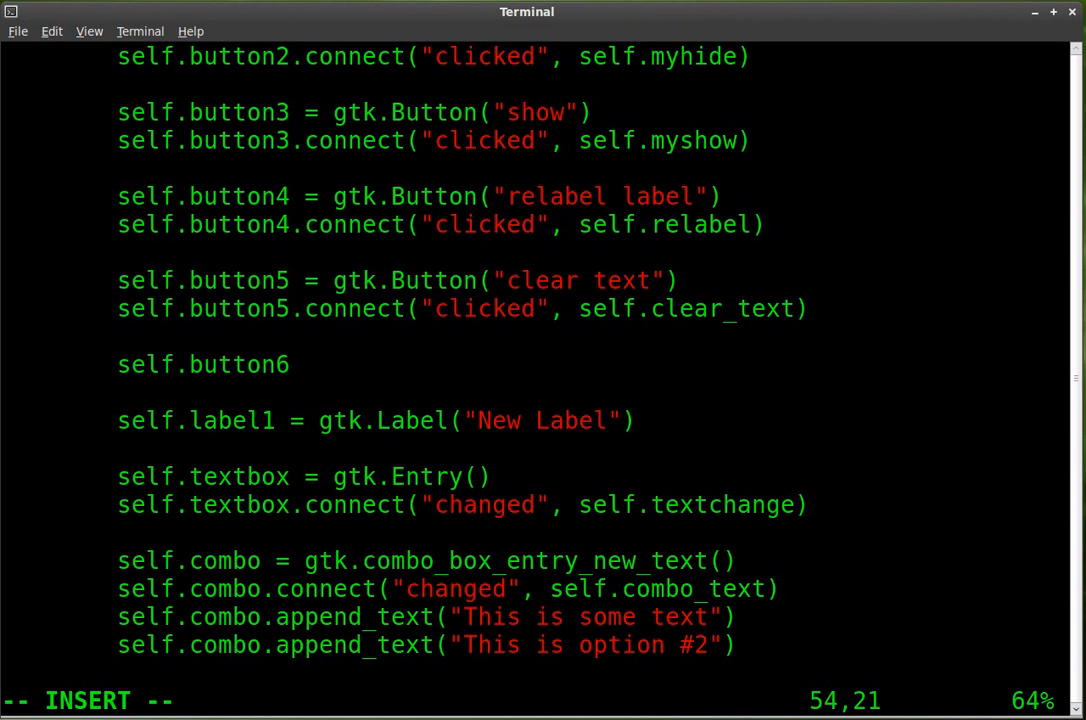
pyautogui.write('=')
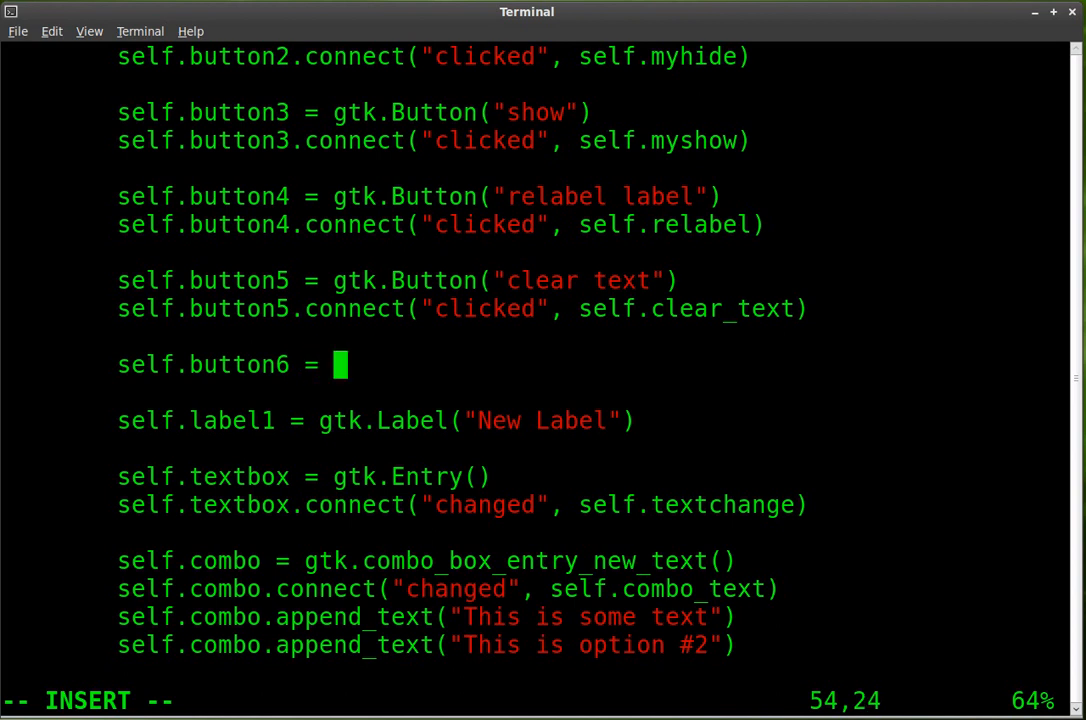
pyautogui.write('gtj')
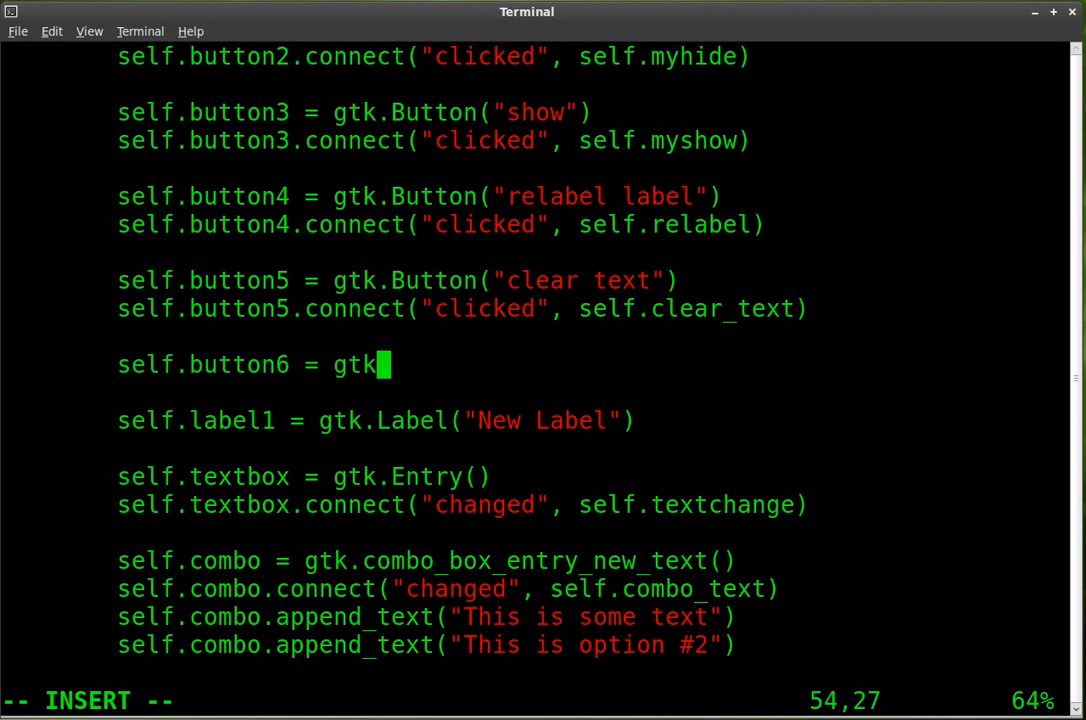
pyautogui.write('.Button("Add')
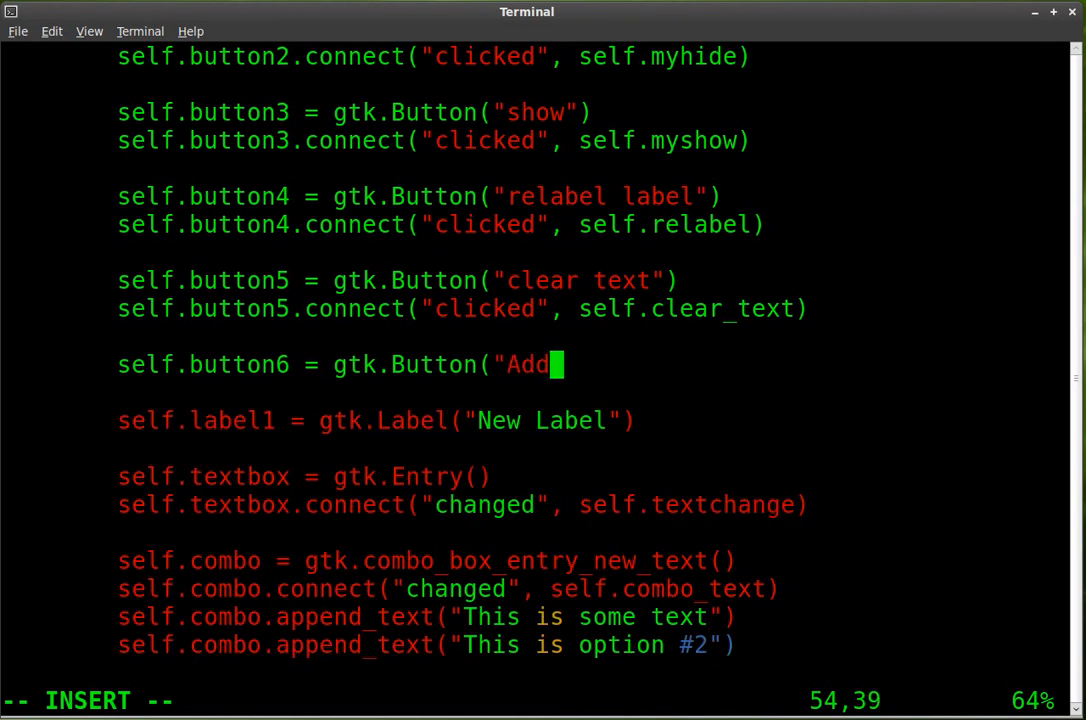
pyautogui.write('to Combo')
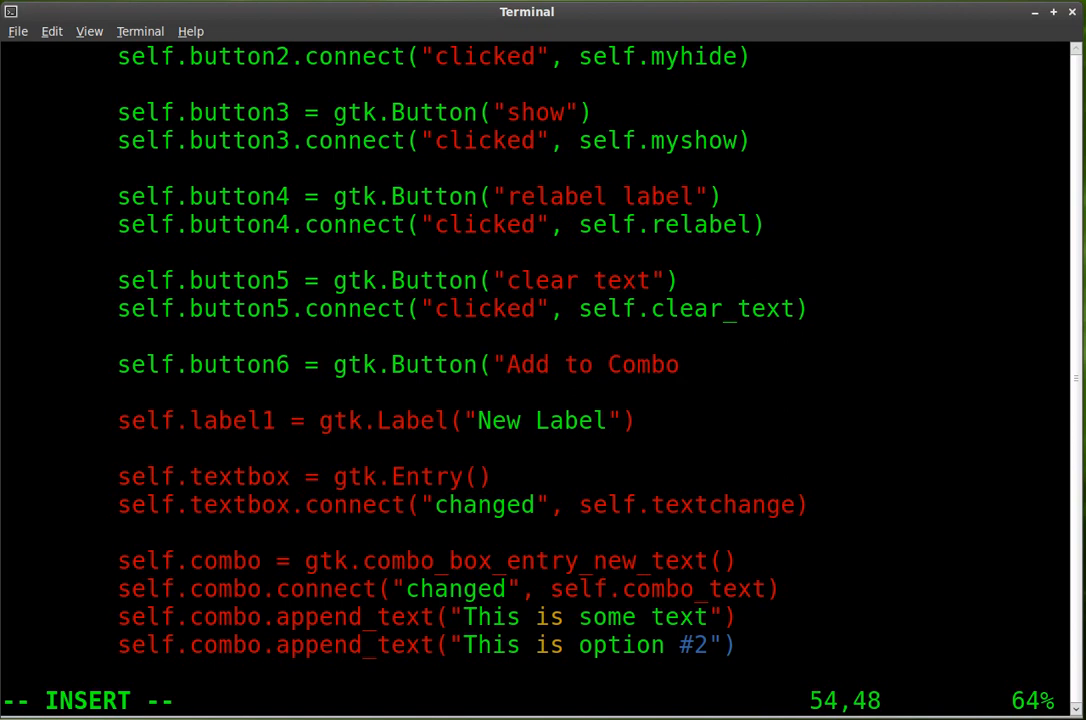
pyautogui.press('Return')
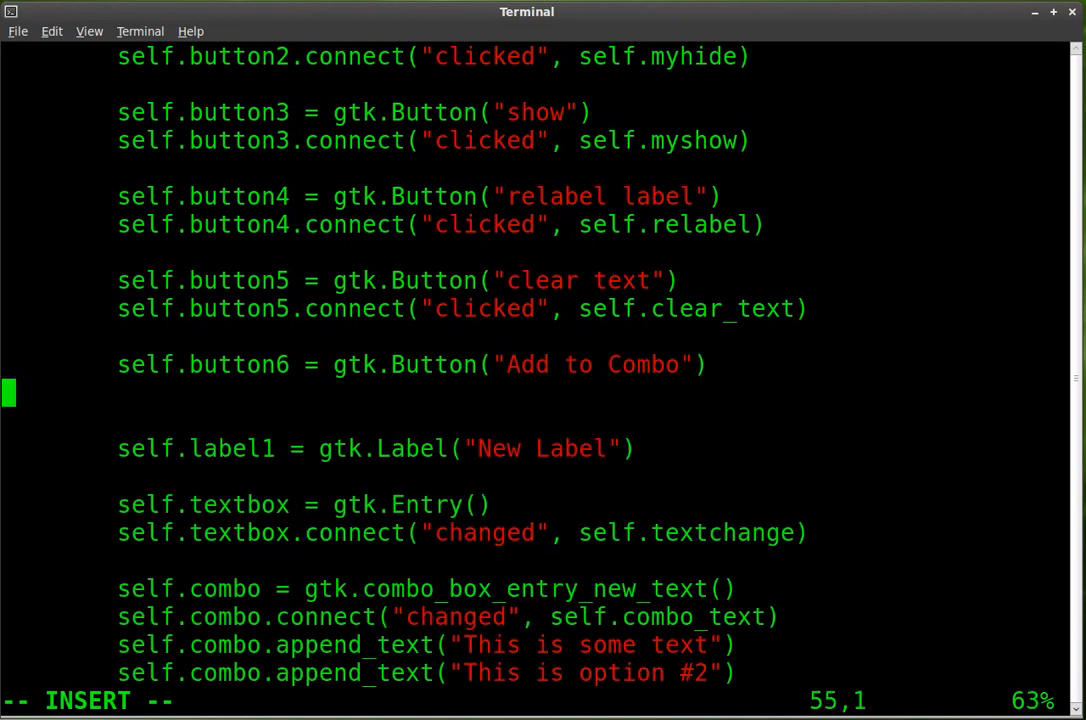
# - Connect button6's clicked signal to self.add_combo
pyautogui.press('End')
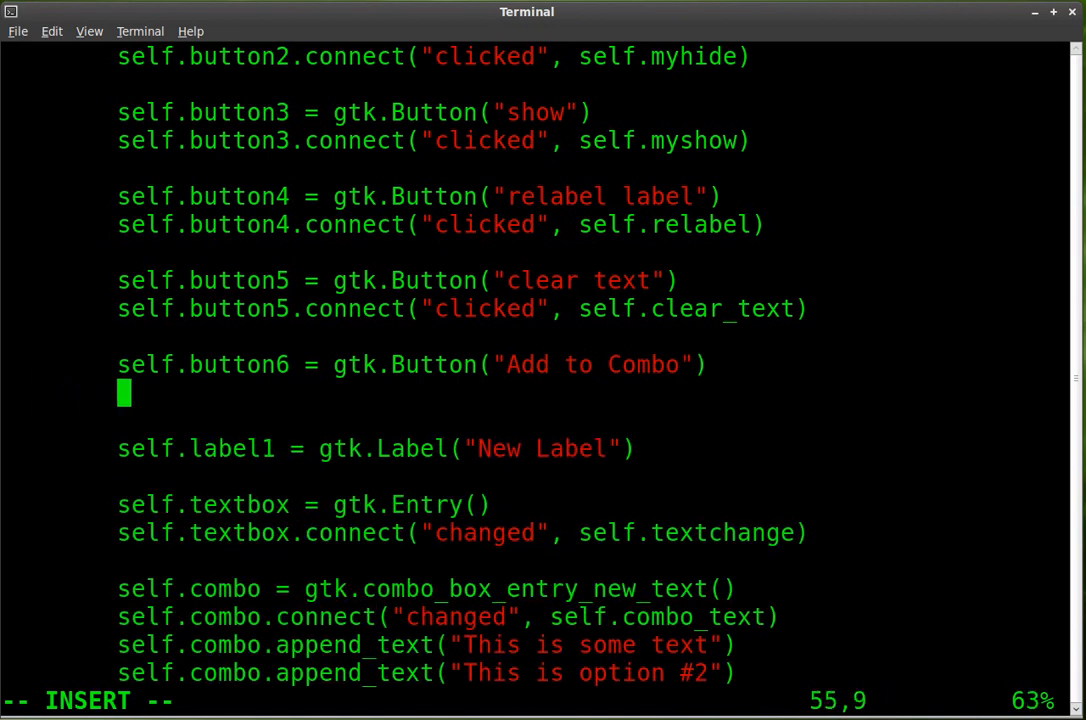
pyautogui.write('self.bun')
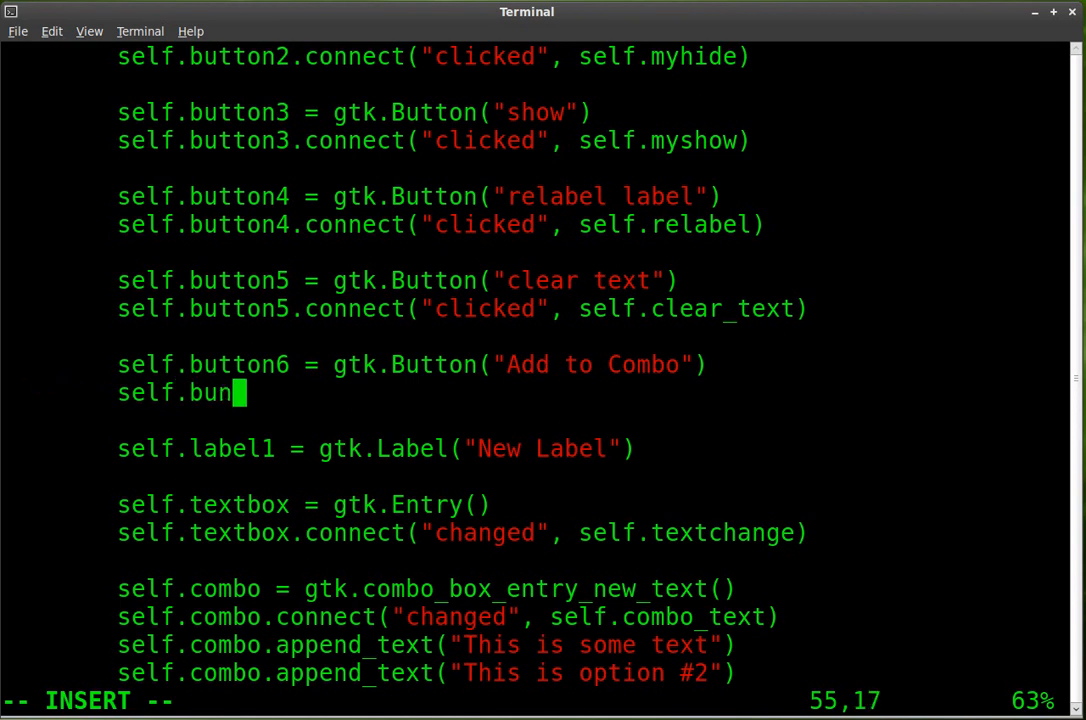
pyautogui.write('tton6')
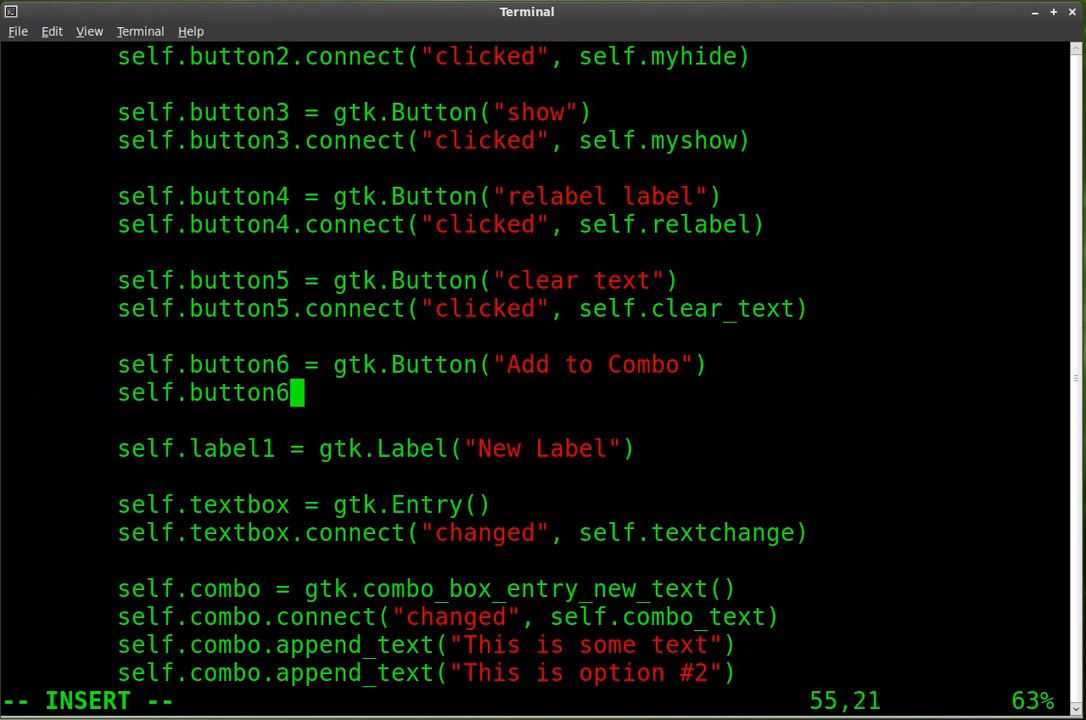
pyautogui.write('.conn')
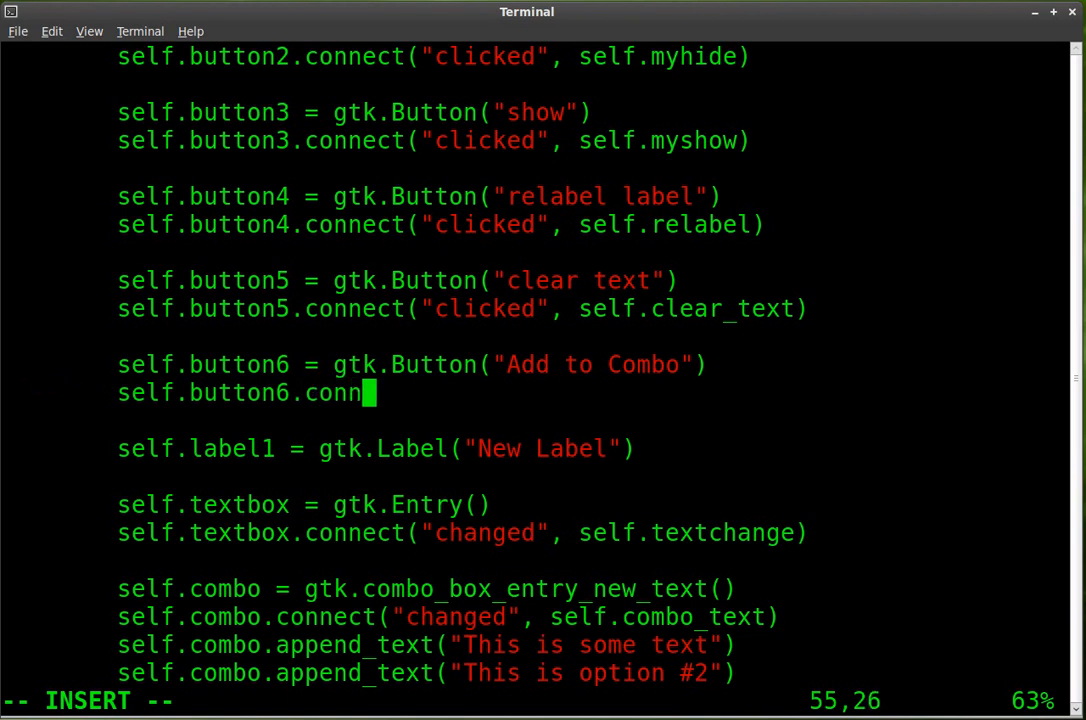
pyautogui.write('ect(')
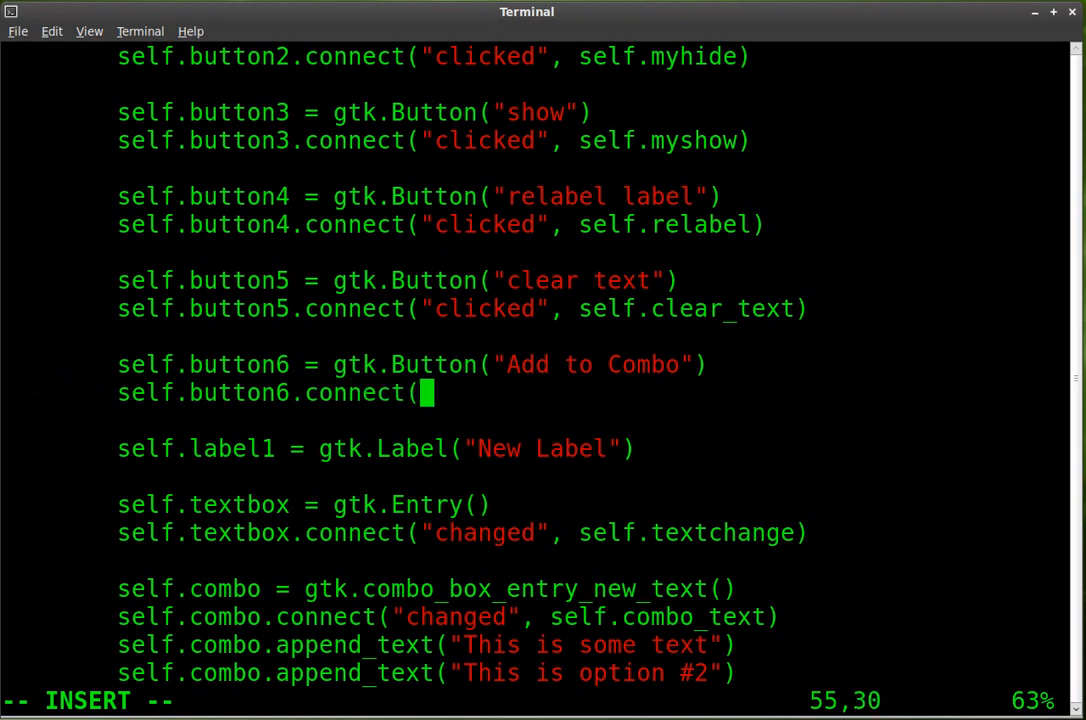
pyautogui.write('click')
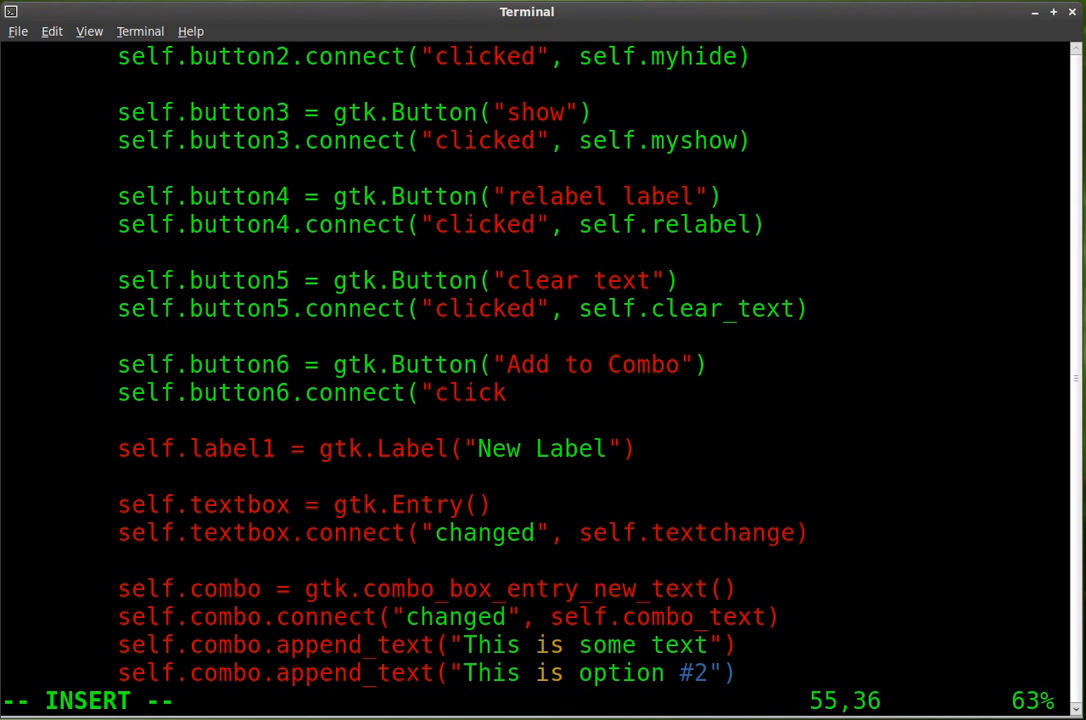
pyautogui.write('ed",')
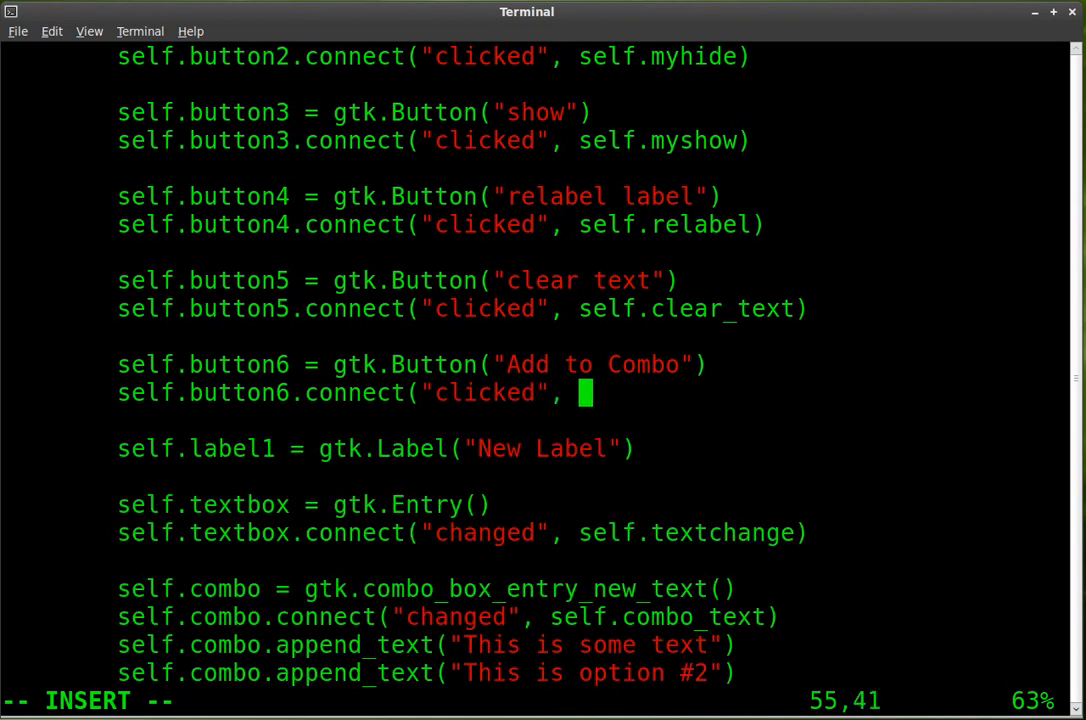
pyautogui.write('self.')
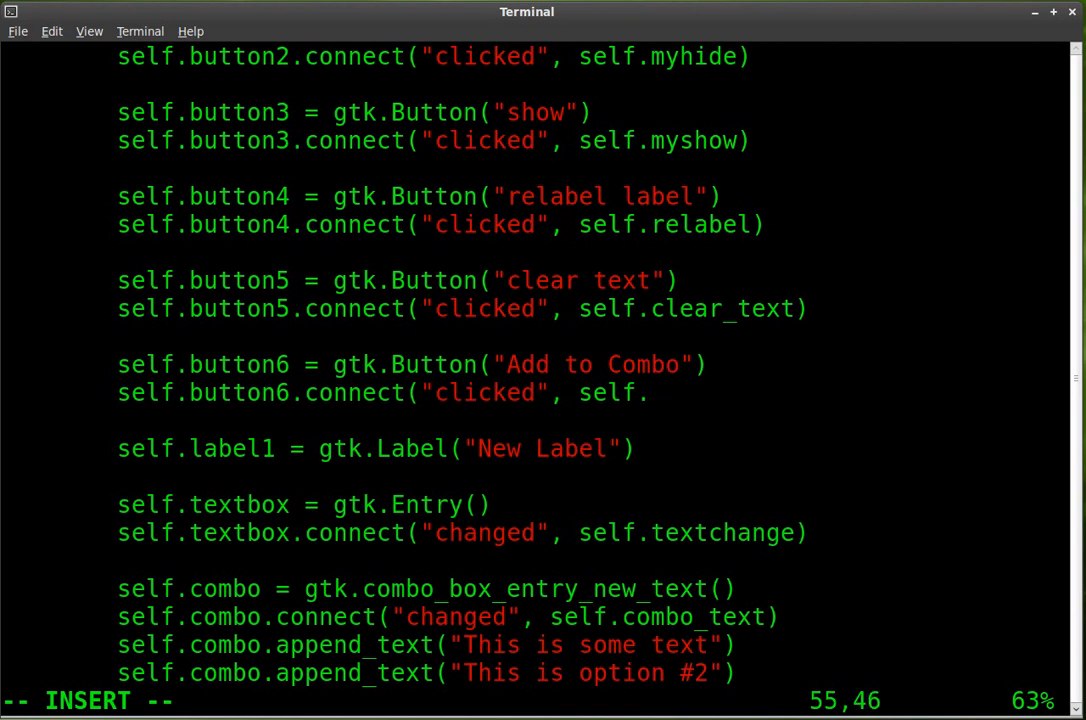
pyautogui.write('add_comb')
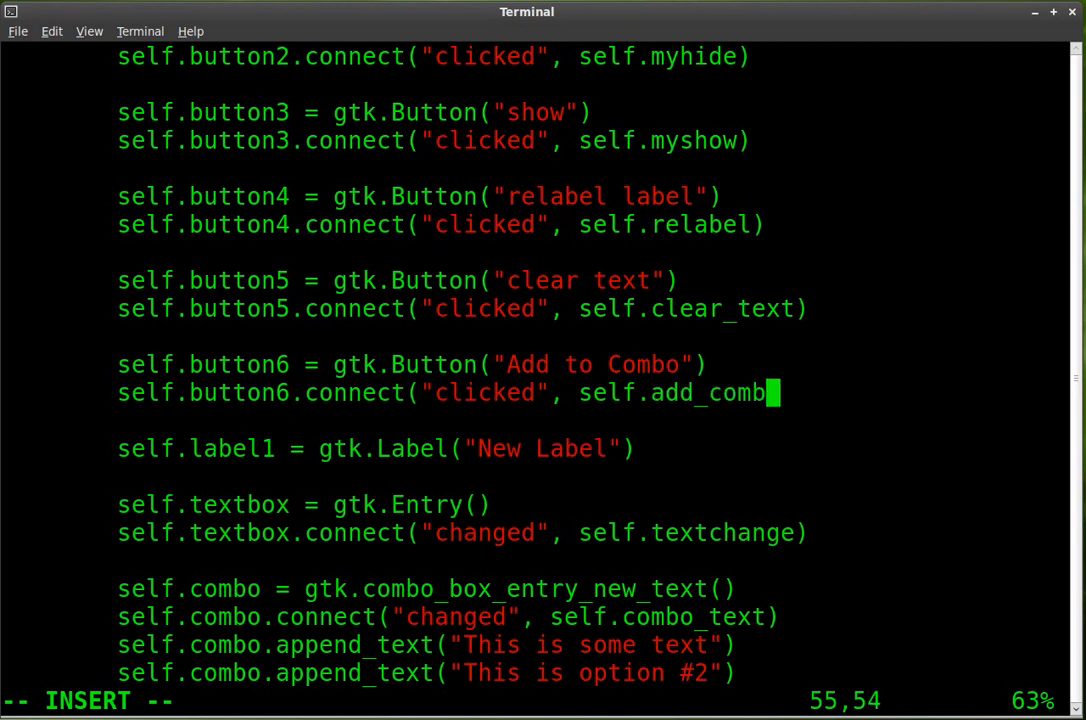
pyautogui.write('o)')
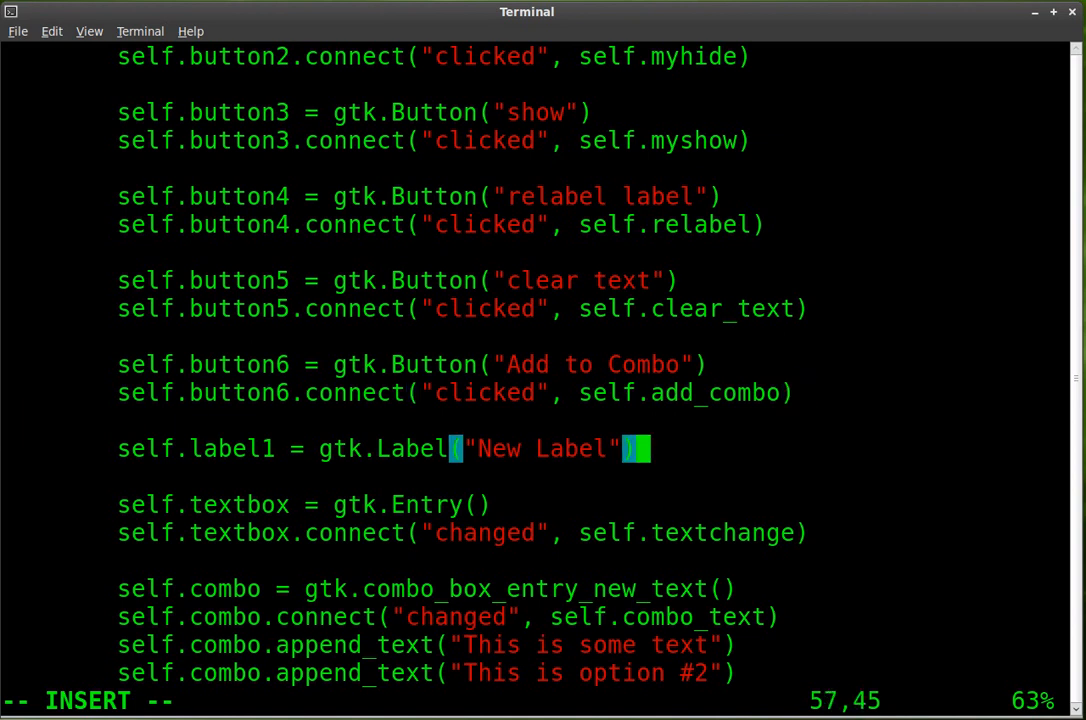
# - Pack button6 into box2, test win.py (AttributeError: no add_combo) and reopen it in vim
pyautogui.scroll(-3)
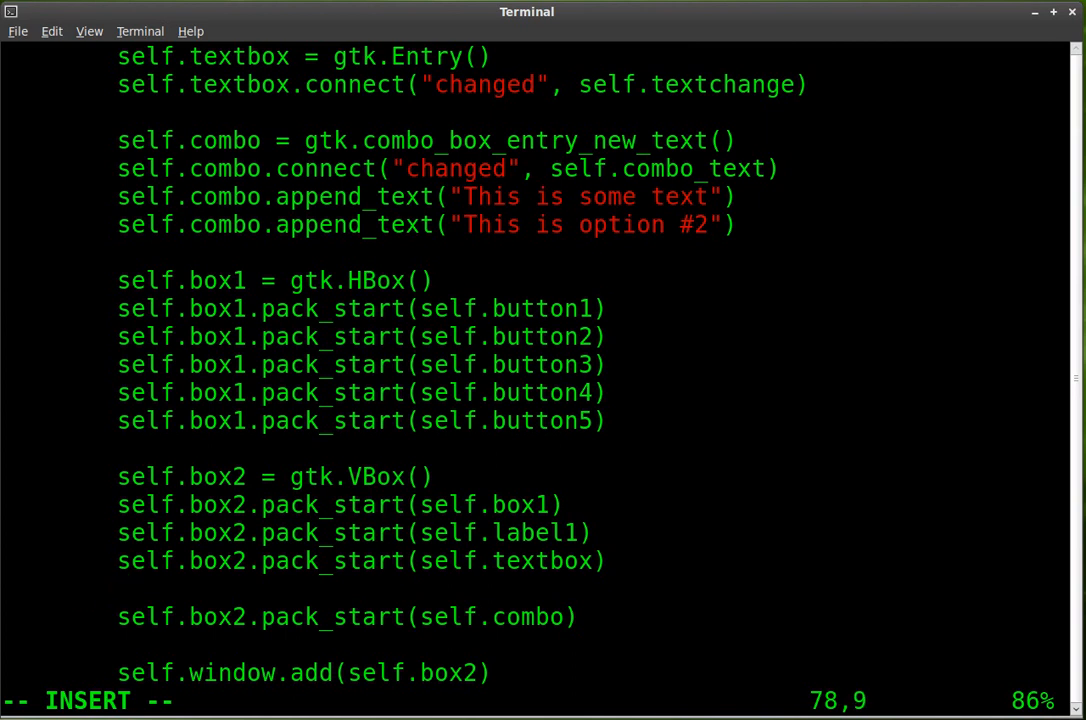
pyautogui.write('self.box2')
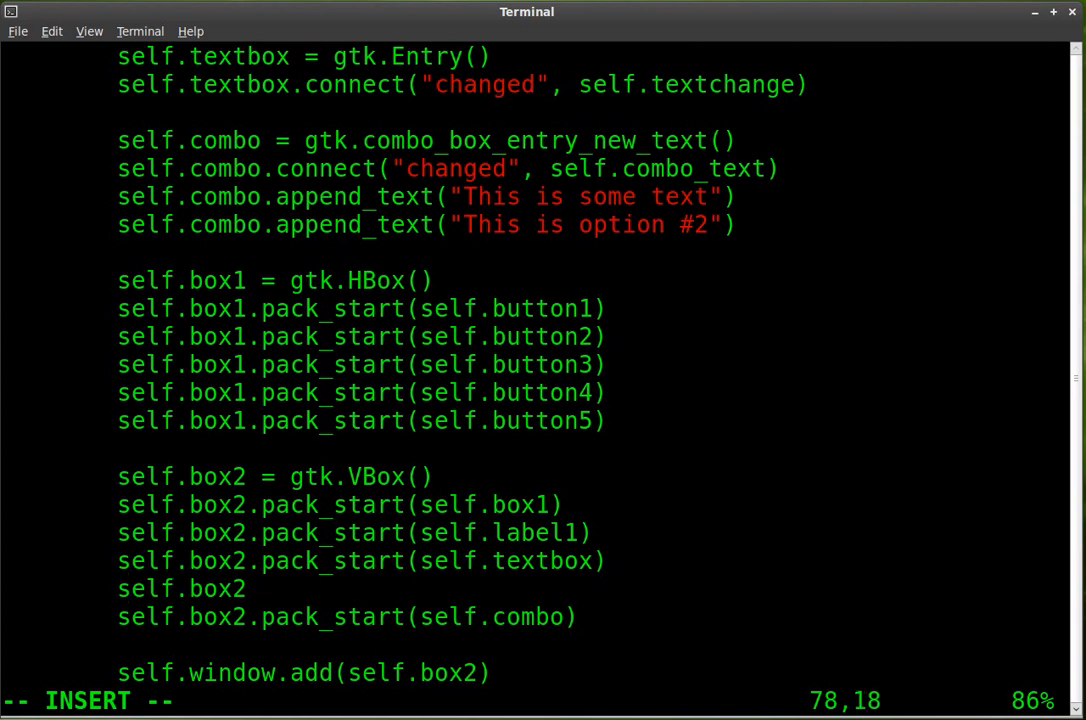
pyautogui.write('.pack_start(self.')
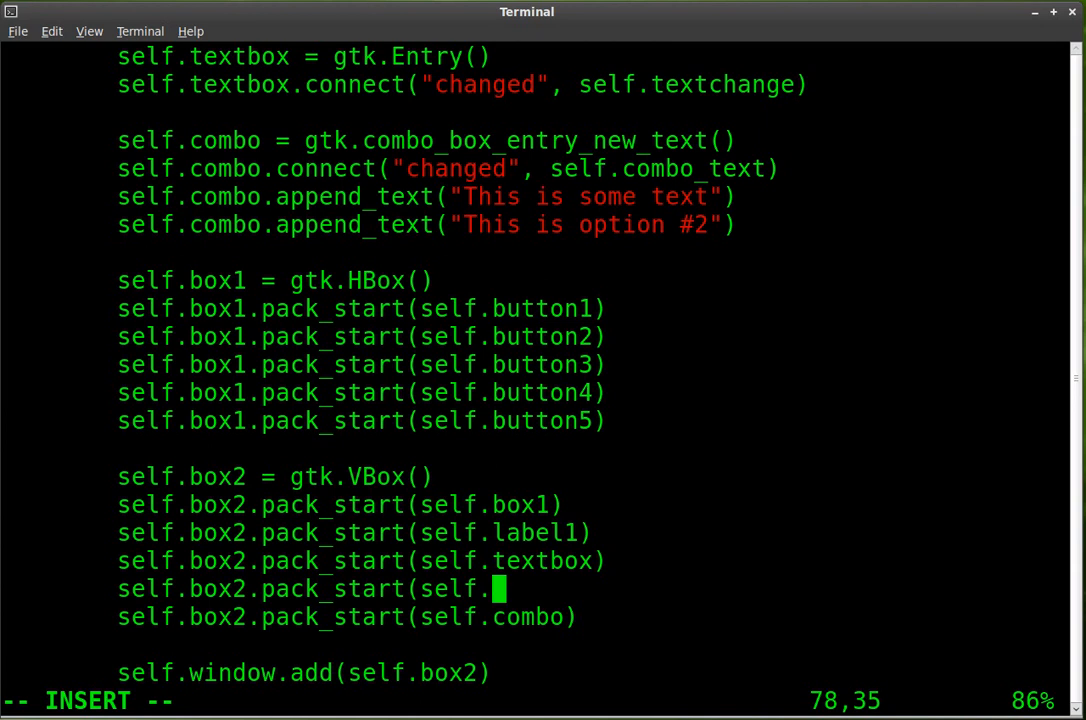
pyautogui.write('button')
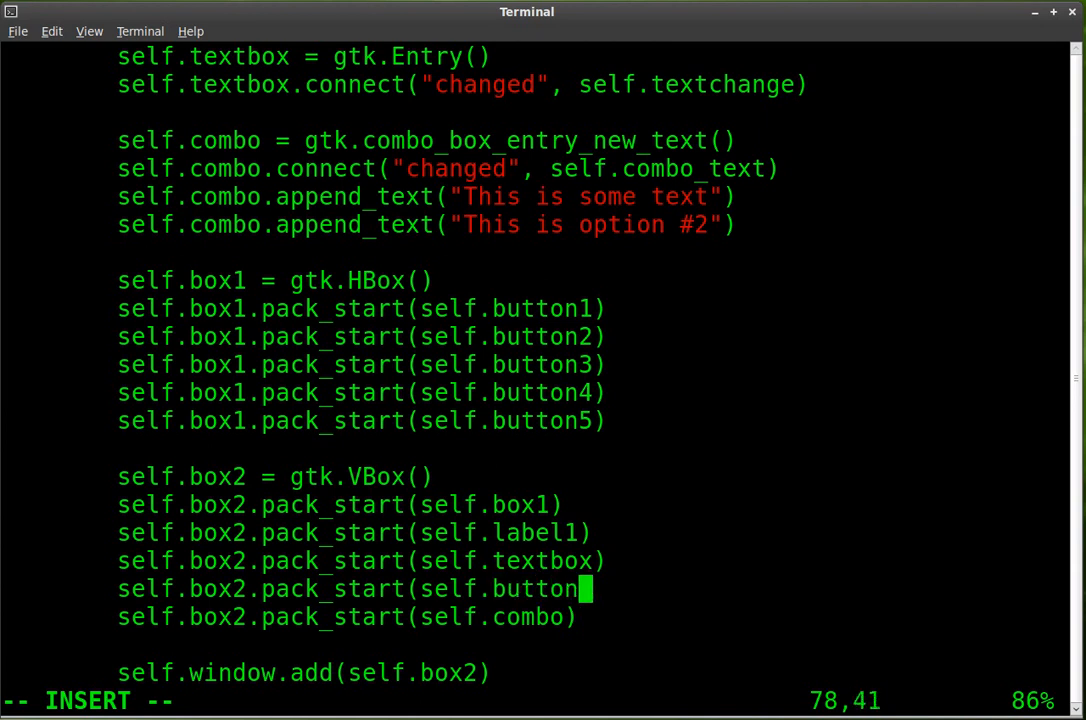
pyautogui.write('6)')
pyautogui.write('./win.py')
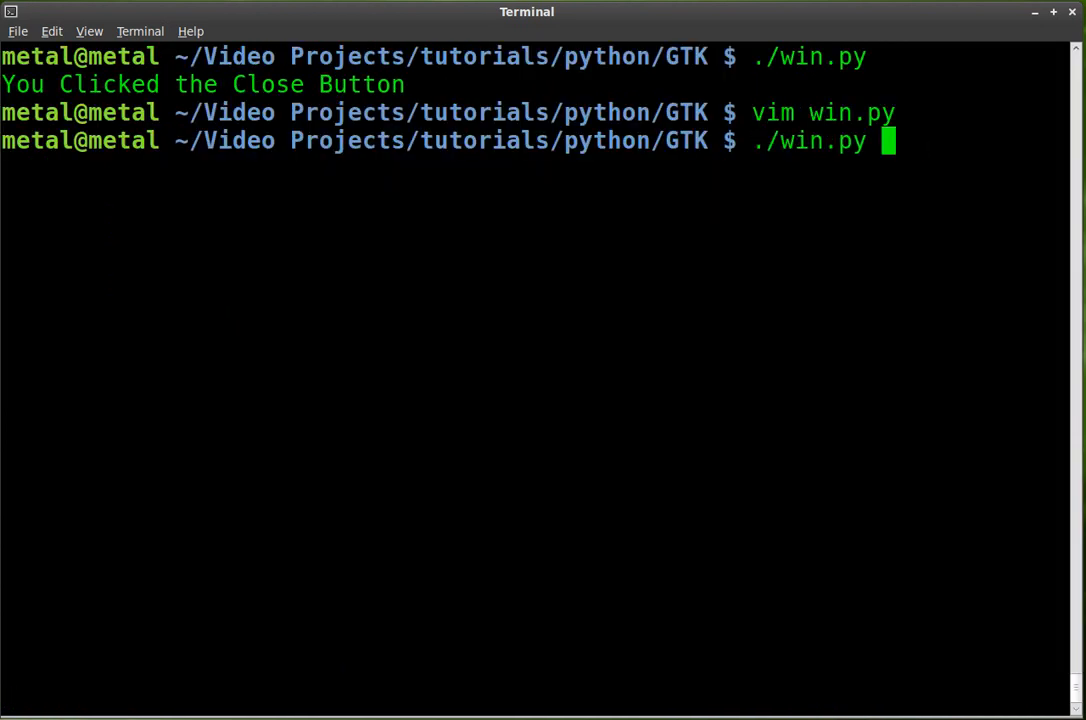
pyautogui.press('Return')
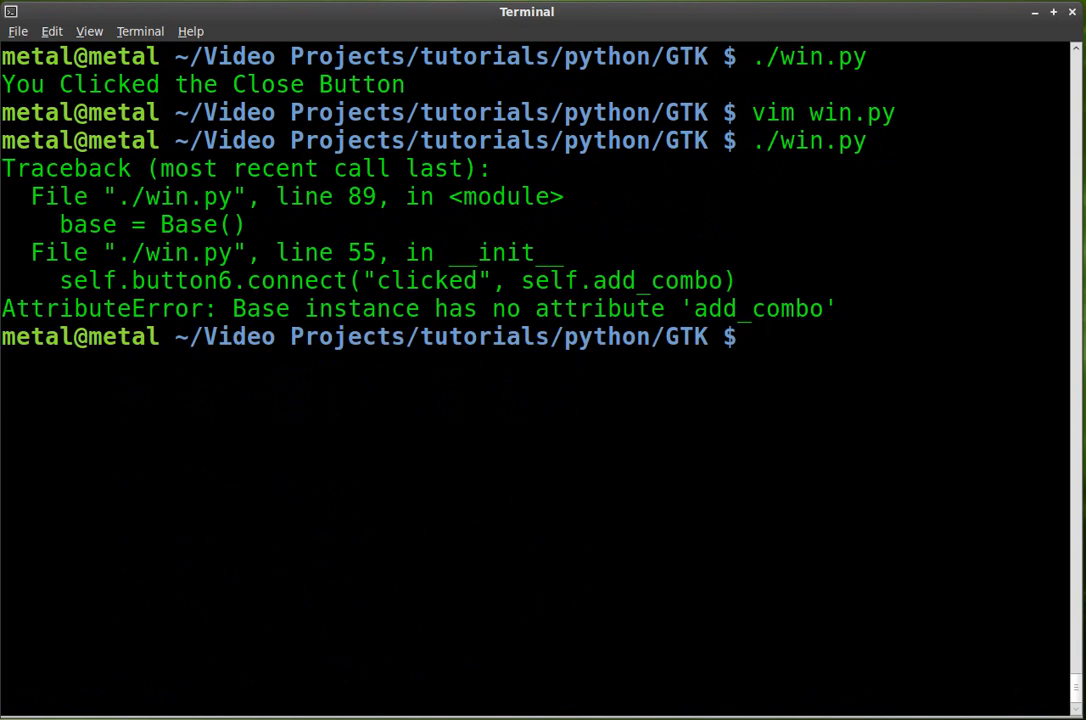
pyautogui.write('vim win.py')
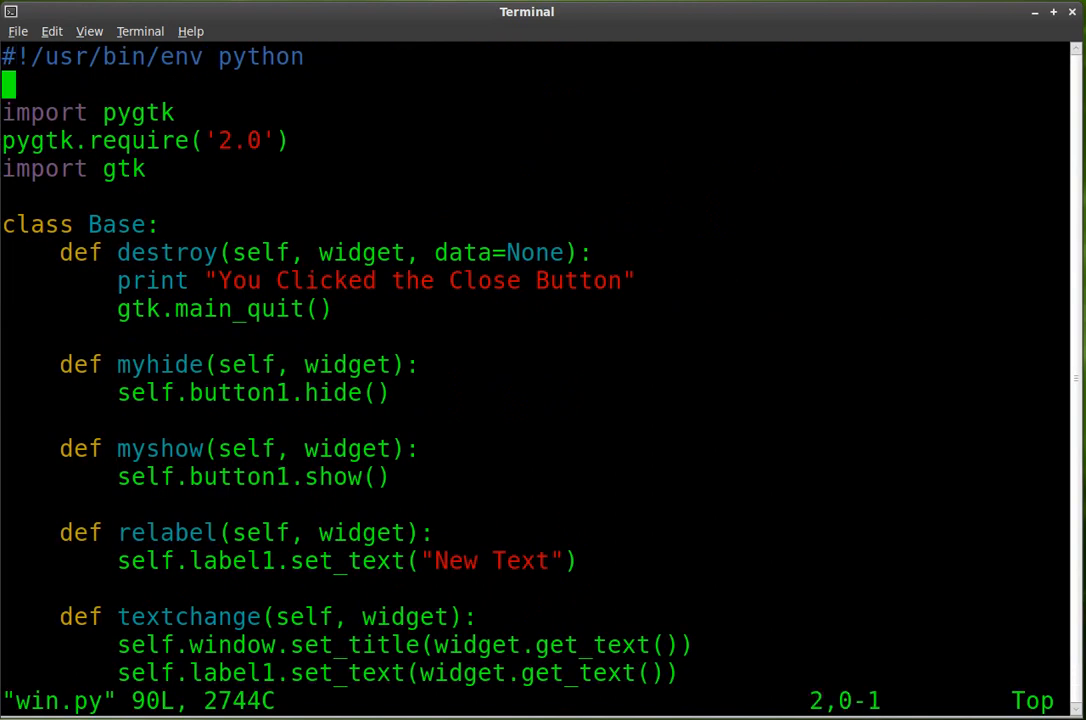
# - Define a new add_combo(self, widget) method in win.py
pyautogui.scroll(-3)
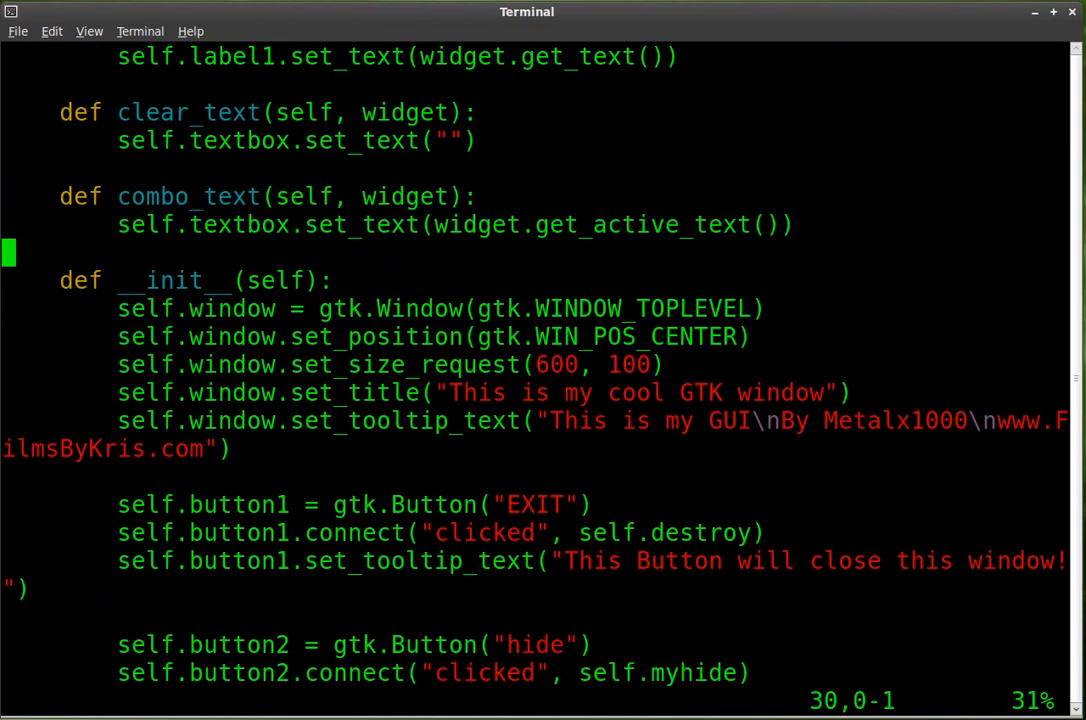
pyautogui.press('i')
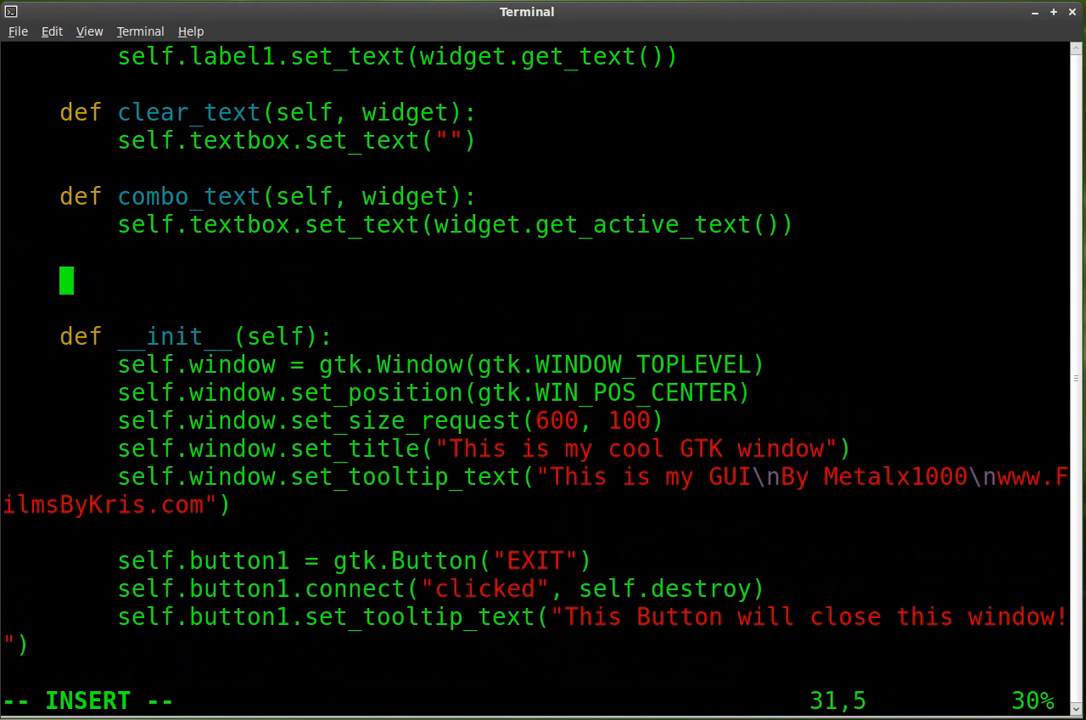
pyautogui.write('def a')
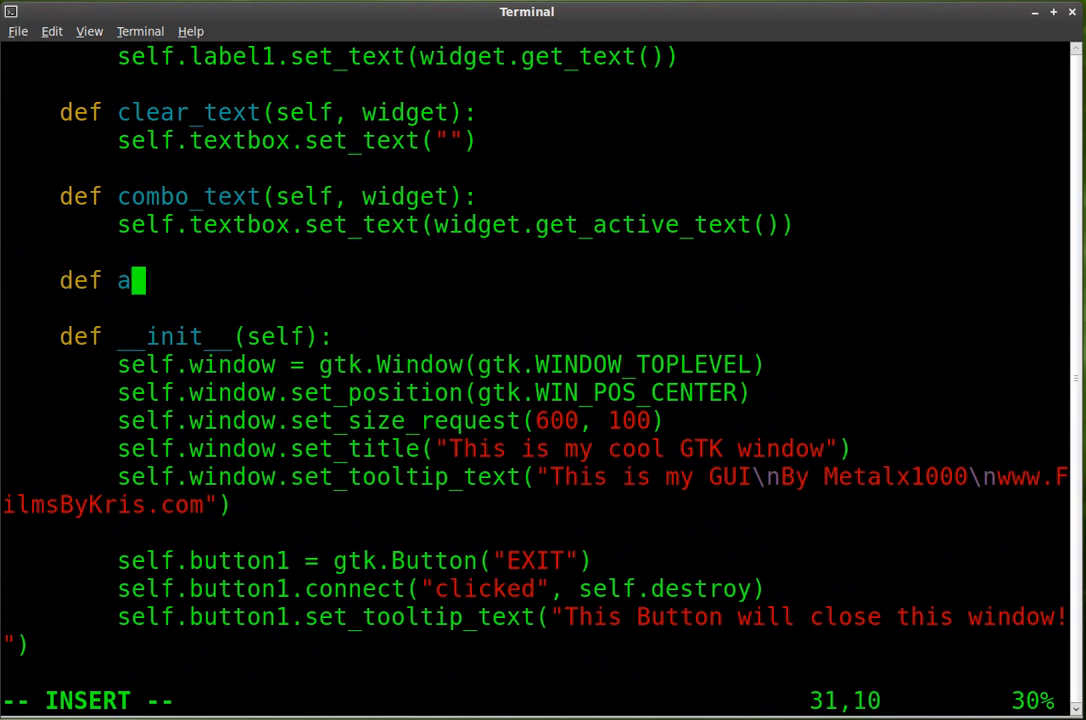
pyautogui.write('dd_comb')
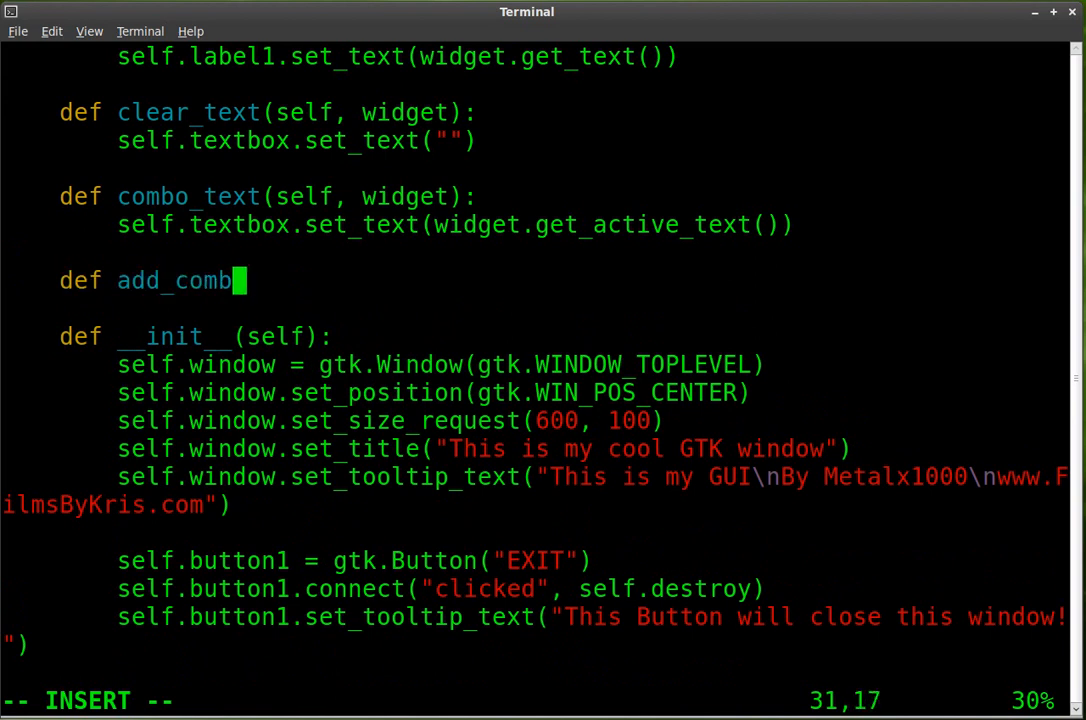
pyautogui.write('o(sel')
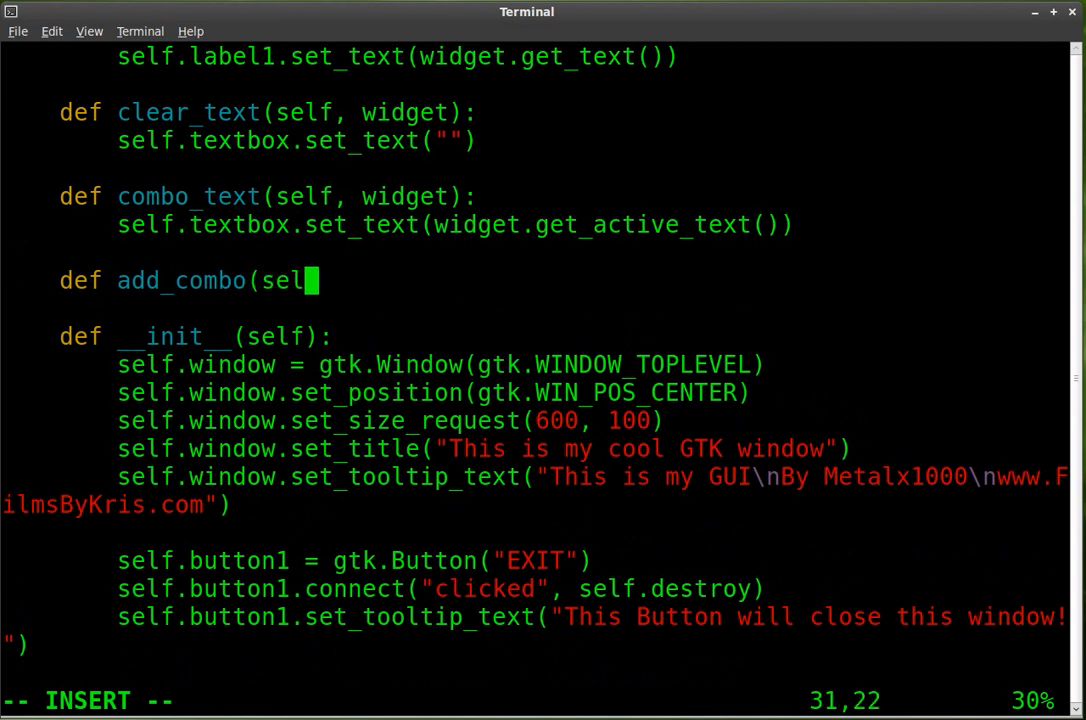
pyautogui.write(', widget);')
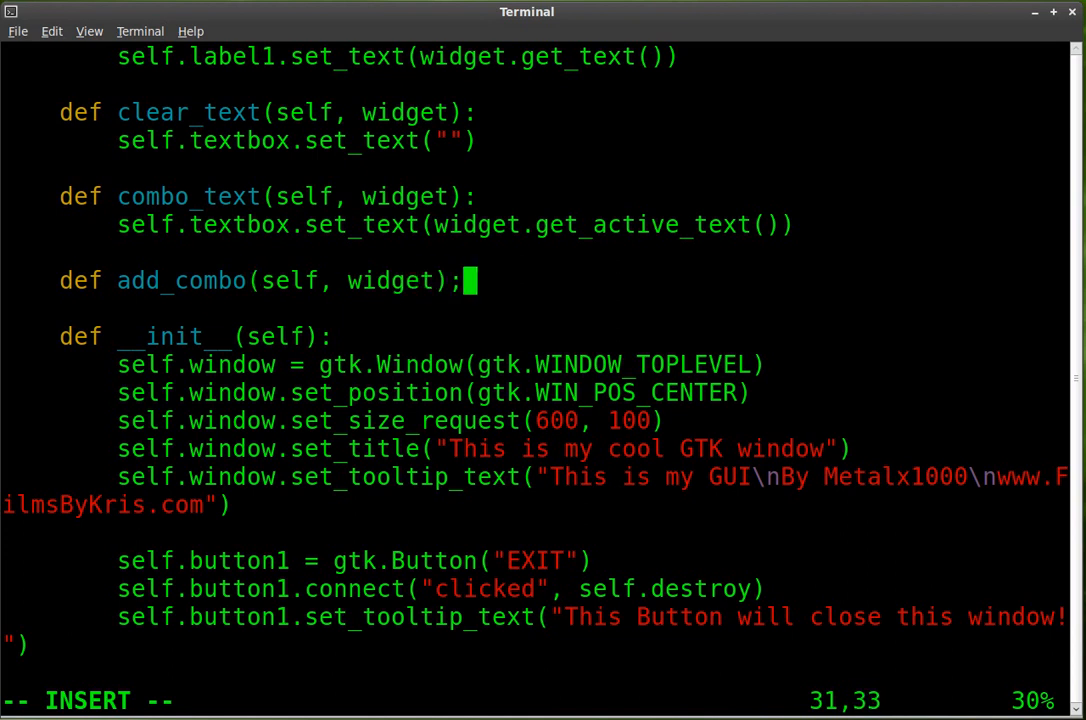
pyautogui.press('Return')
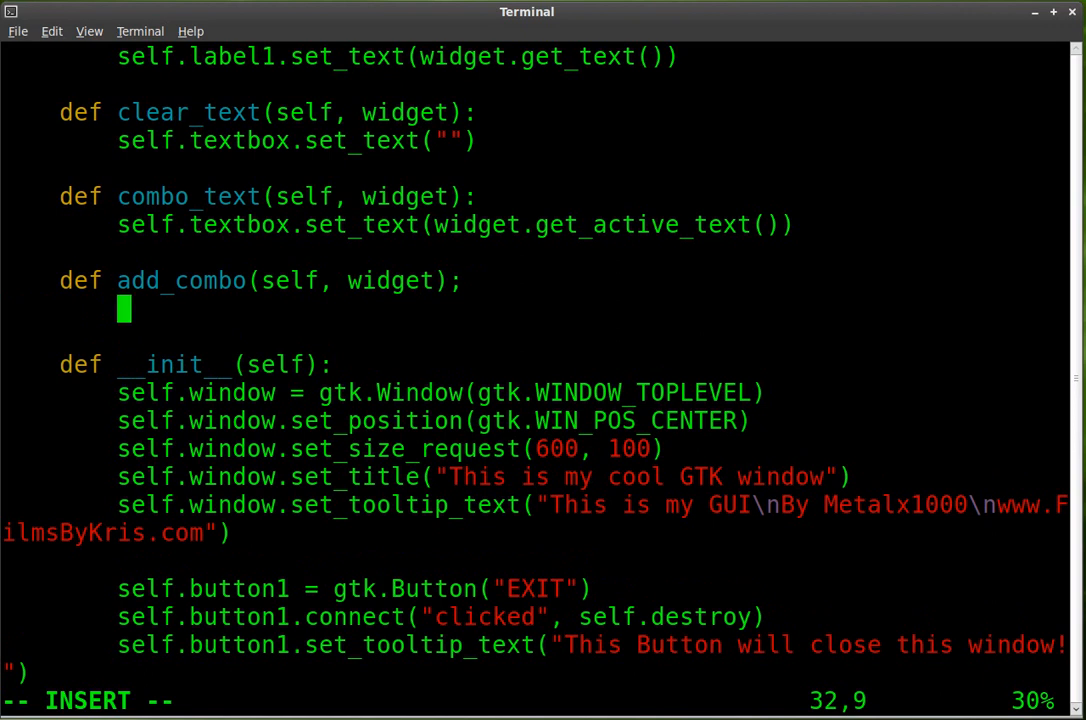
# - Make add_combo call self.combo.append_text(self.textbox.get_text()) and save
pyautogui.write('seld')
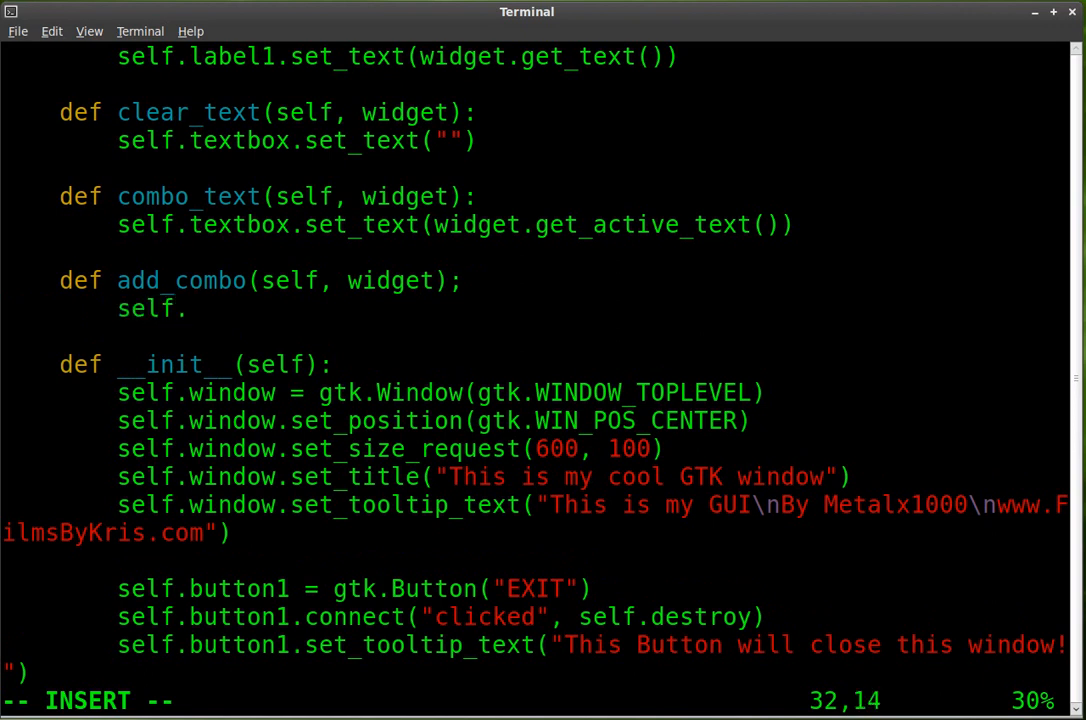
pyautogui.write('combo')
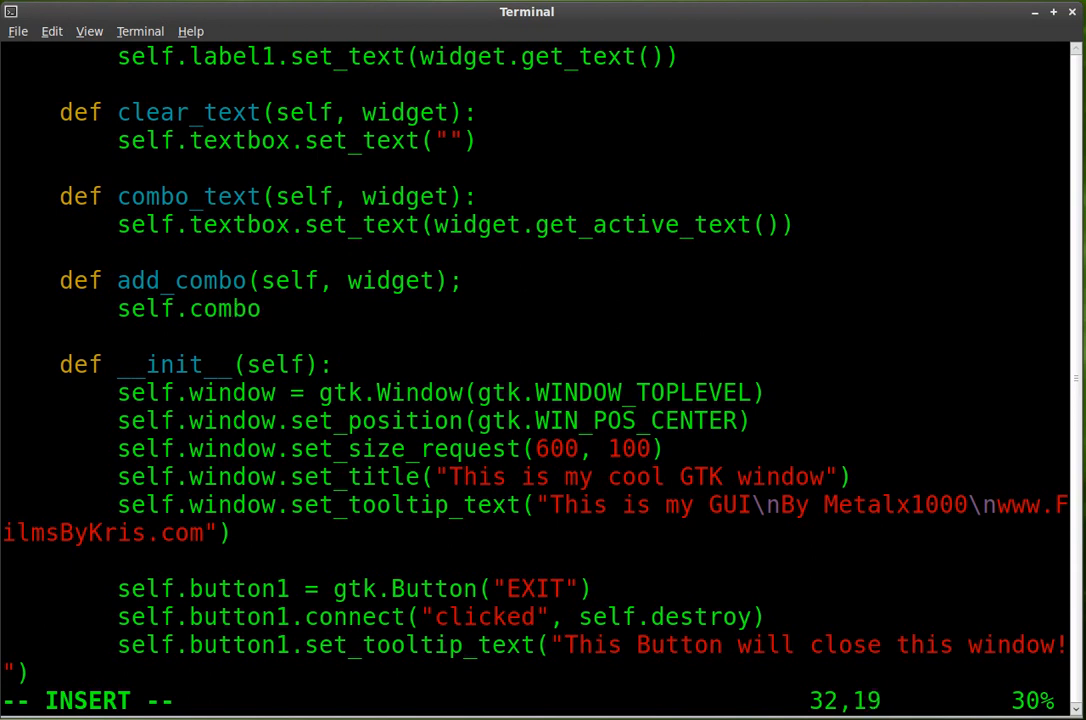
pyautogui.write('.appen')
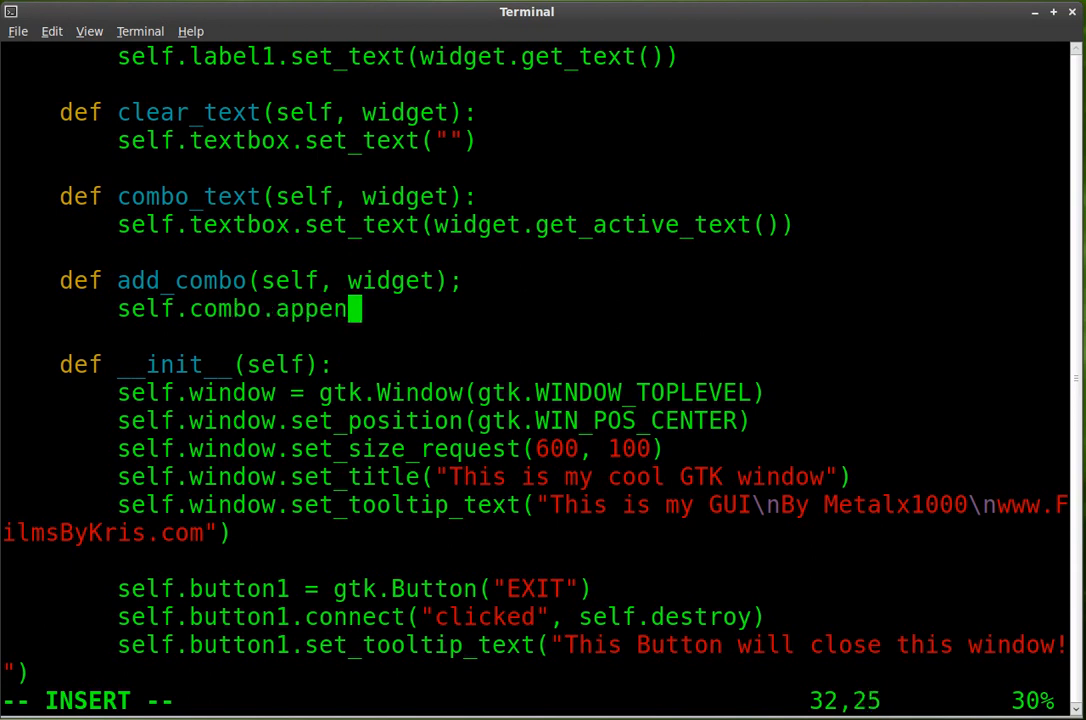
pyautogui.write('d_text')
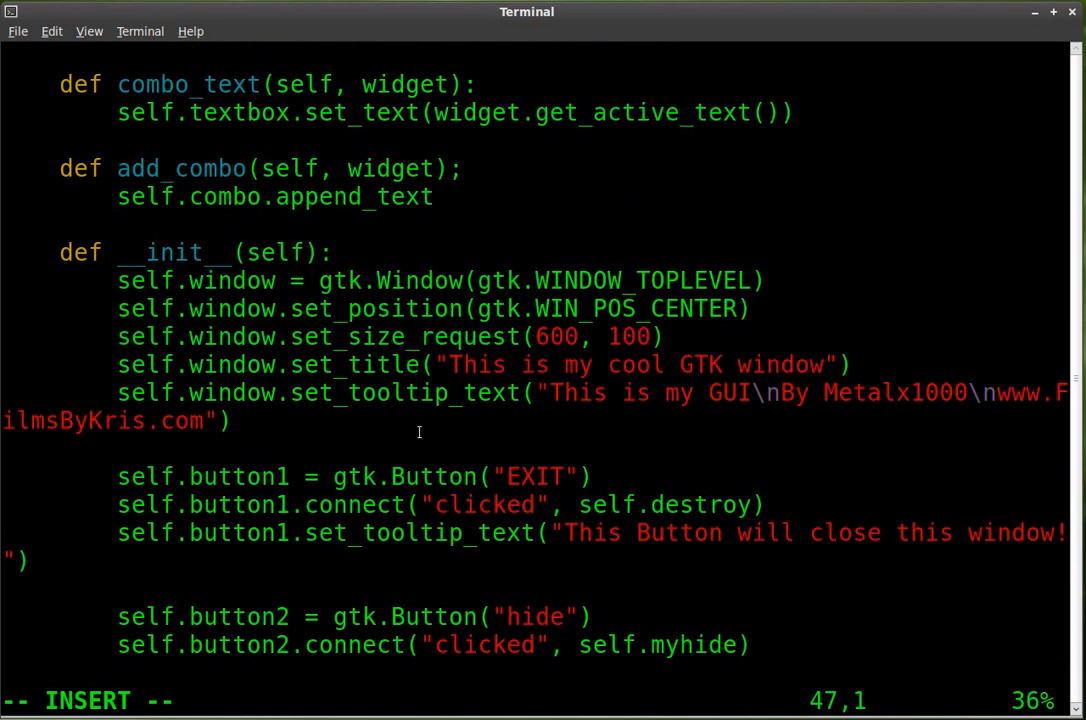
pyautogui.scroll(-3)
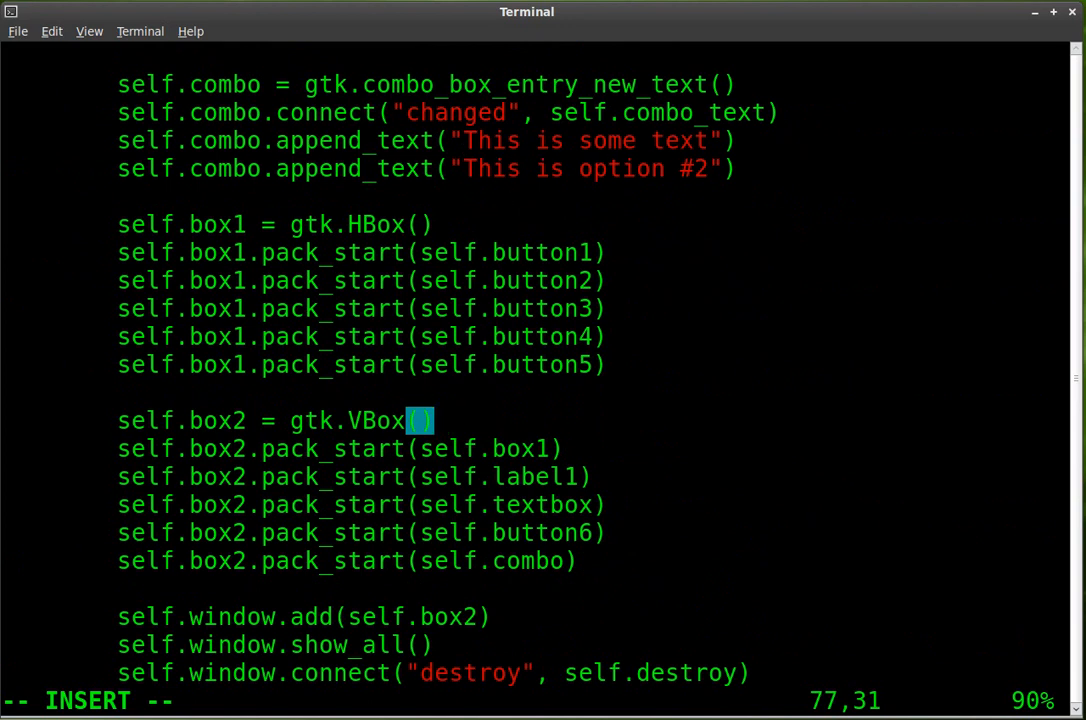
pyautogui.scroll(3)
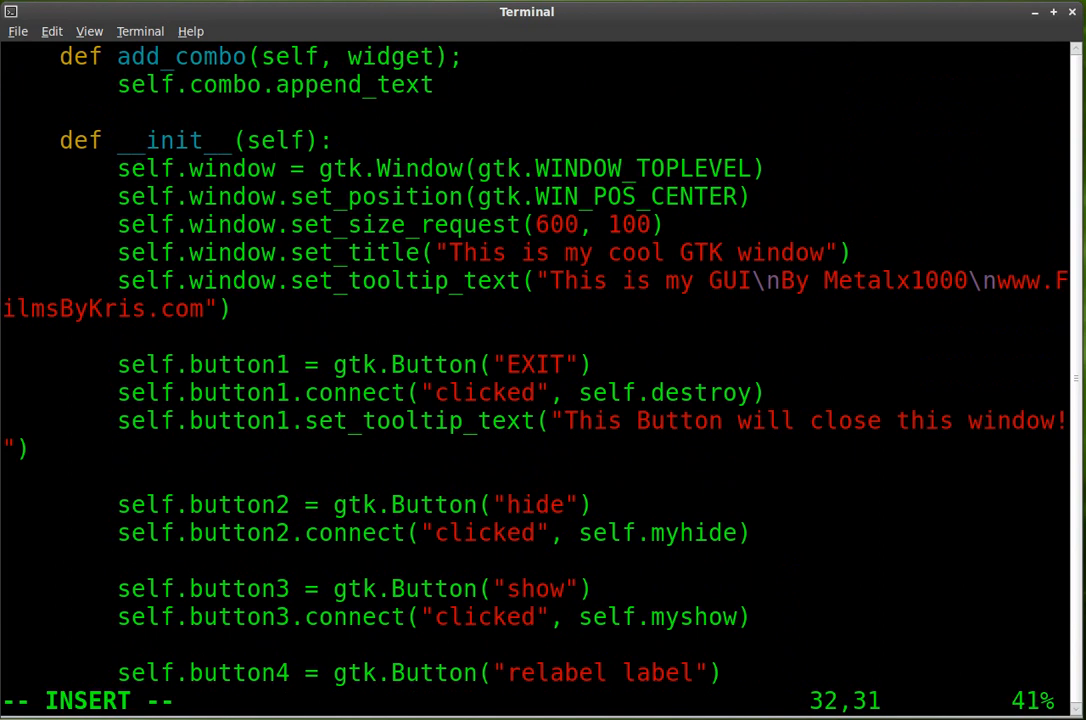
pyautogui.write('(self')
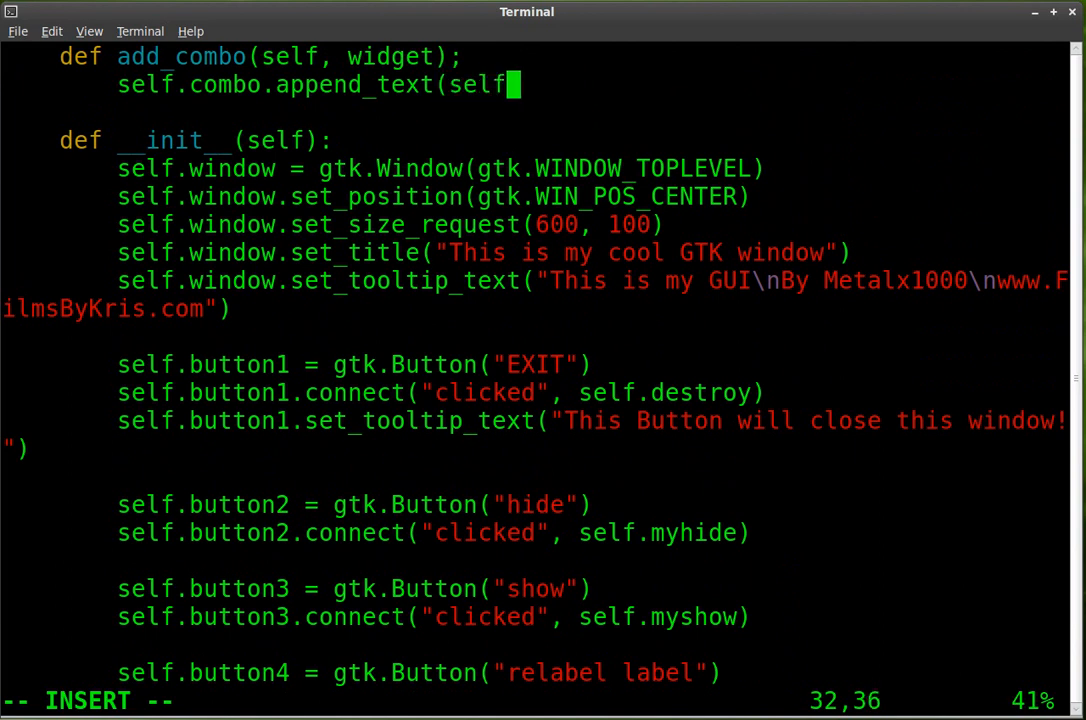
pyautogui.write('.text')
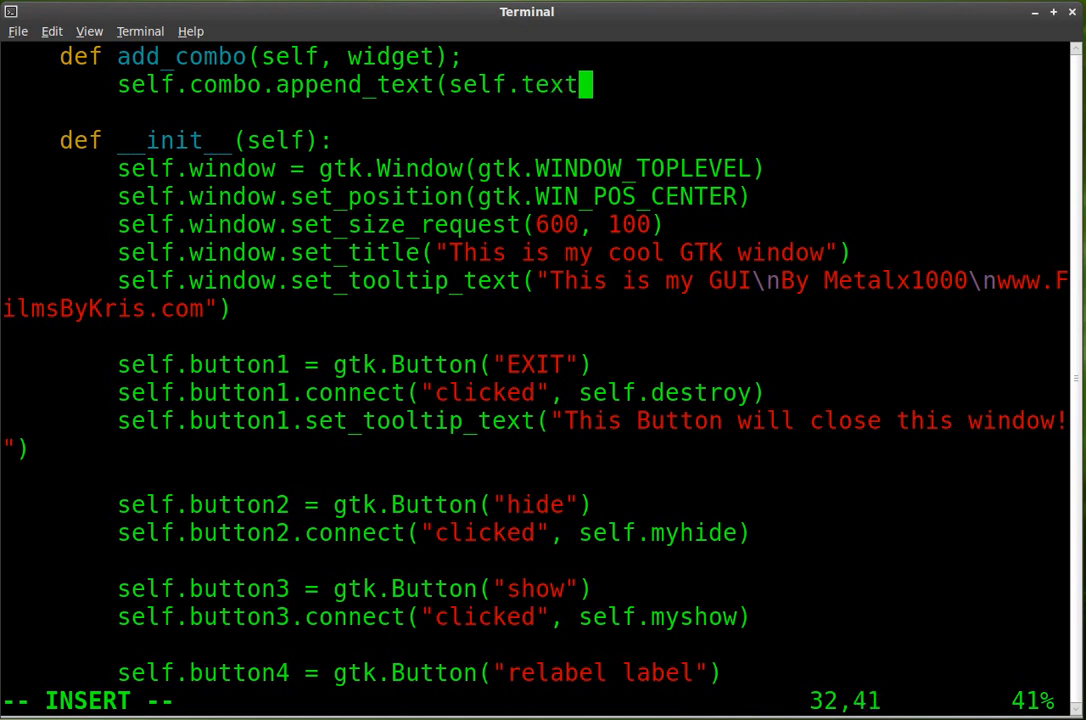
pyautogui.write('box.')
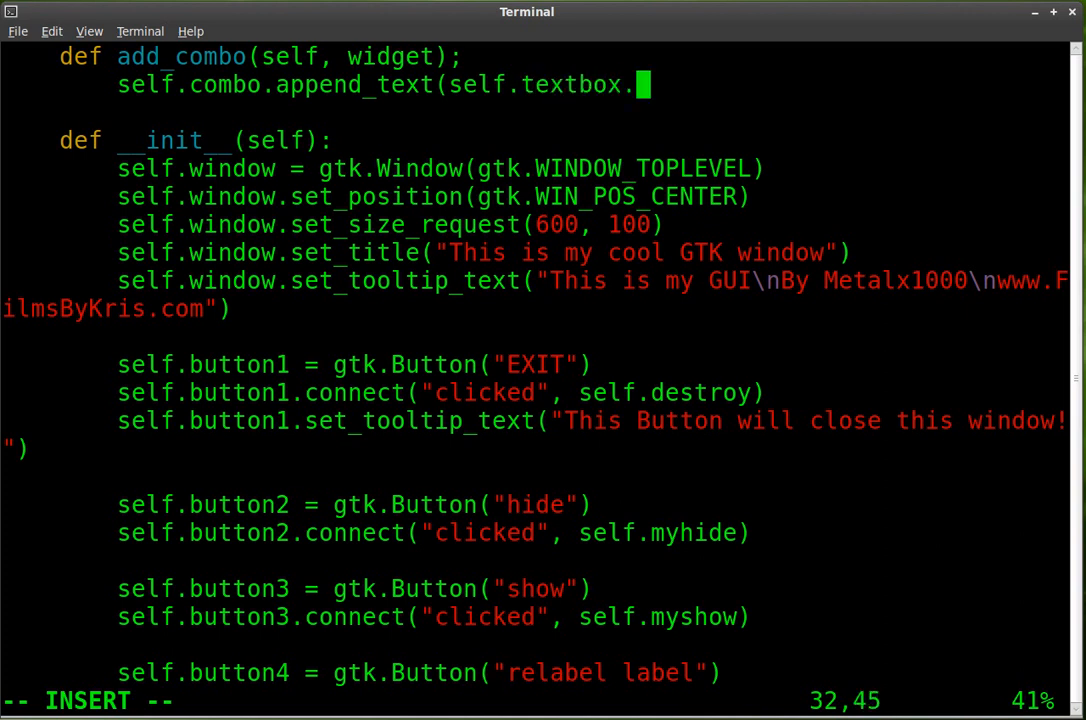
pyautogui.write('get_')
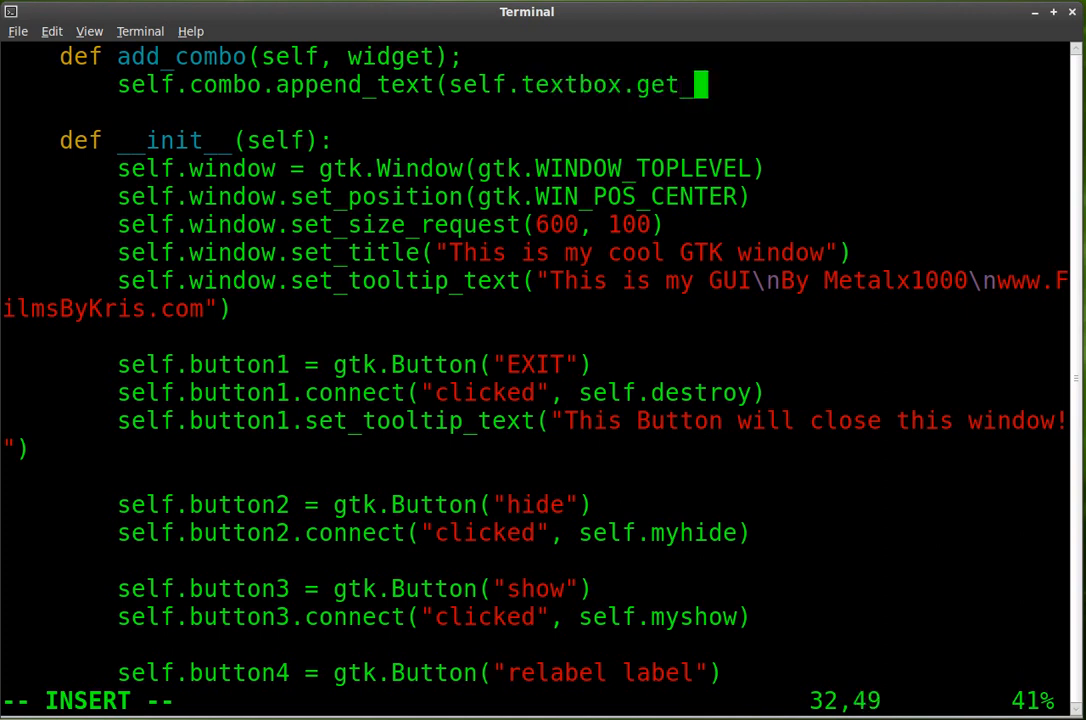
pyautogui.write('text()')
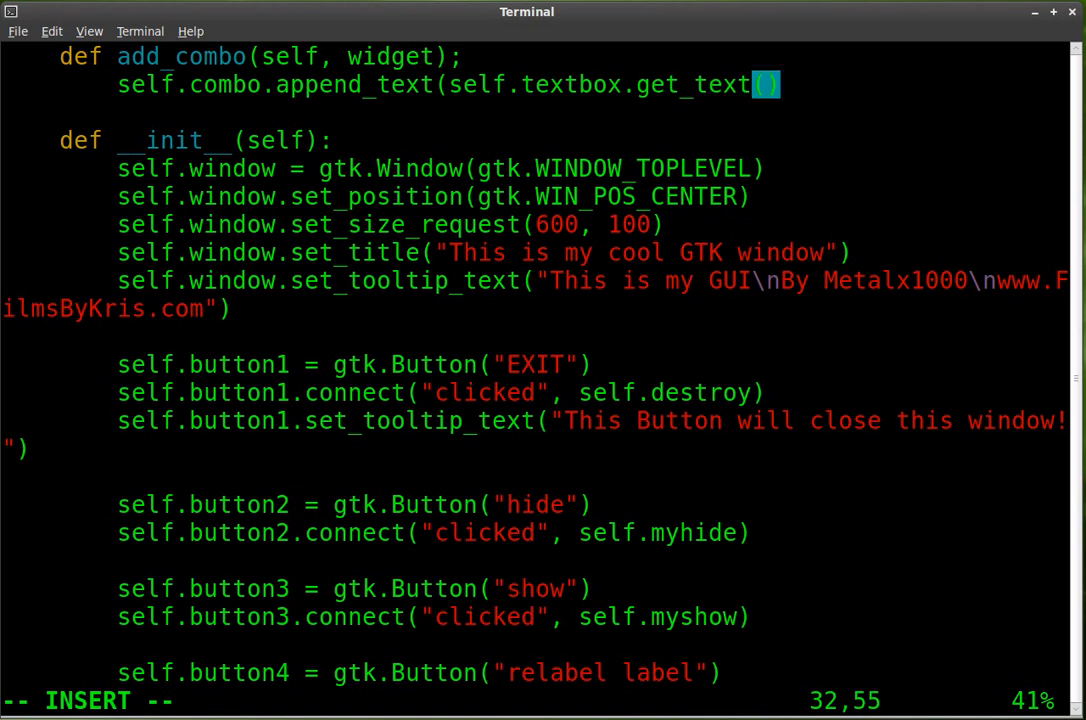
pyautogui.press('Right')
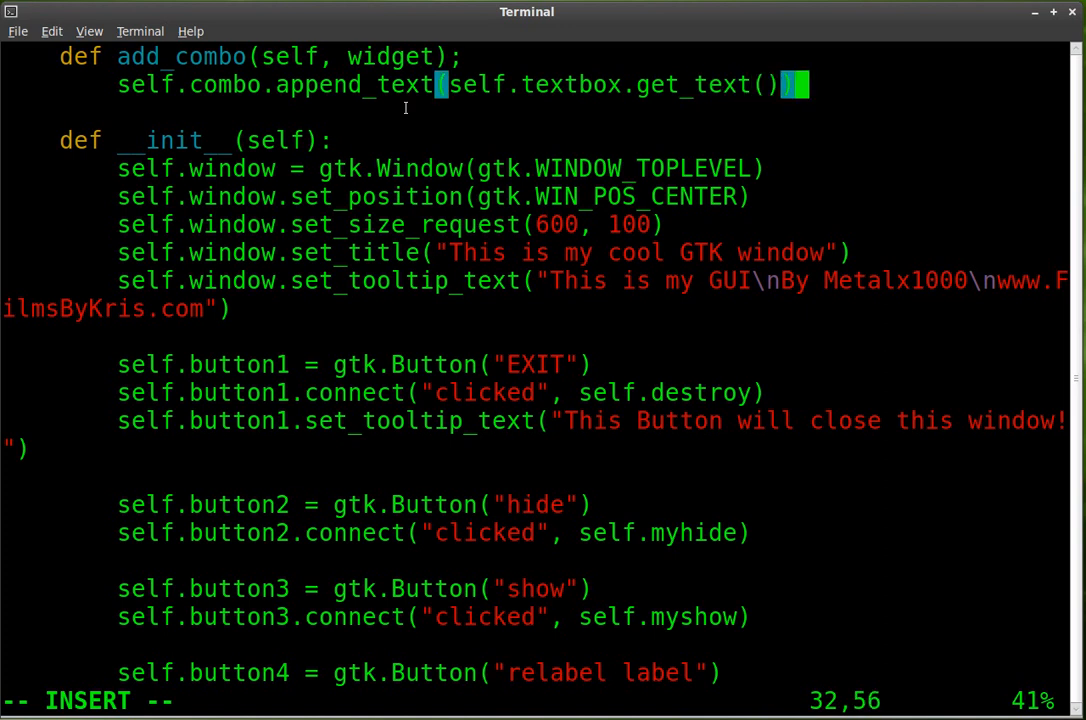
pyautogui.moveTo(396, 44)
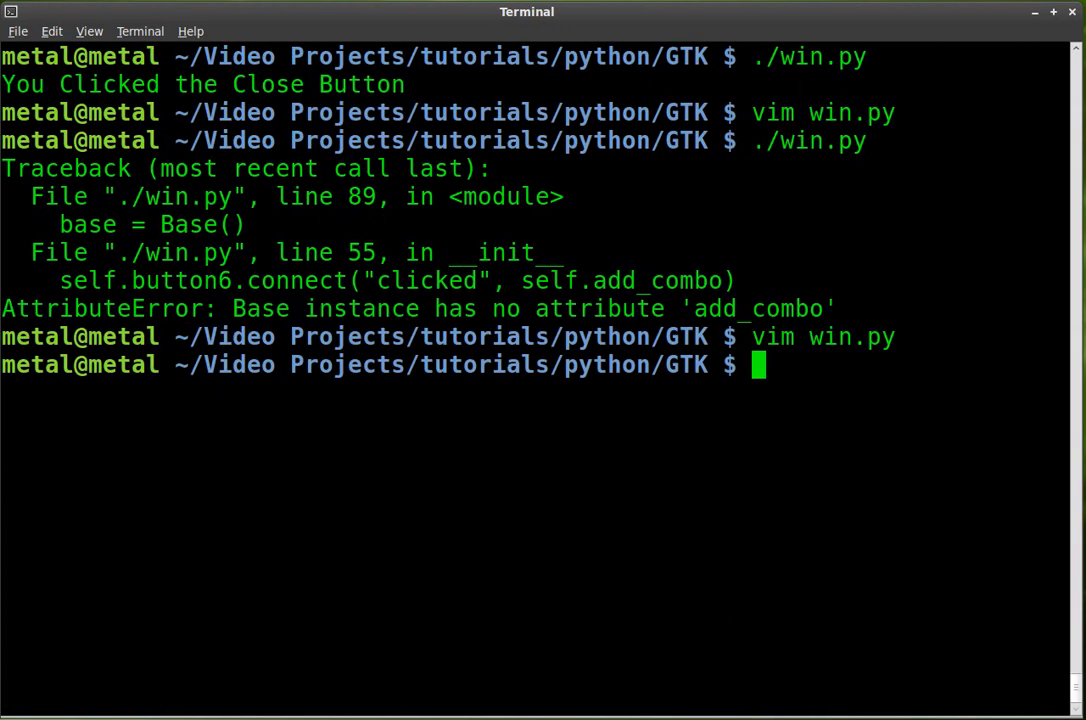
# - Run win.py, hit the SyntaxError, and replace the semicolon after add_combo(self, widget) with a colon
pyautogui.press('Return')
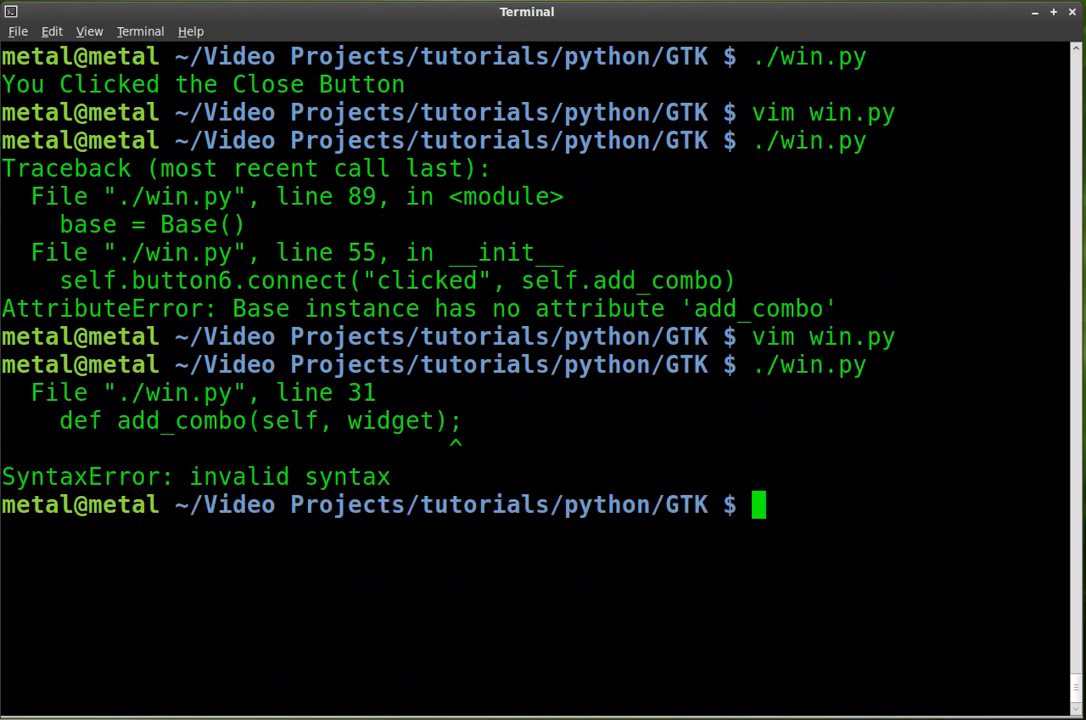
pyautogui.write('./win.py')
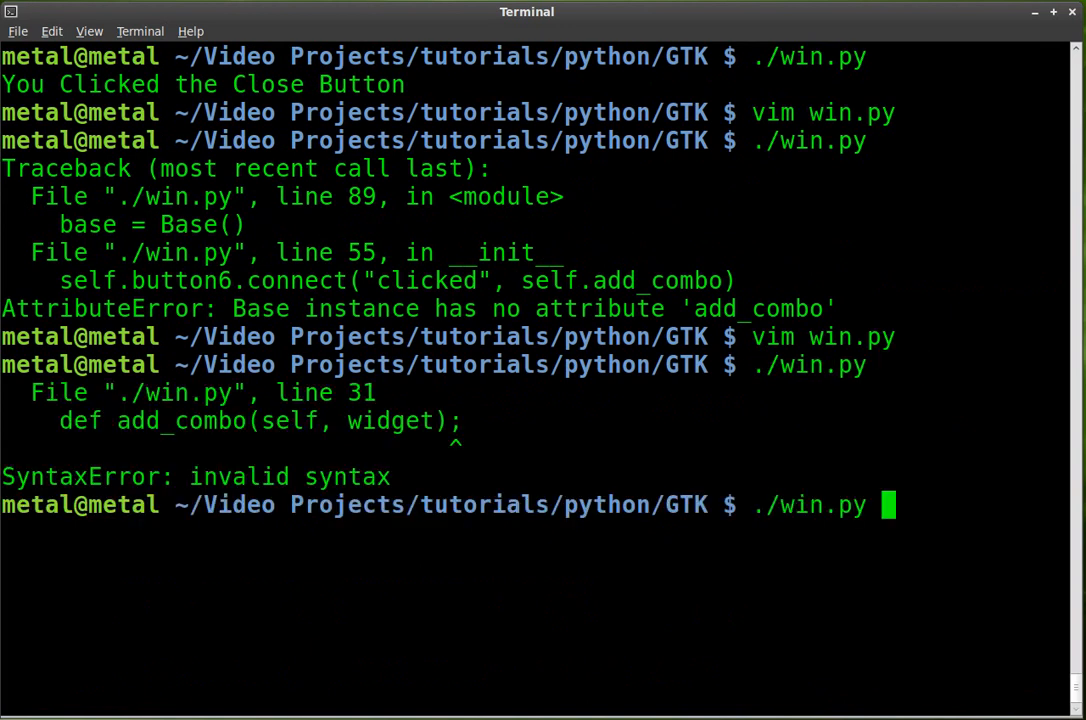
pyautogui.press('Return')
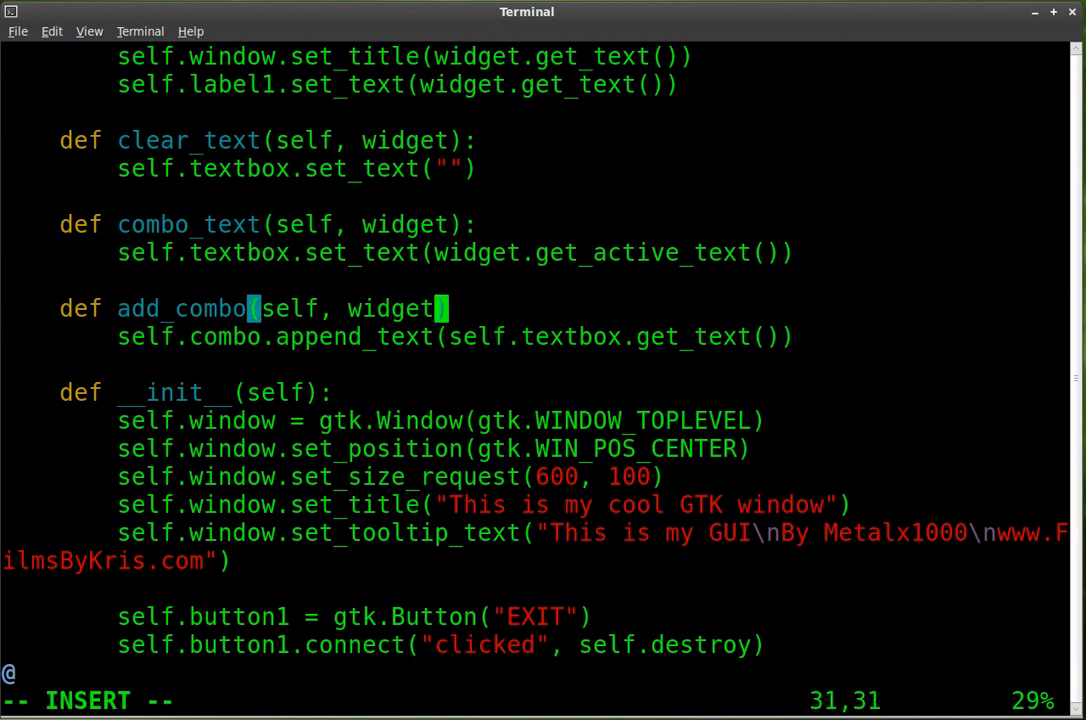
pyautogui.press('Escape')
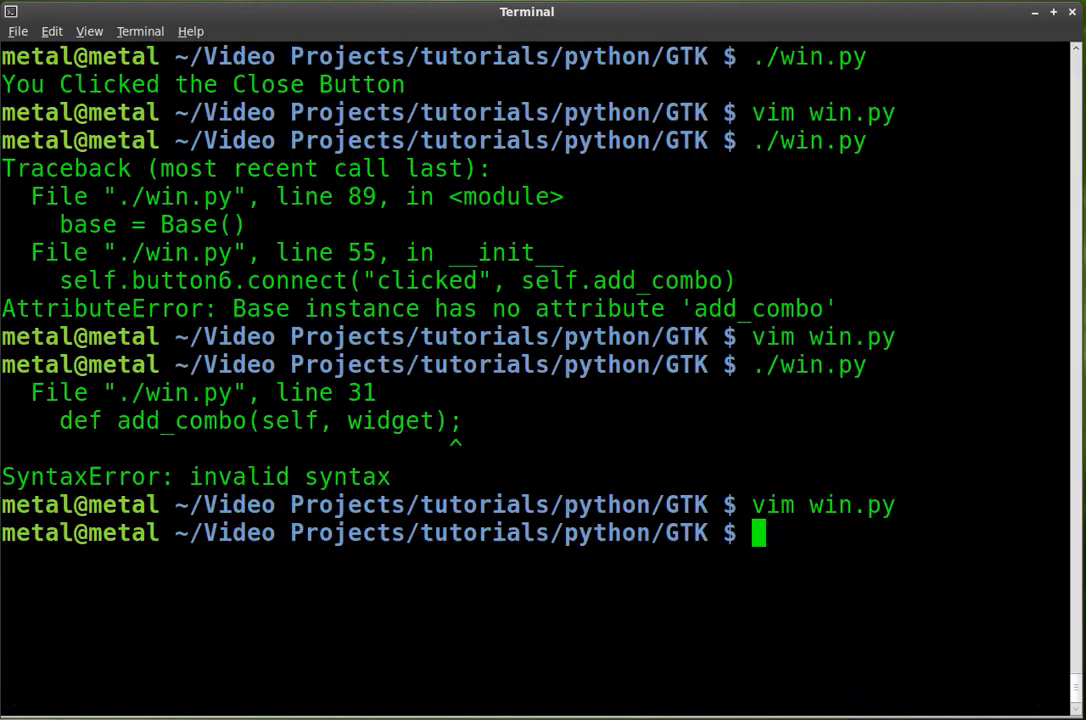
# - Run win.py, enter dfhsfdhsdfhsdfh and add it to the combo list
pyautogui.write('./win.py')
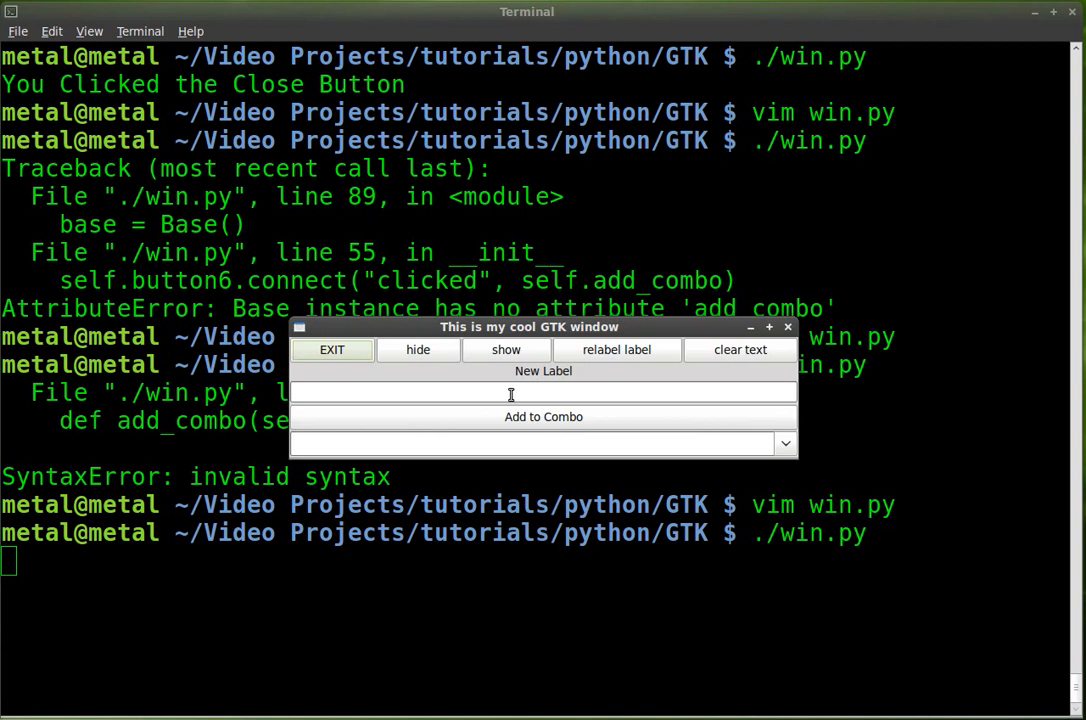
pyautogui.moveTo(532, 430)
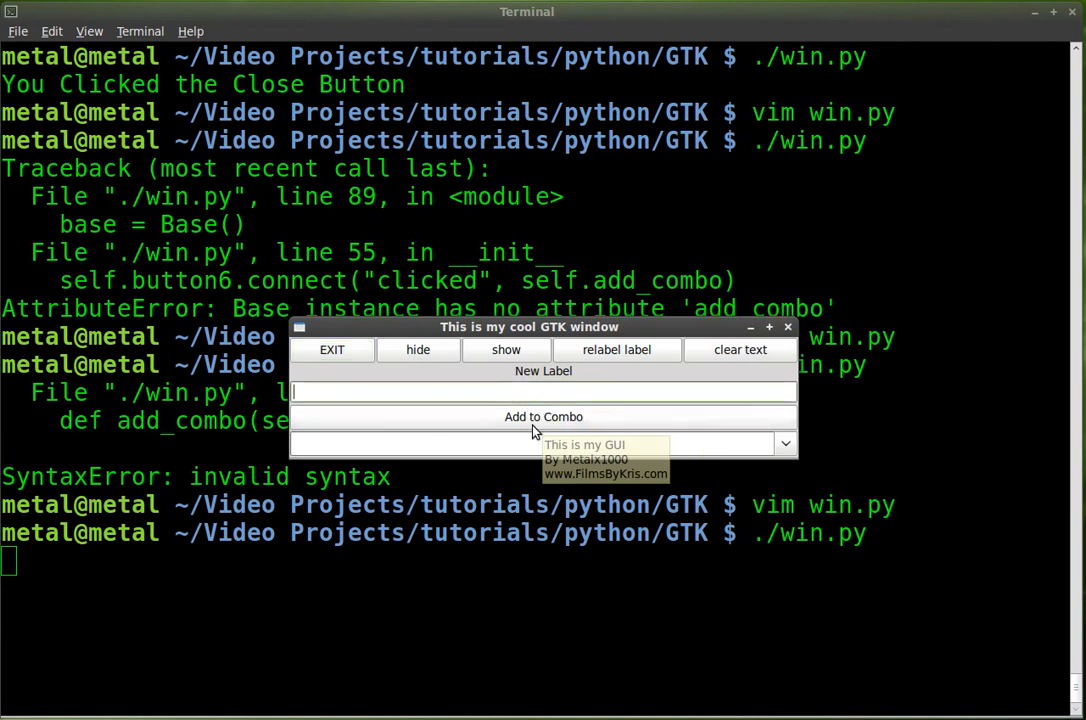
pyautogui.write('dfhsfdhsdfhsdfh')
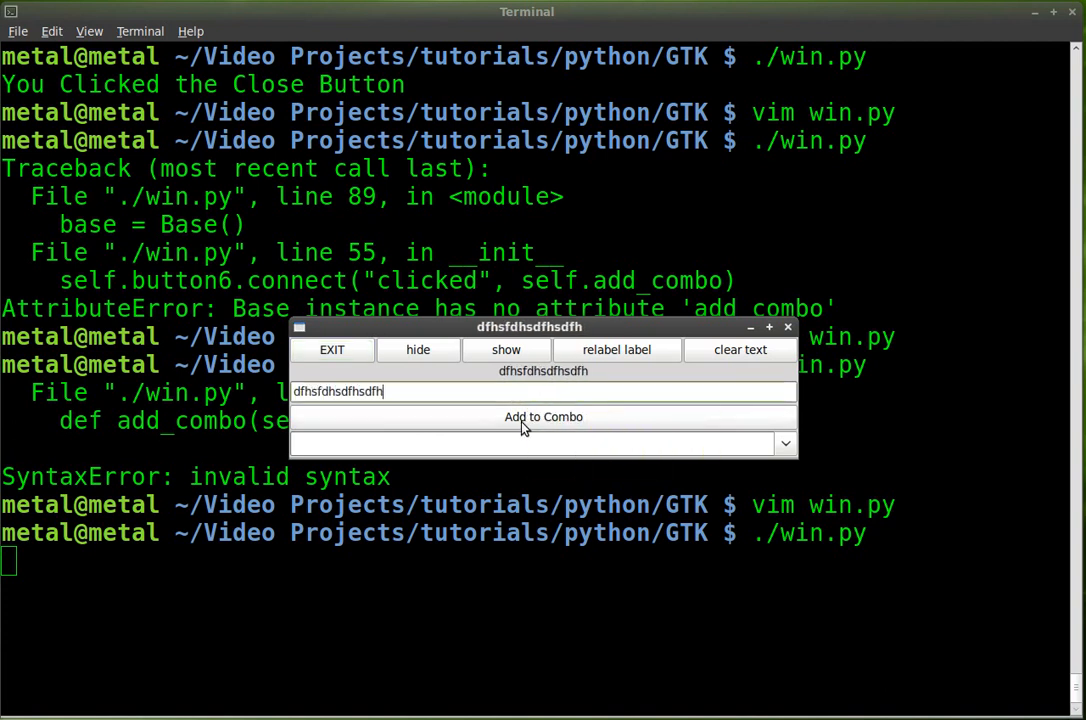
pyautogui.click(784, 444)
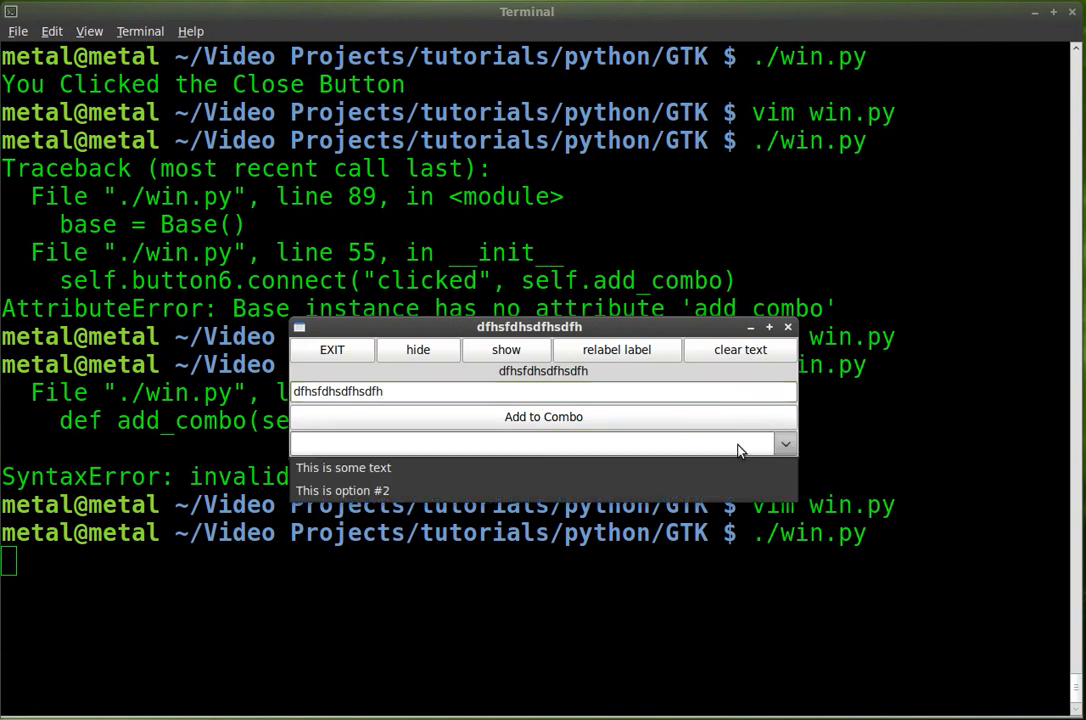
pyautogui.moveTo(528, 442)
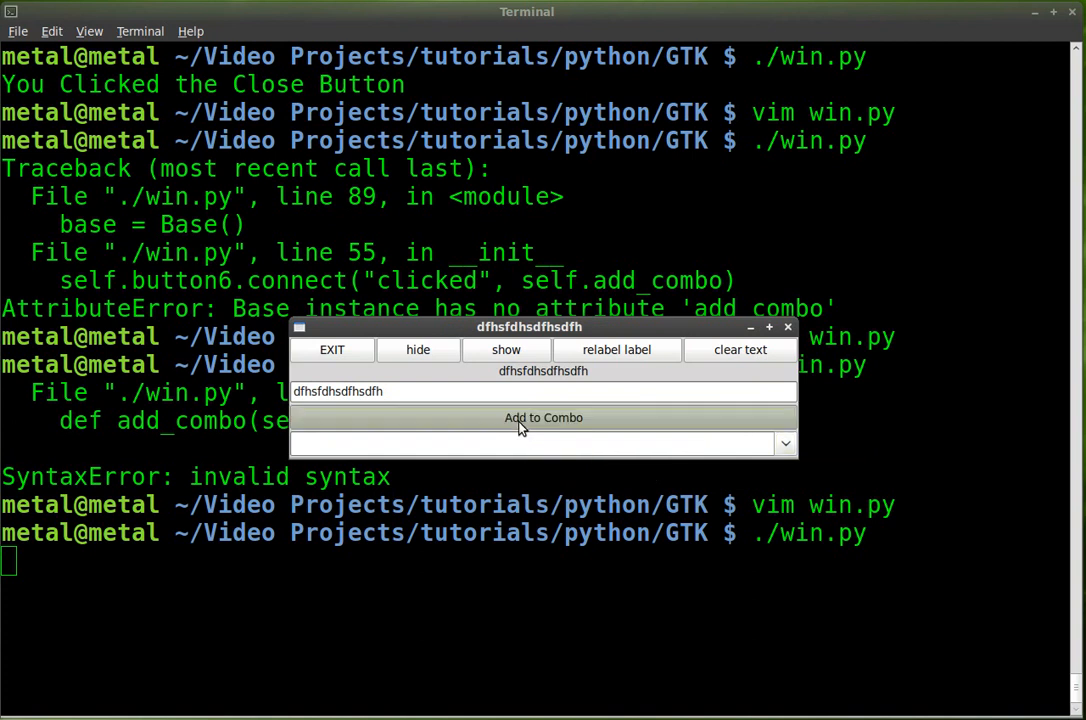
pyautogui.click(784, 444)
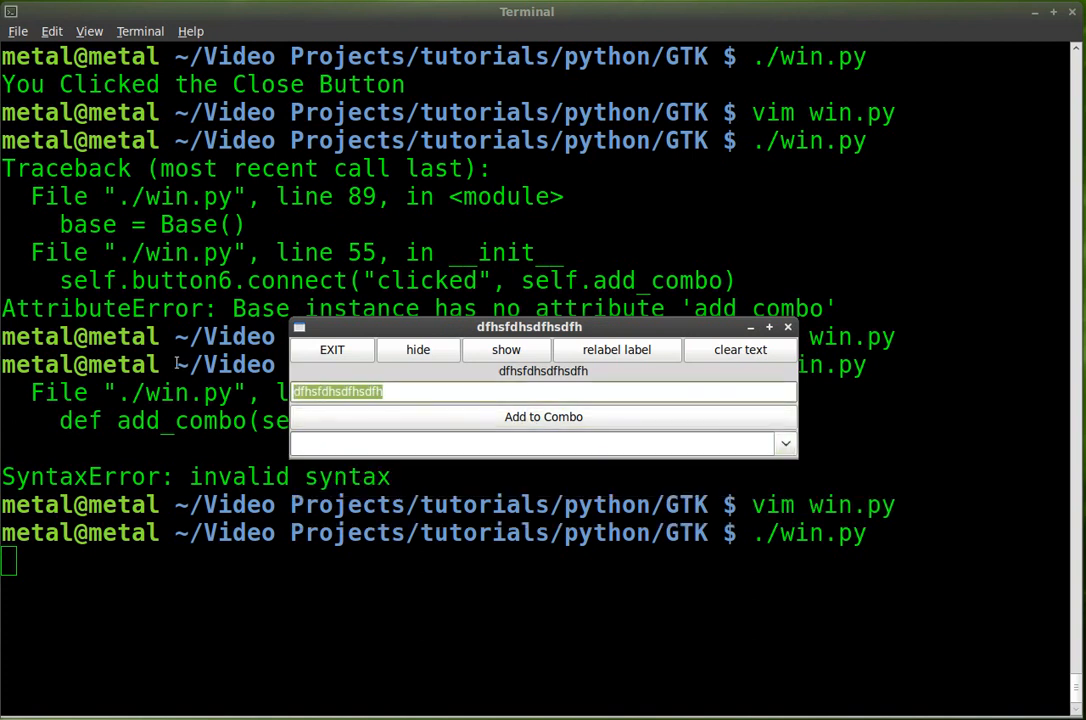
pyautogui.write('www.Films')
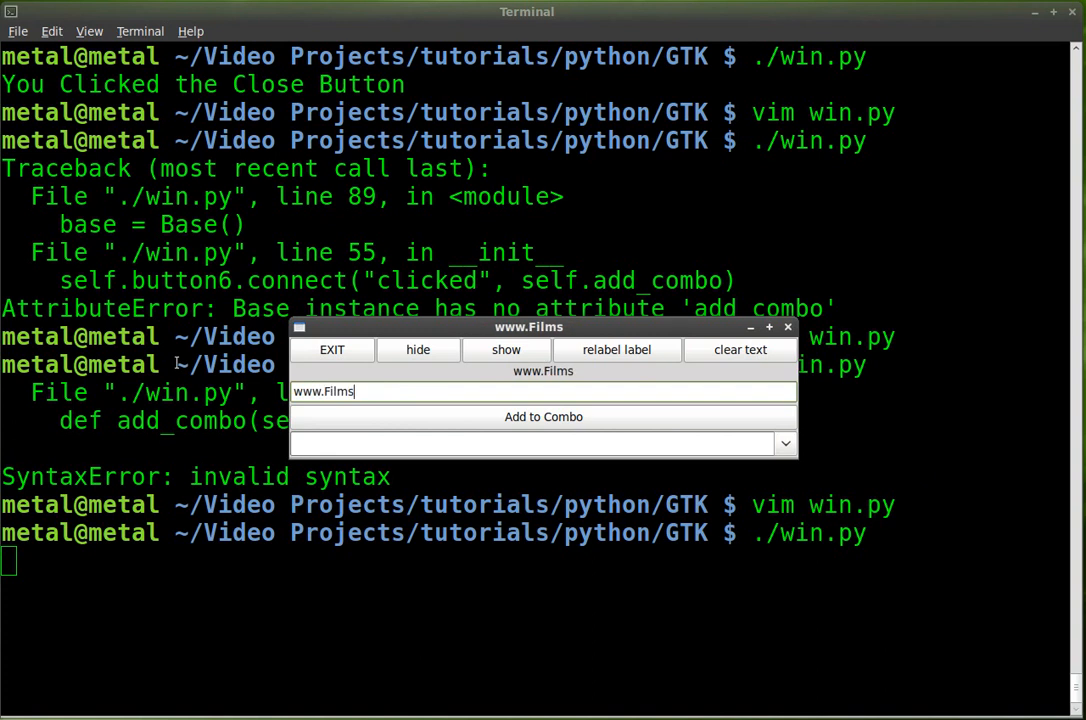
pyautogui.write('ByKris.com')
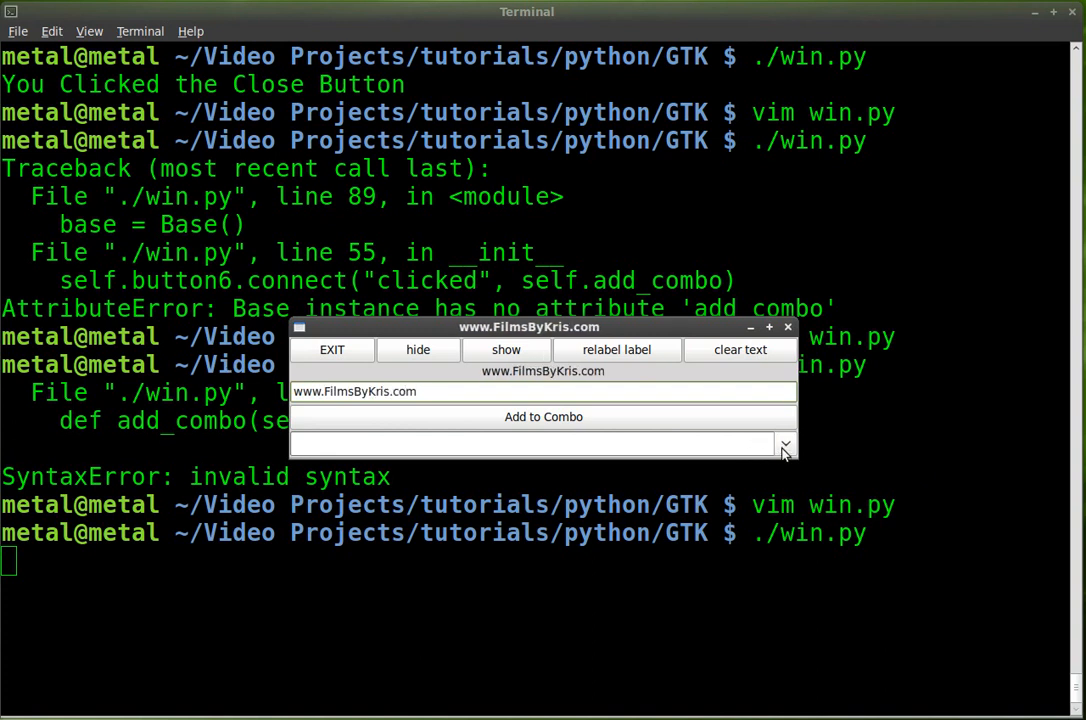
pyautogui.click(784, 444)
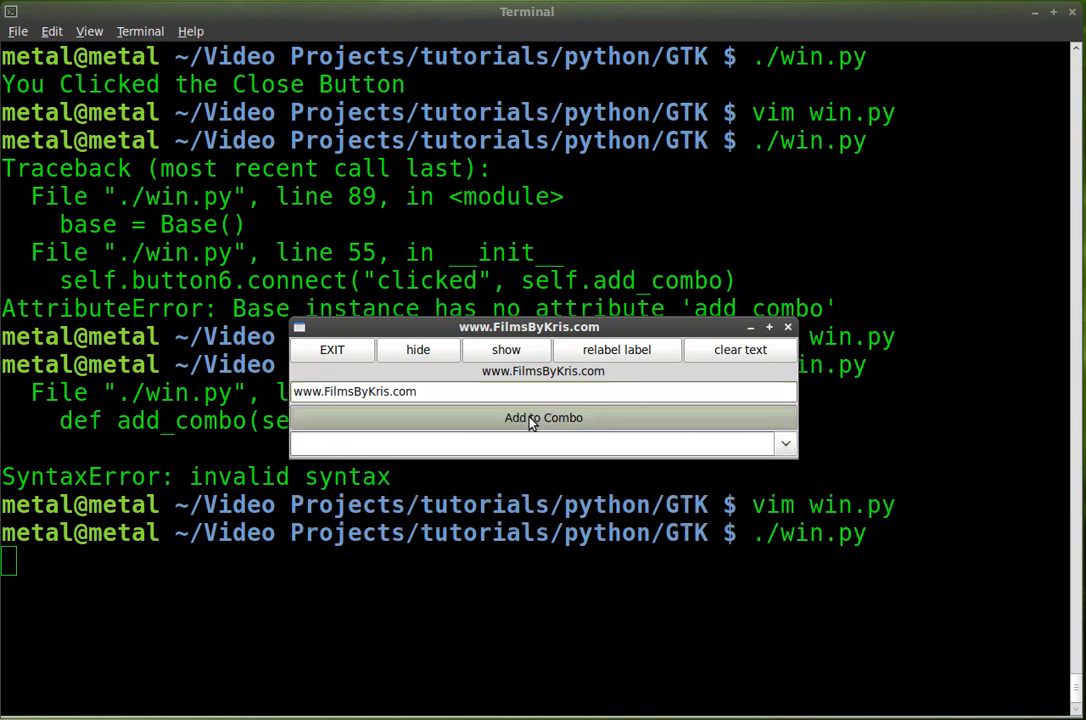
pyautogui.click(784, 444)
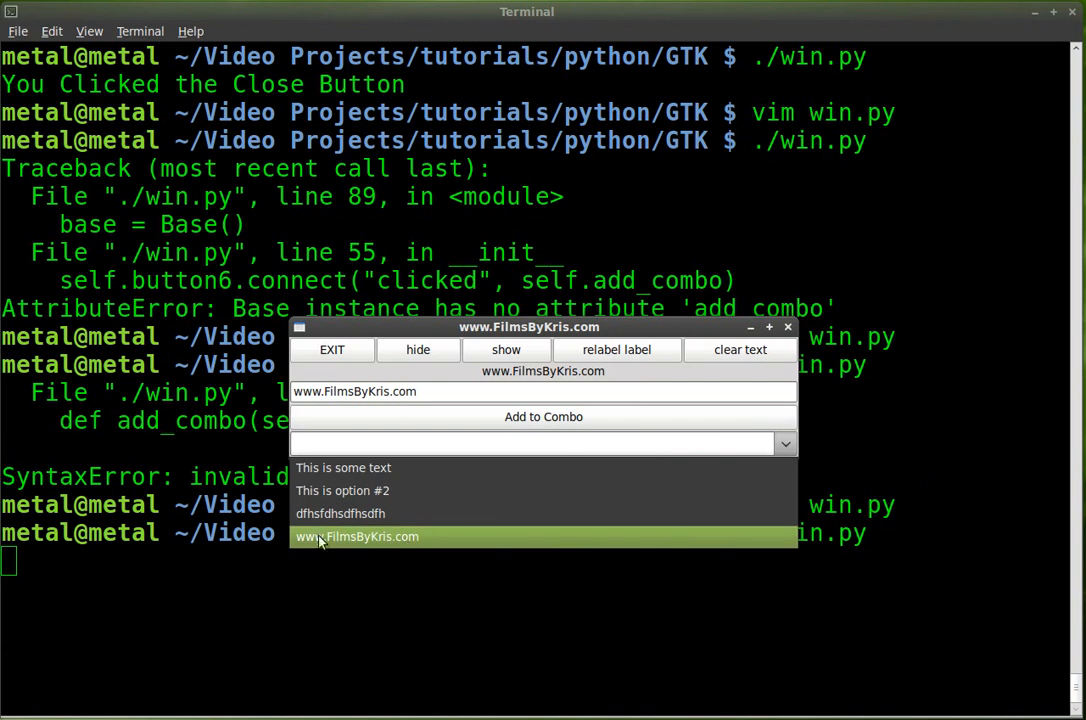
pyautogui.click(356, 536)
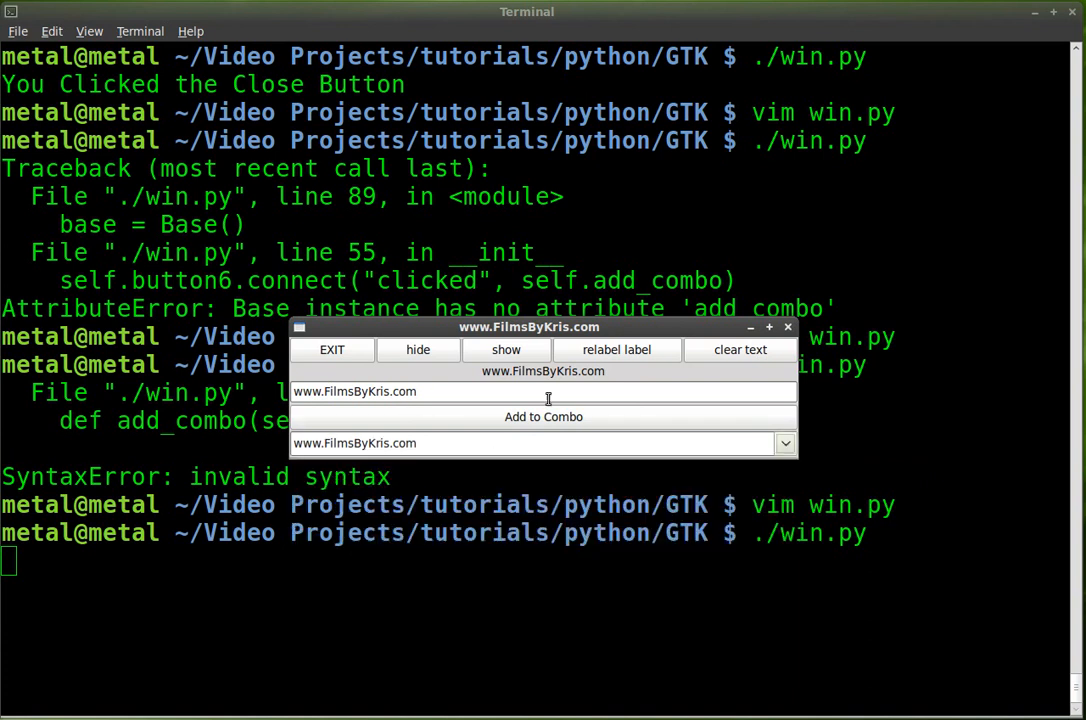
pyautogui.moveTo(454, 418)
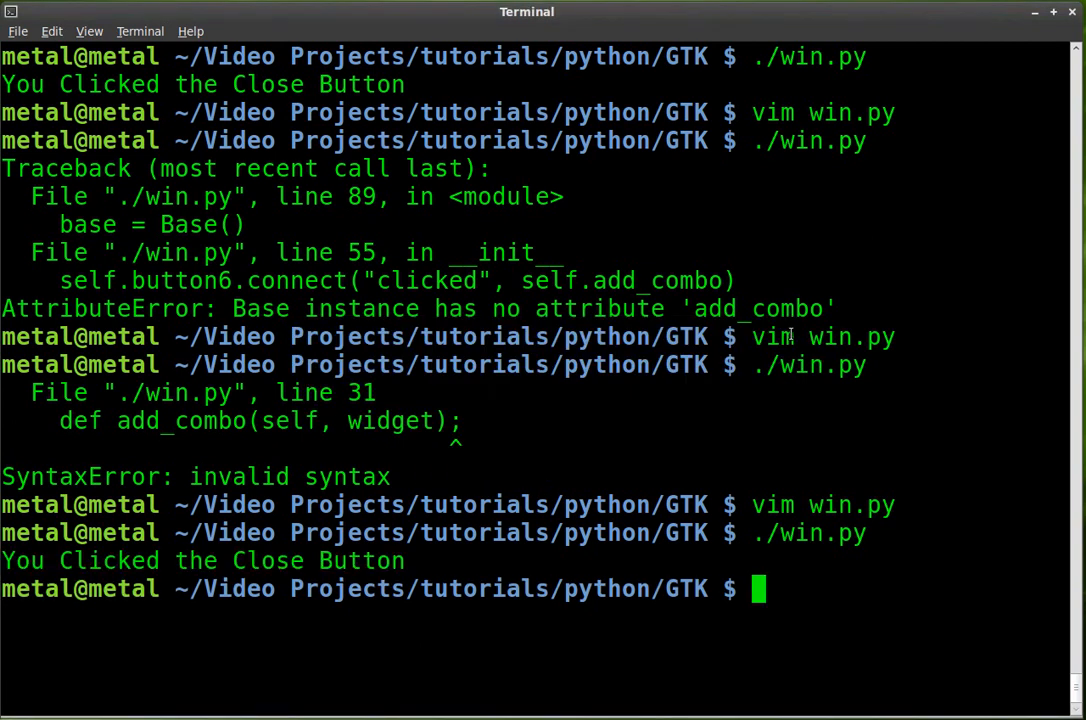
# - Reopen win.py and insert a blank line after the box1 pack_start lines
pyautogui.write('./win.py')
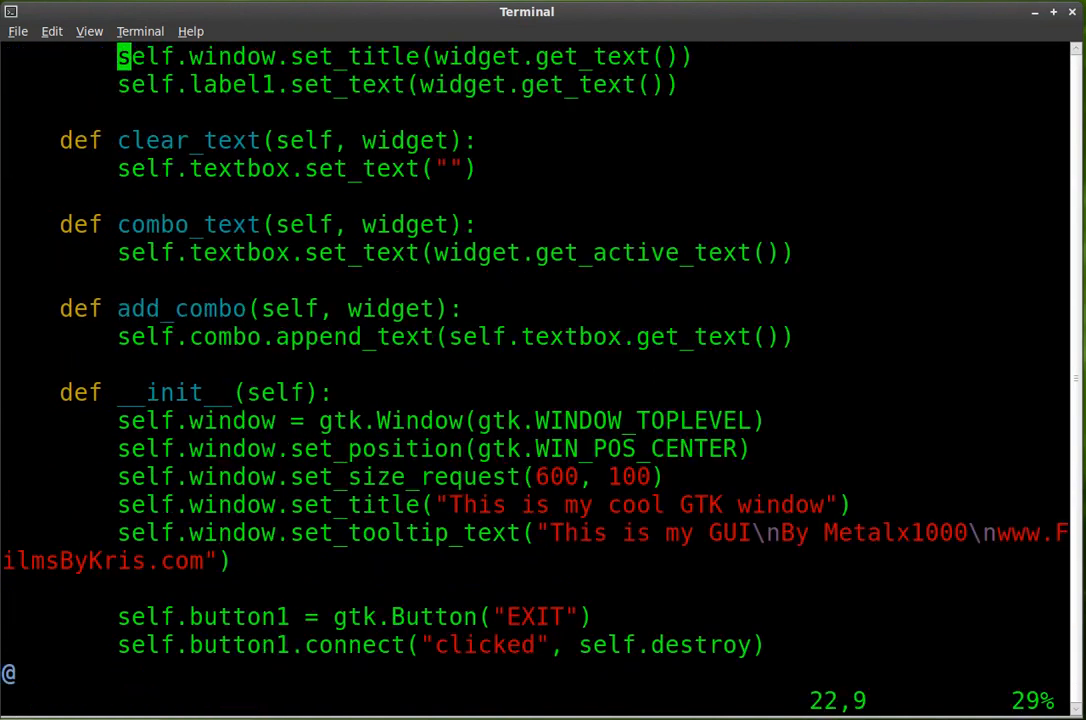
pyautogui.scroll(-3)
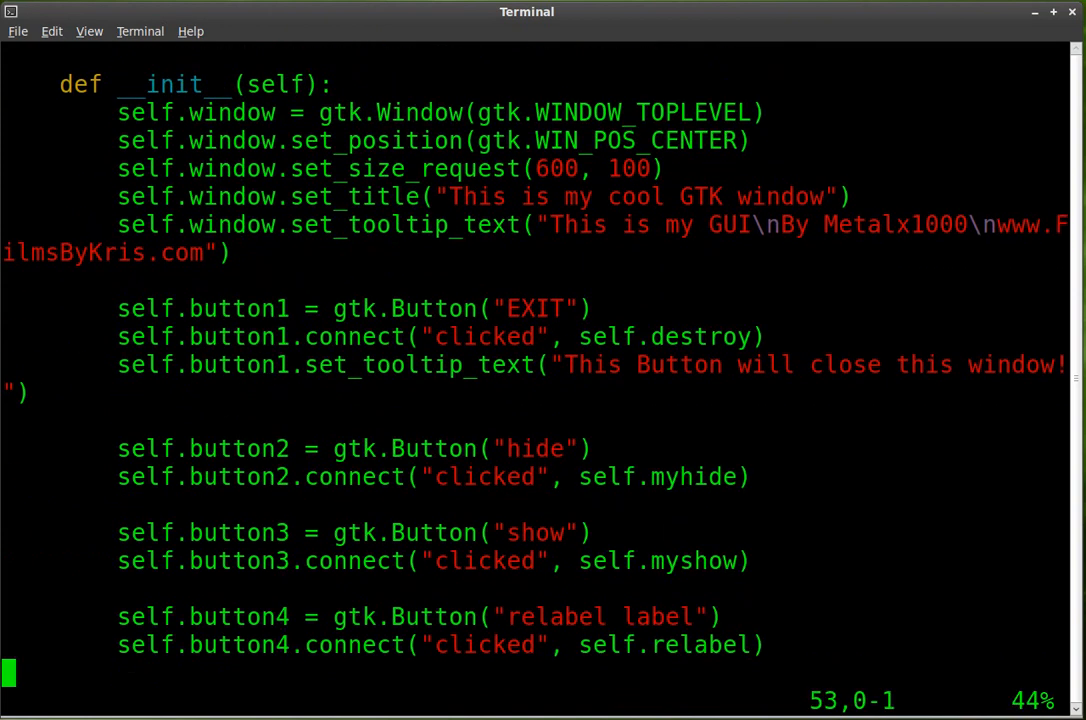
pyautogui.scroll(-3)
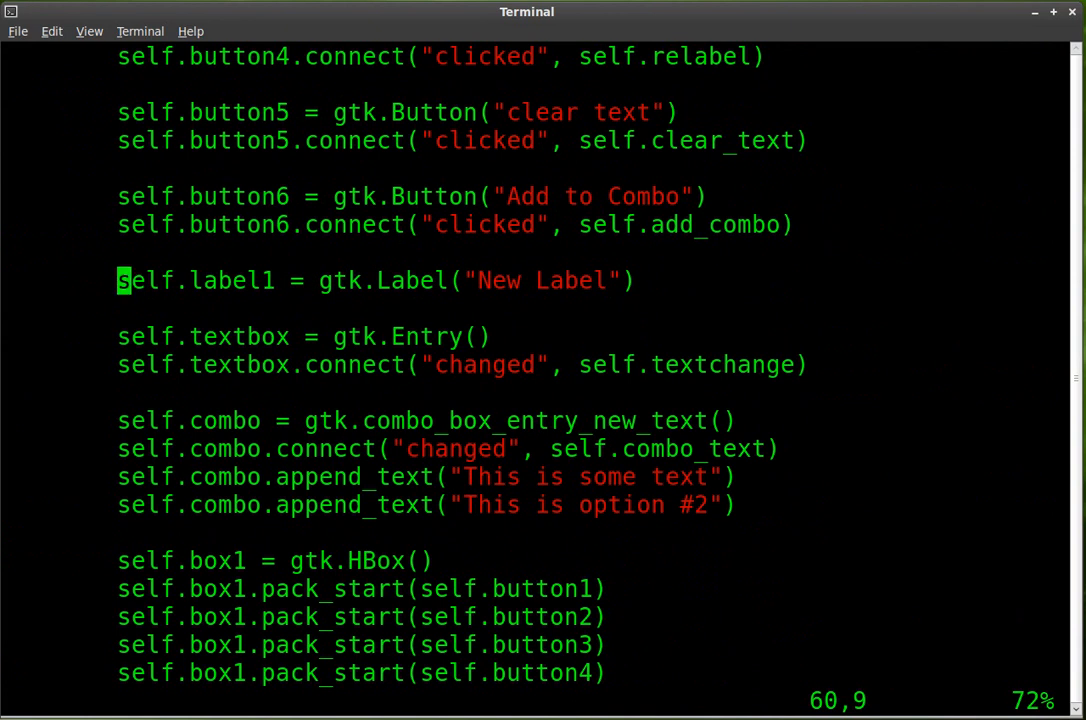
pyautogui.scroll(-3)
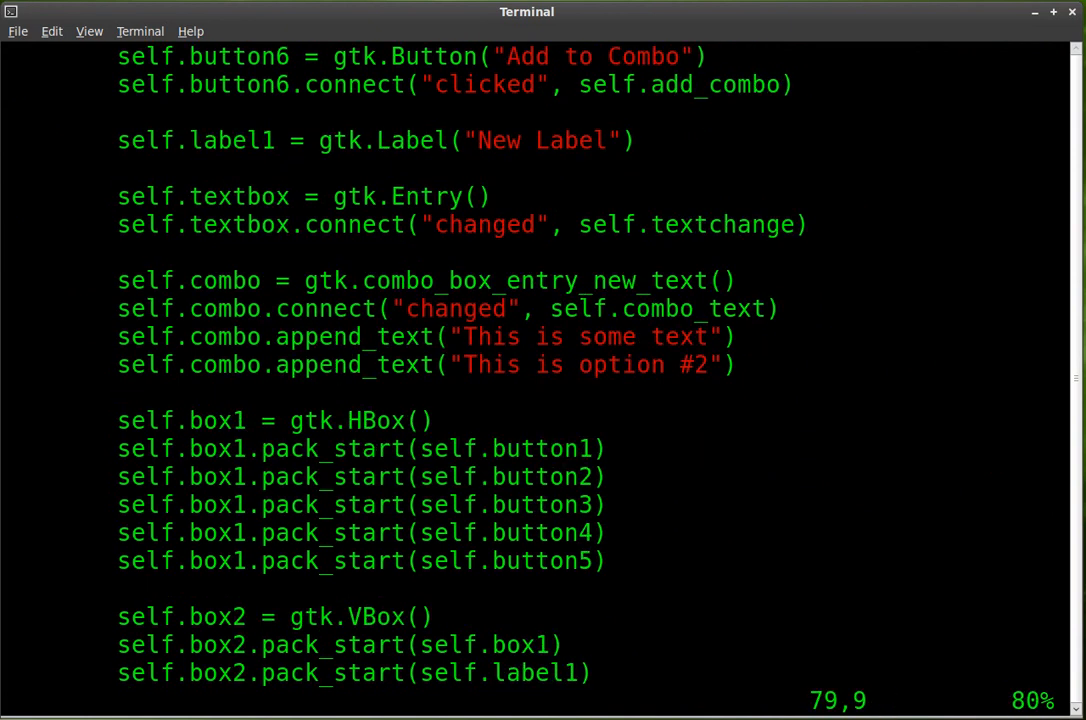
pyautogui.scroll(-3)
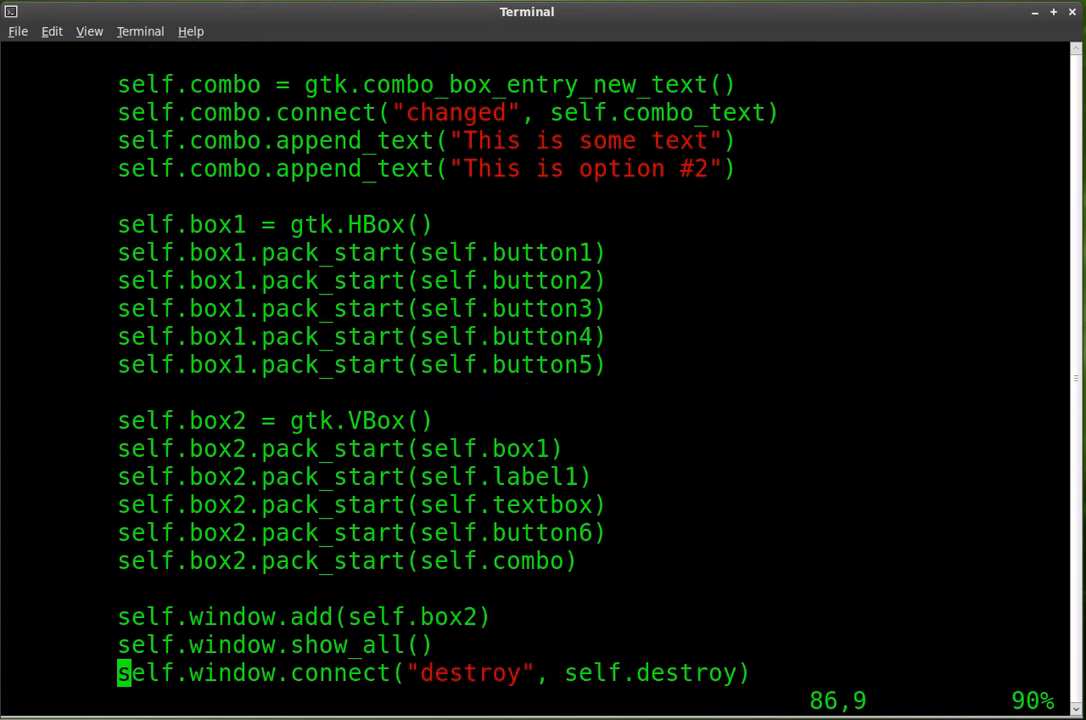
pyautogui.press('Up')
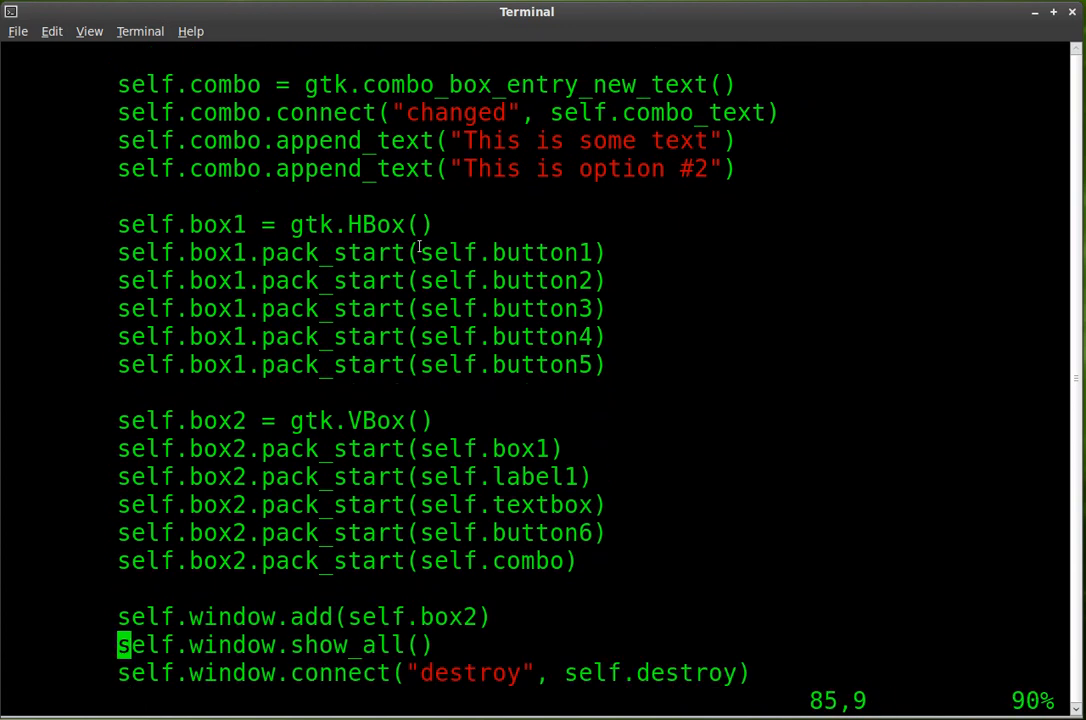
pyautogui.moveTo(356, 462)
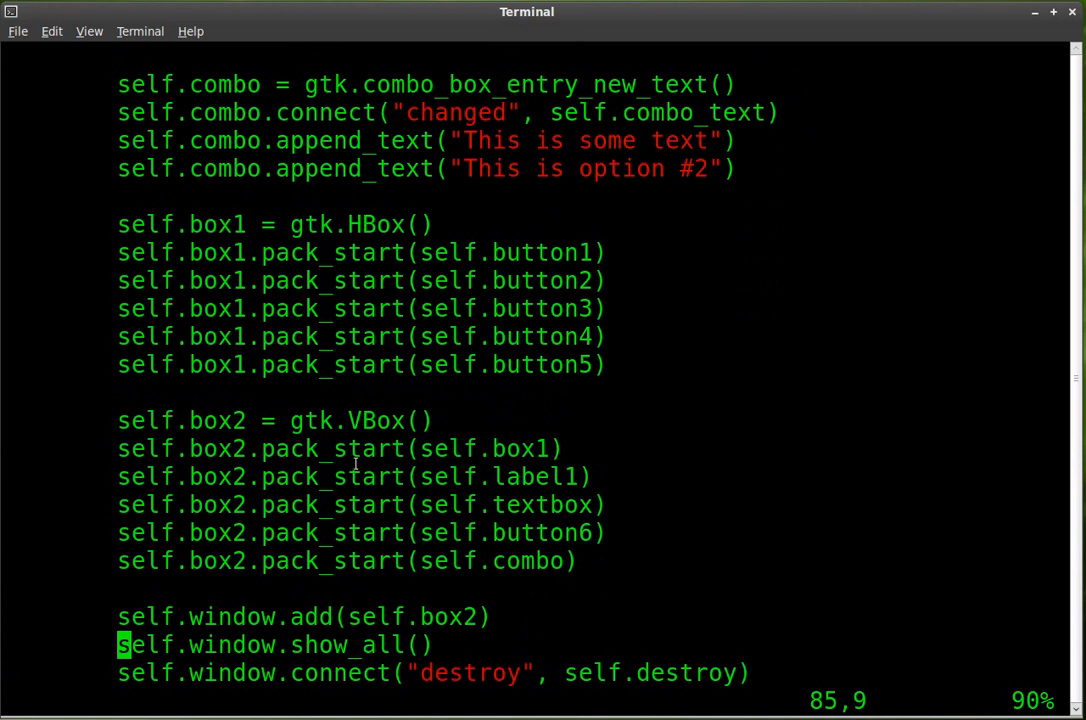
pyautogui.press('Up')
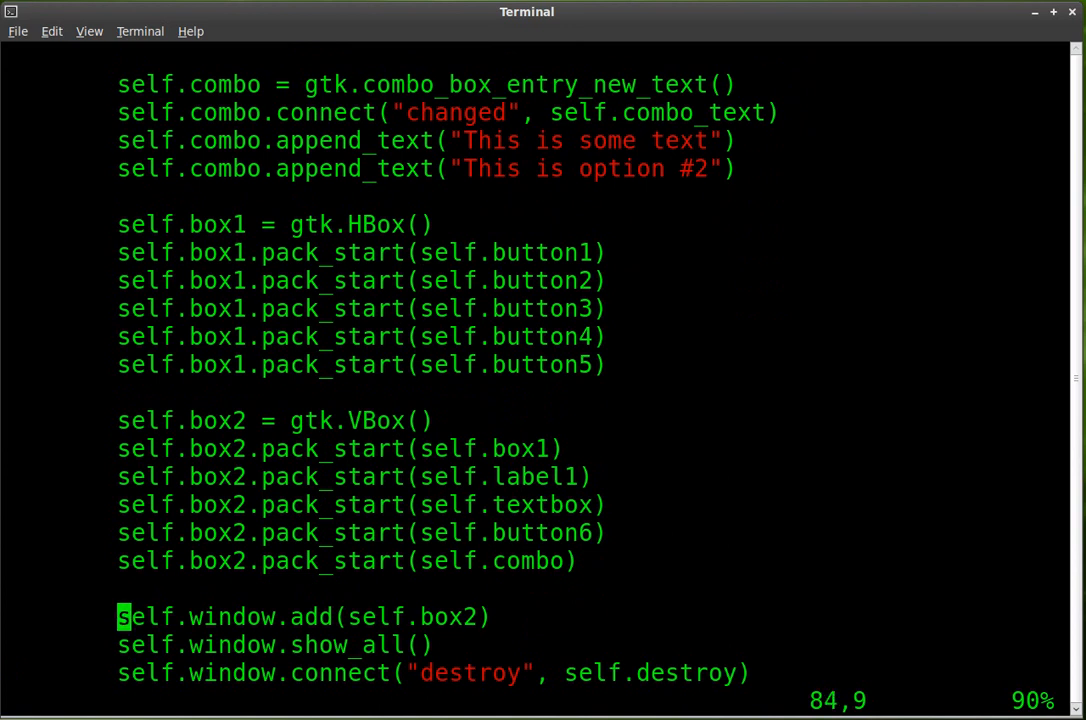
pyautogui.press('i')
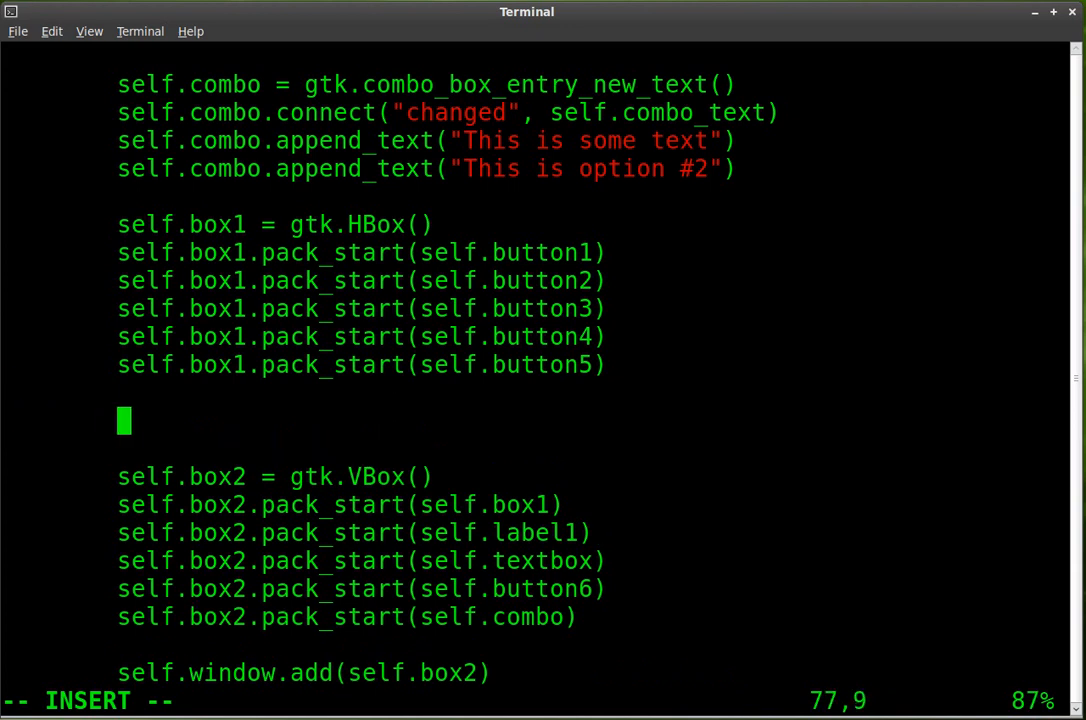
# - Add the line self.box3 = gtk.HBox() for the entry and Add to Combo button
pyautogui.write('sel')
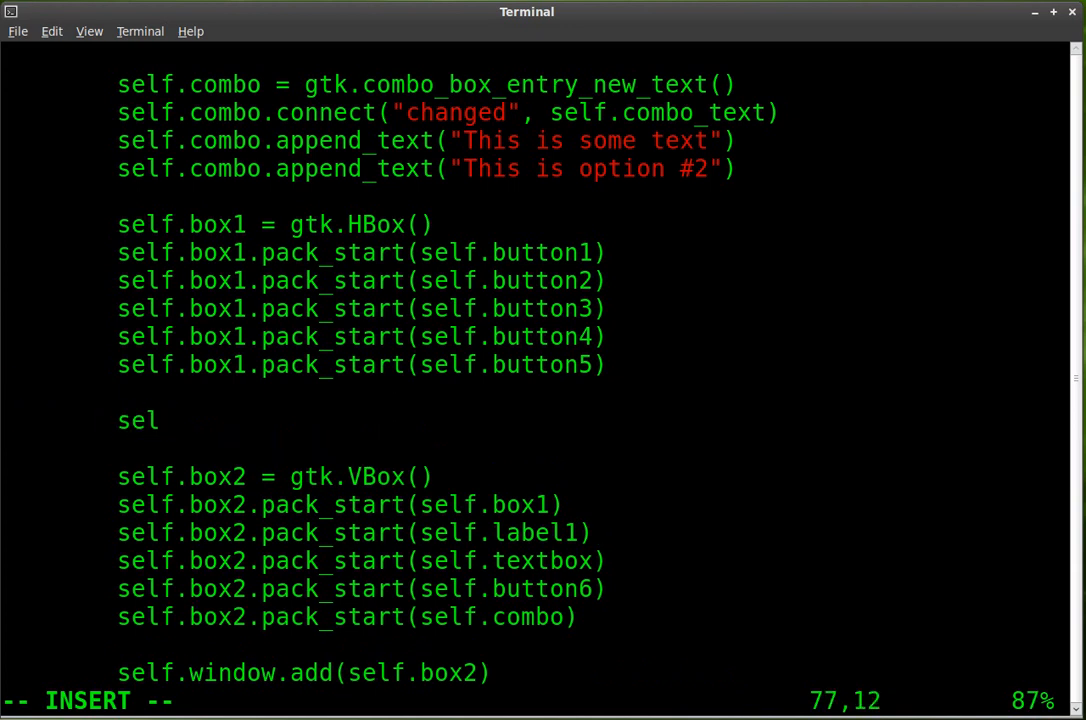
pyautogui.write('f.')
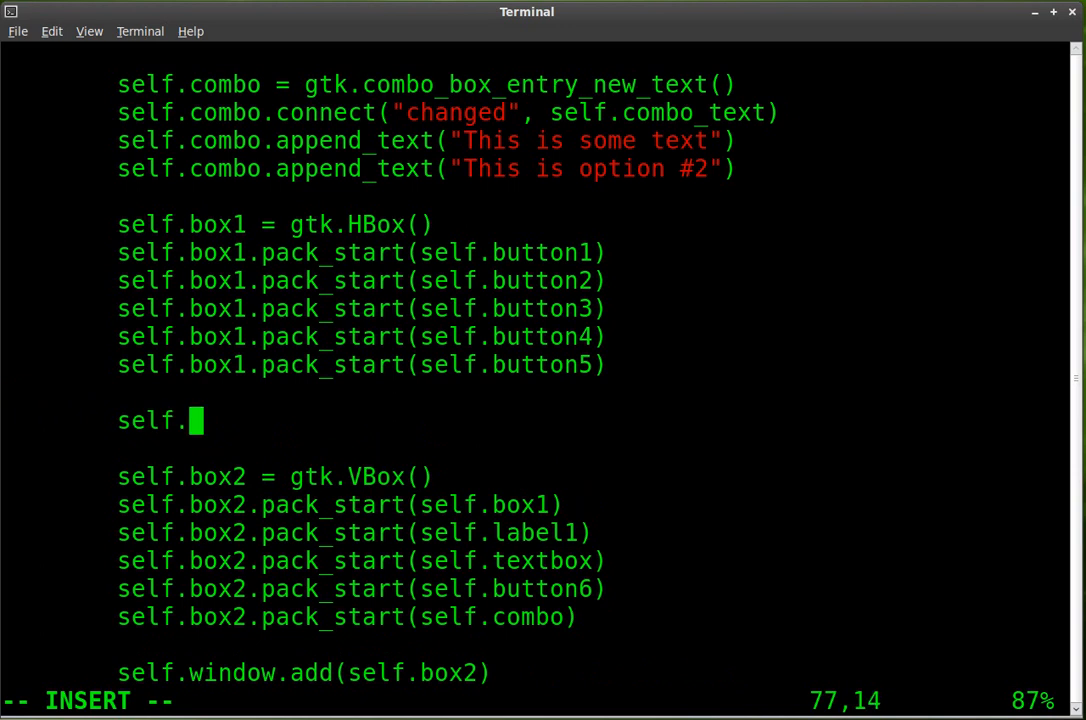
pyautogui.write('box')
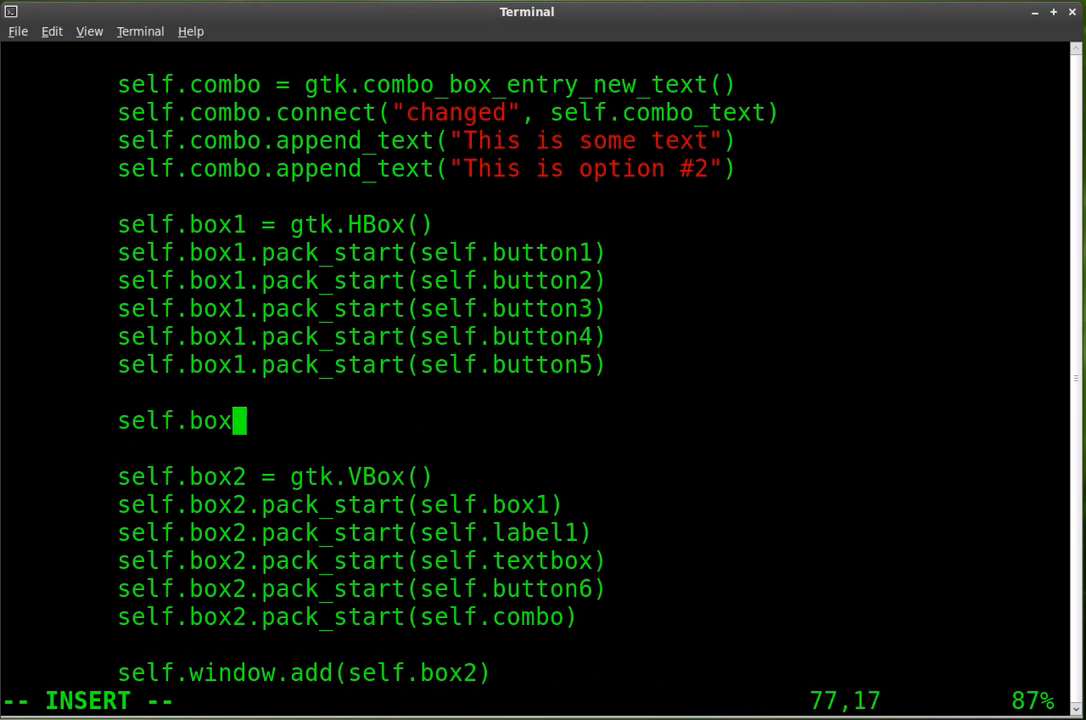
pyautogui.write('3 =')
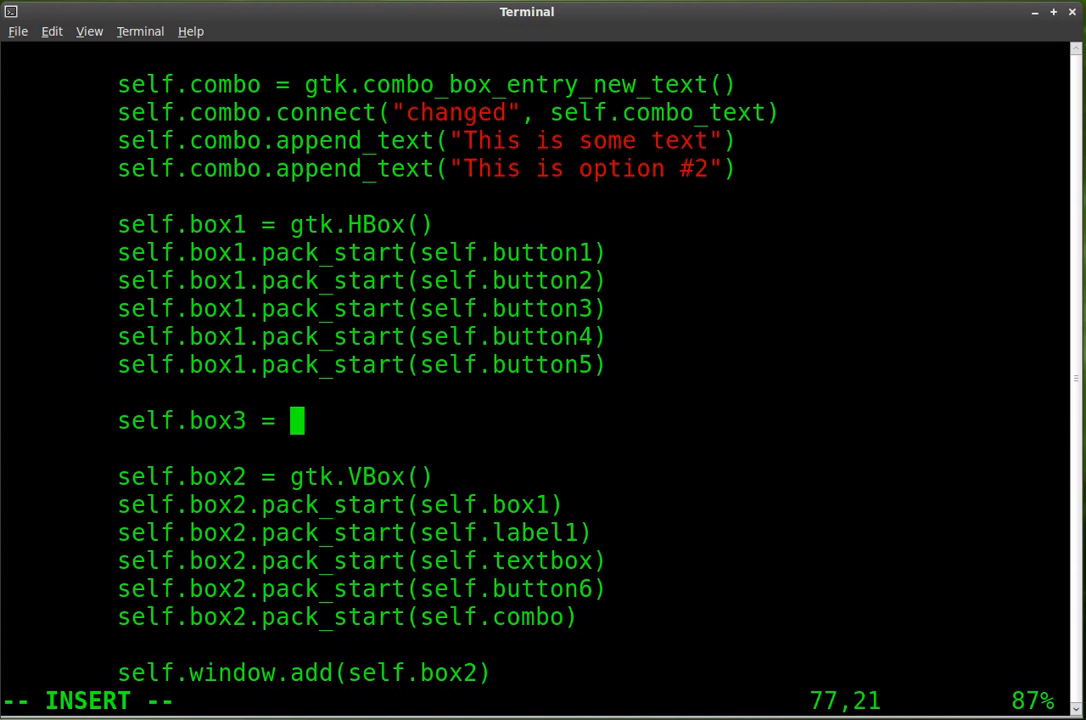
pyautogui.write('gtk')
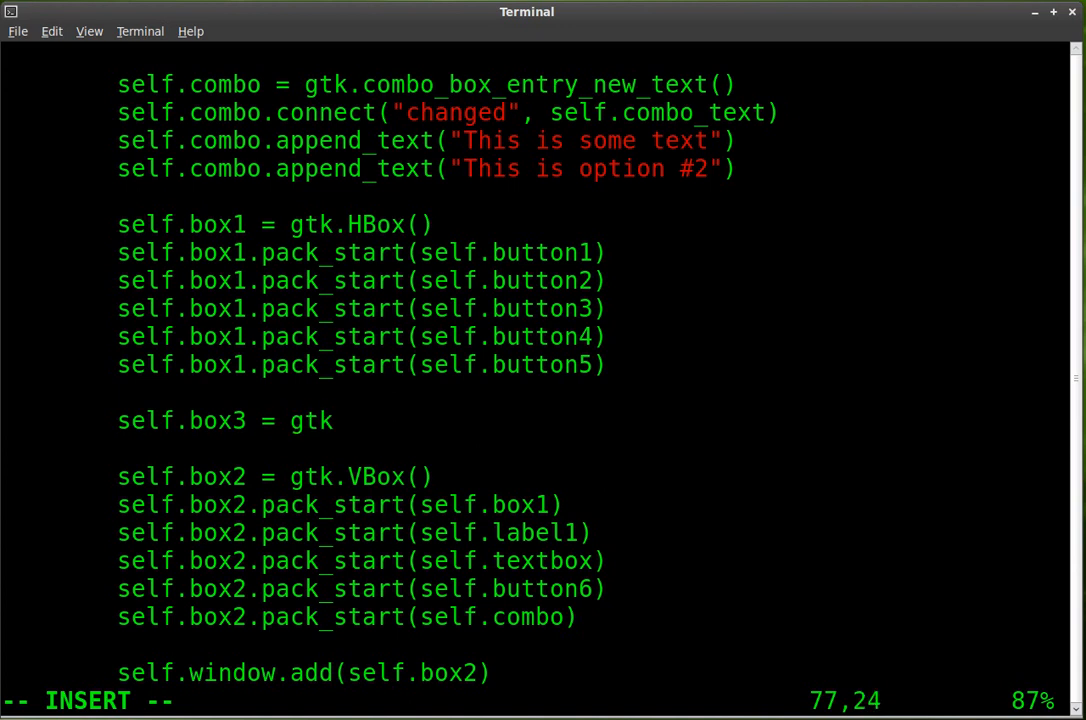
pyautogui.write('.')
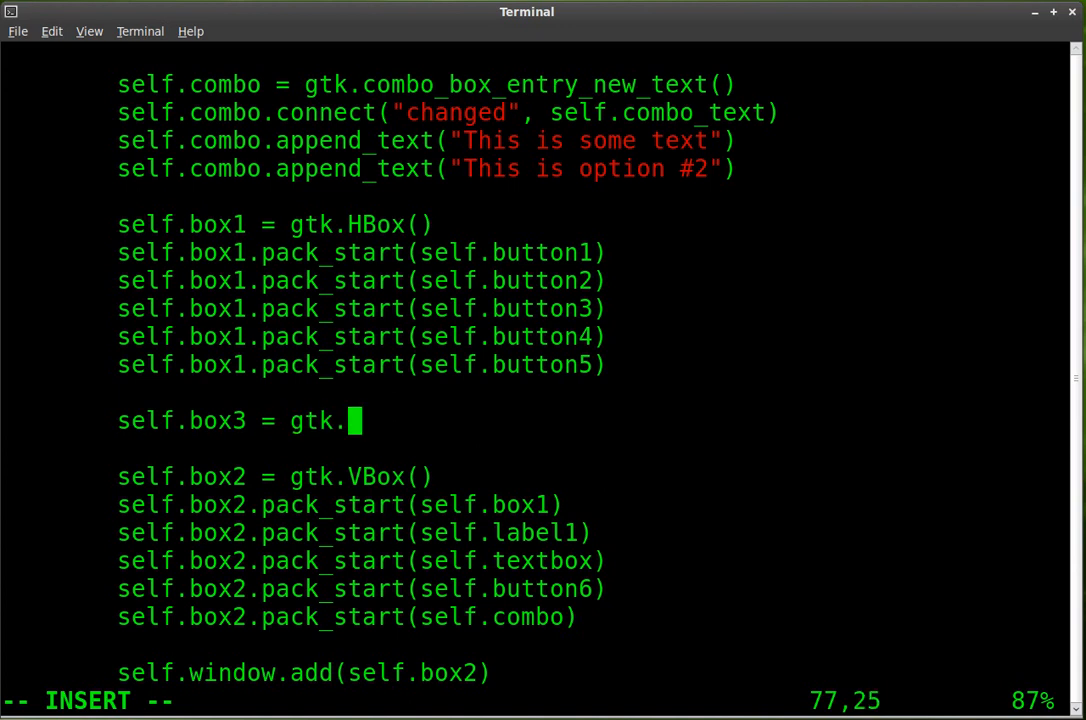
pyautogui.write('HBox')
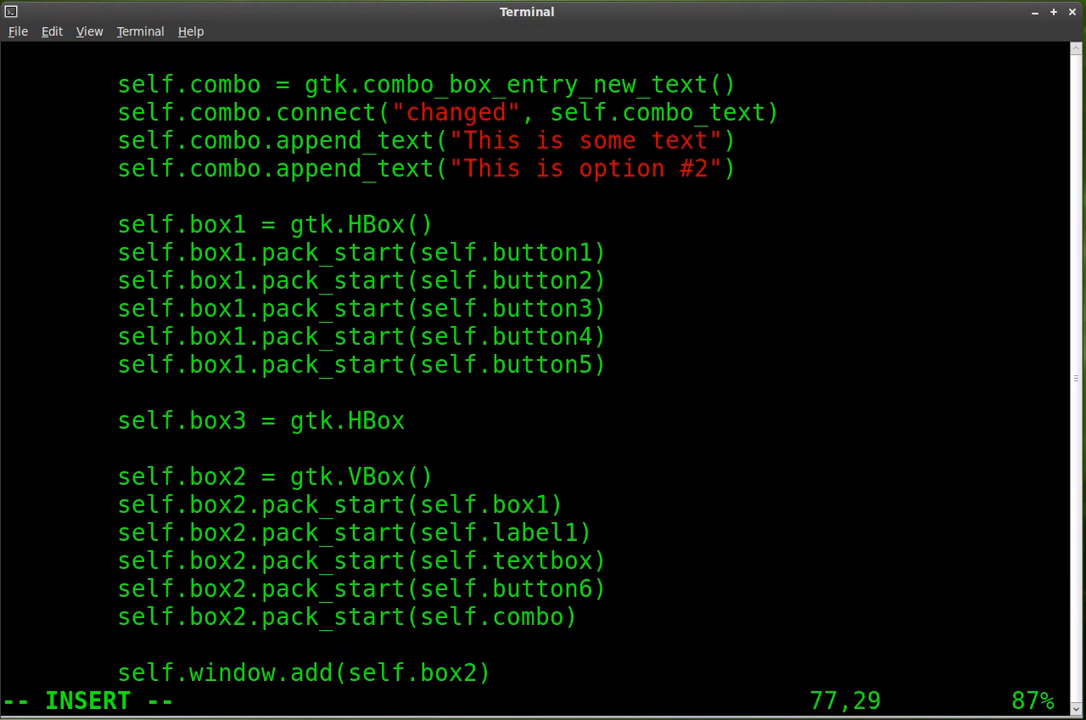
pyautogui.write('()')
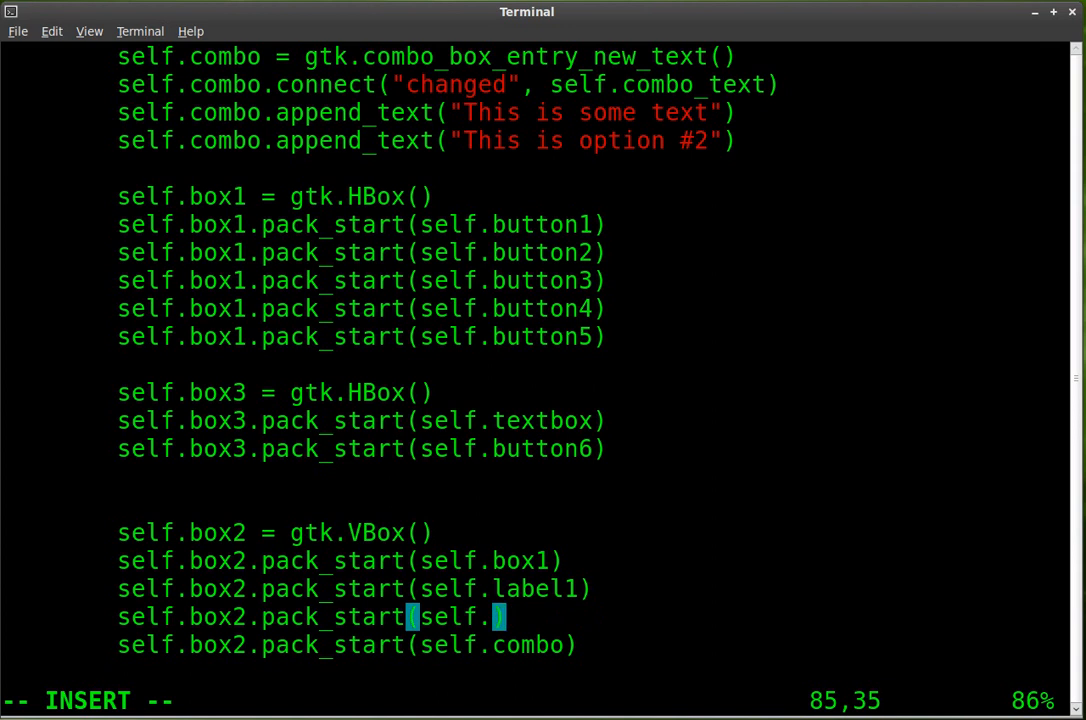
# - Change box2 to pack self.box3 instead of the separate textbox and button6
pyautogui.write('box3')
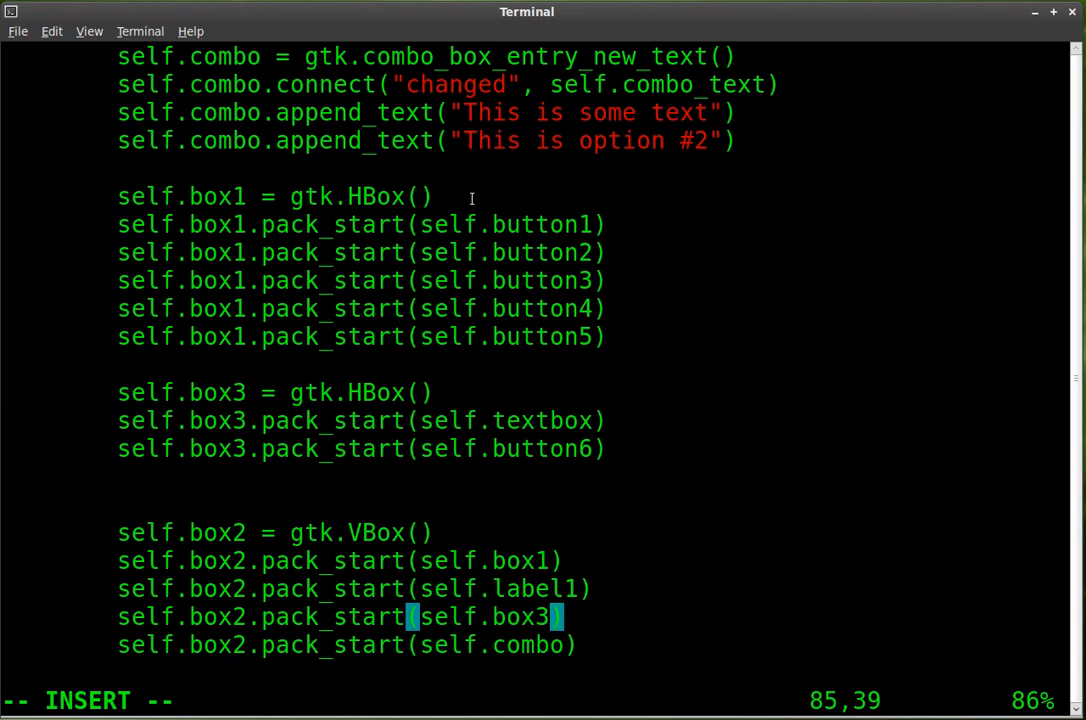
pyautogui.moveTo(578, 340)
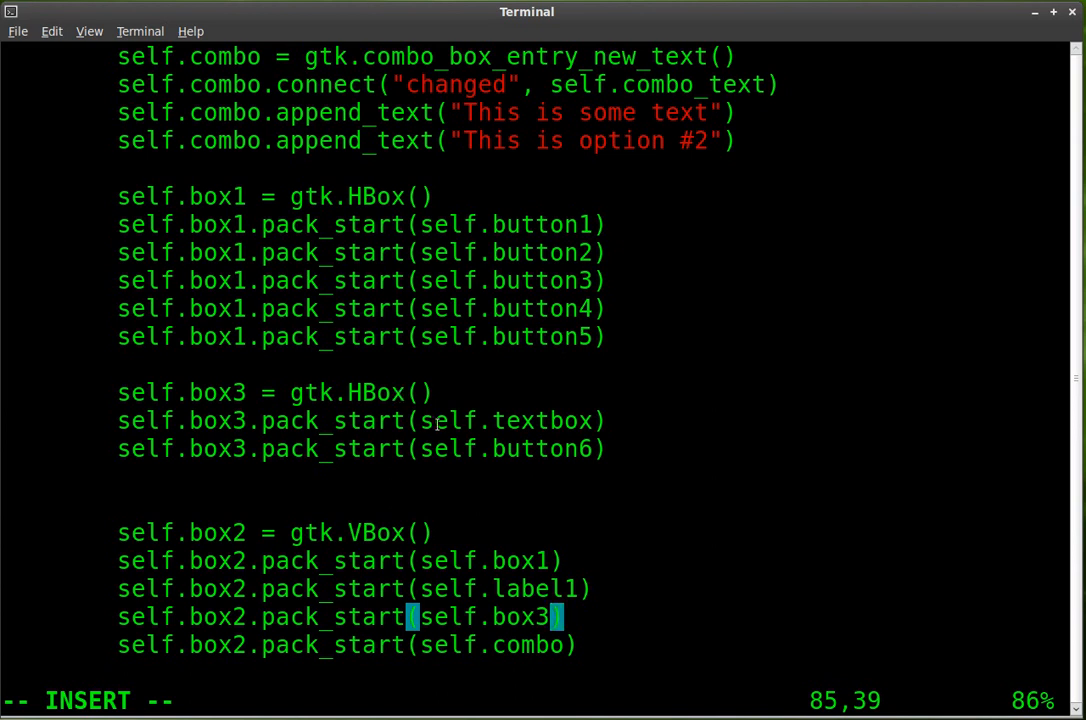
pyautogui.doubleClick(504, 420)
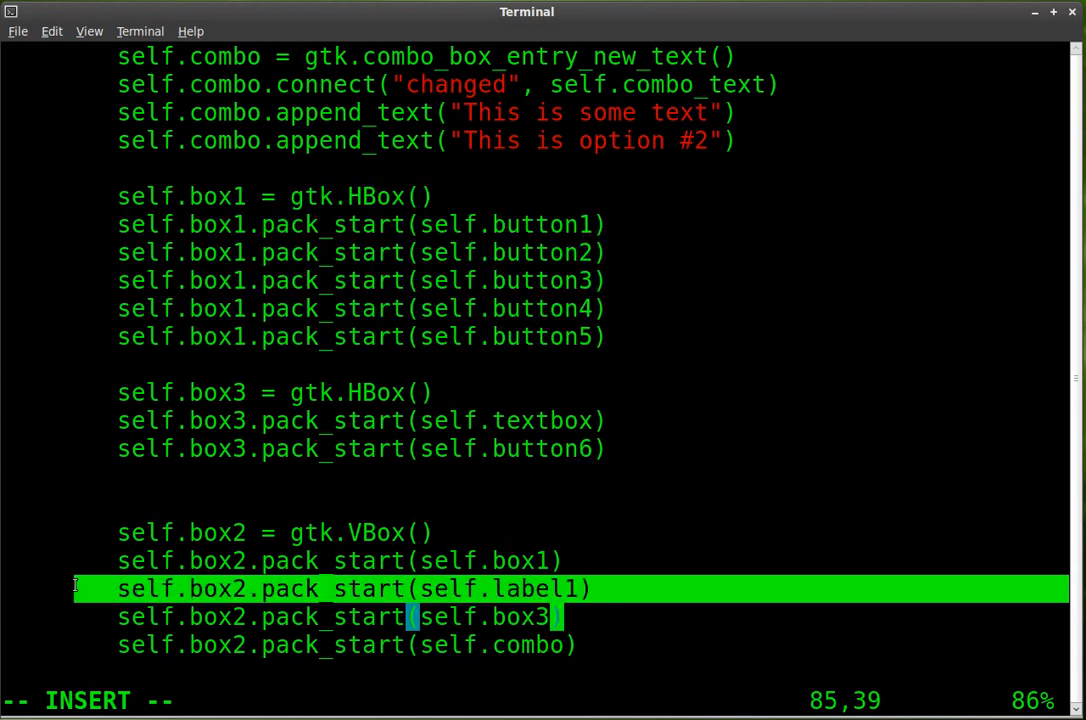
pyautogui.moveTo(104, 410)
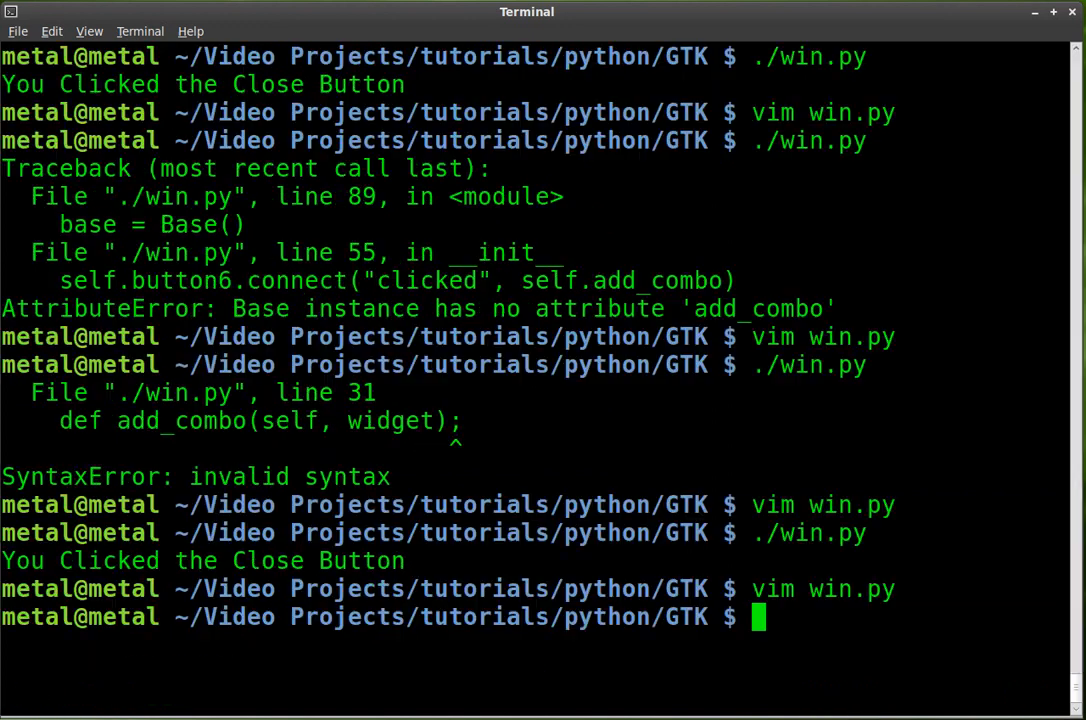
# - Run win.py, add 'rytrjrtjrtjt' via the entry to the combo list, then close the window
pyautogui.press('Return')
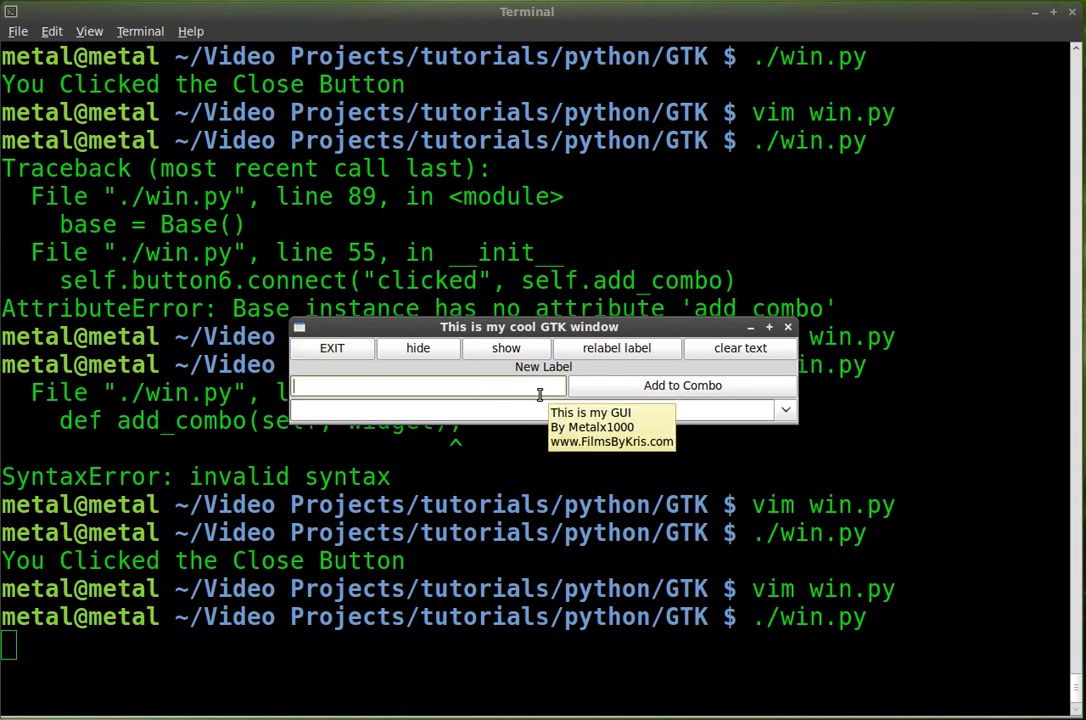
pyautogui.write('rytrjrtjrtjt')
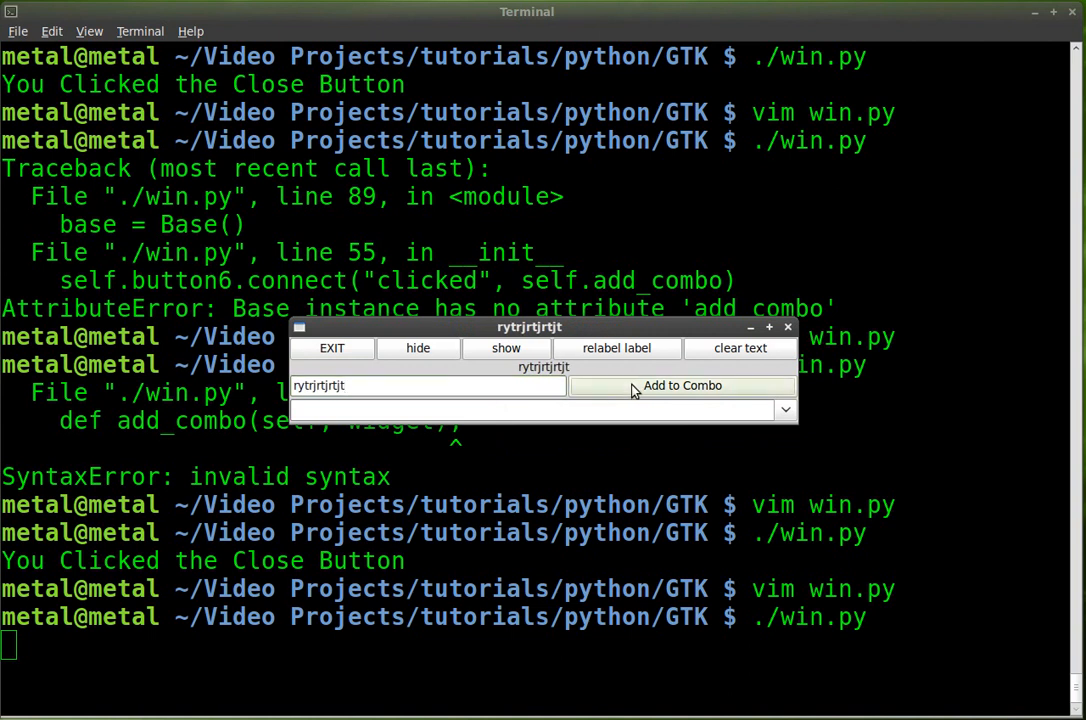
pyautogui.click(784, 408)
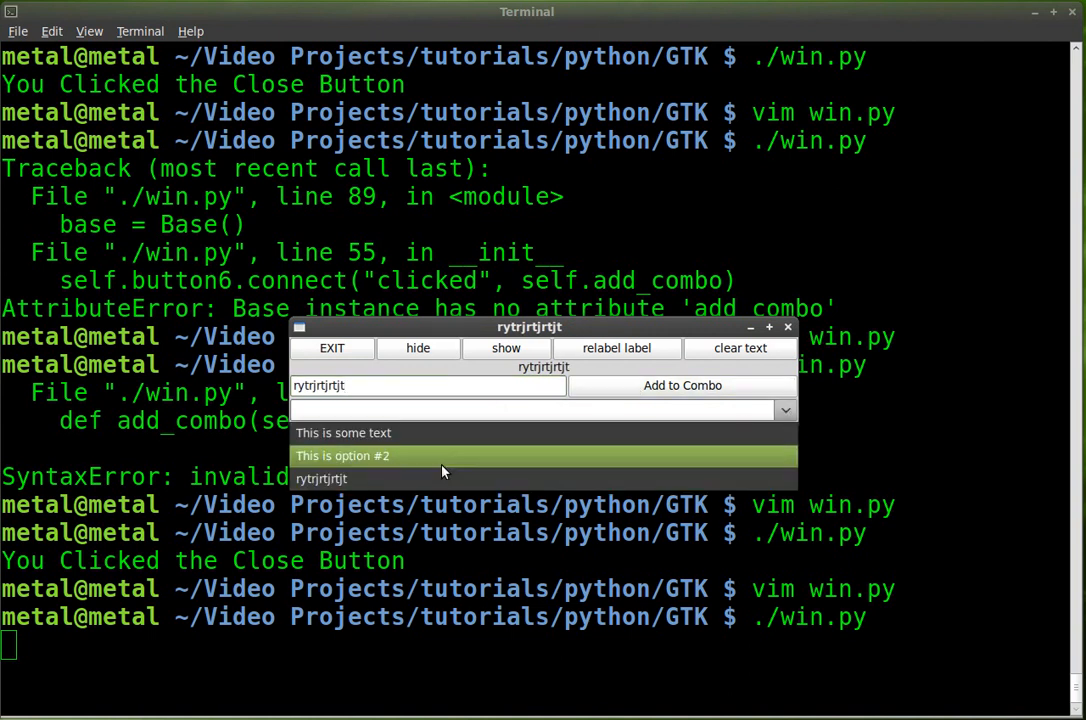
pyautogui.moveTo(448, 432)
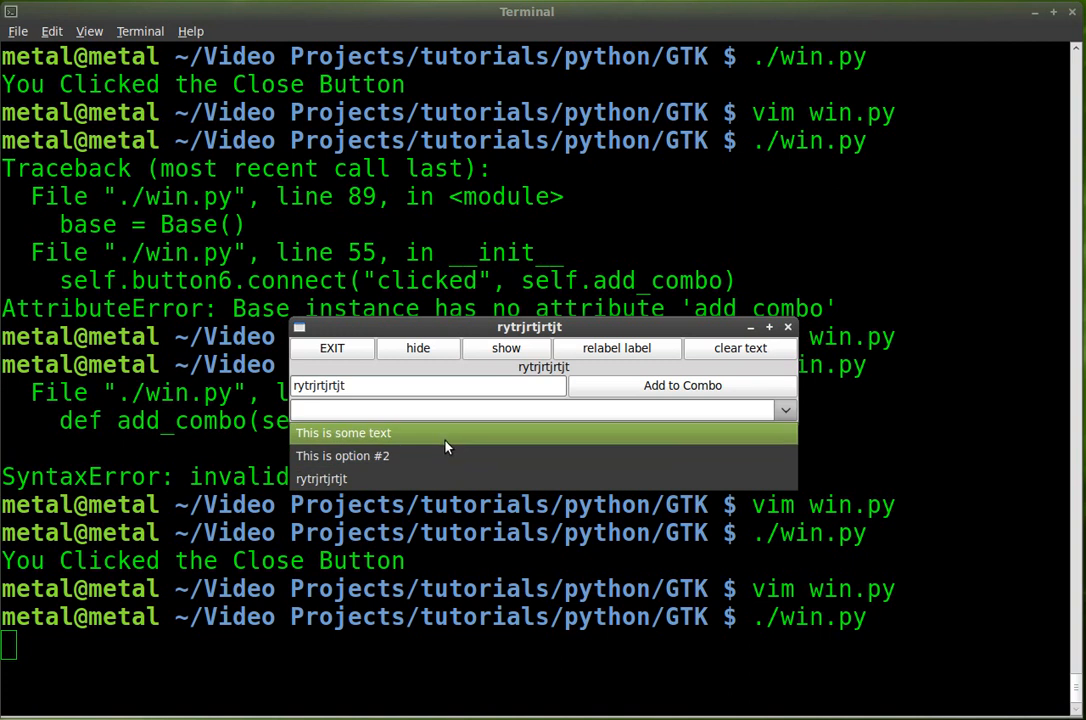
pyautogui.moveTo(348, 370)
pyautogui.write('./win.py')
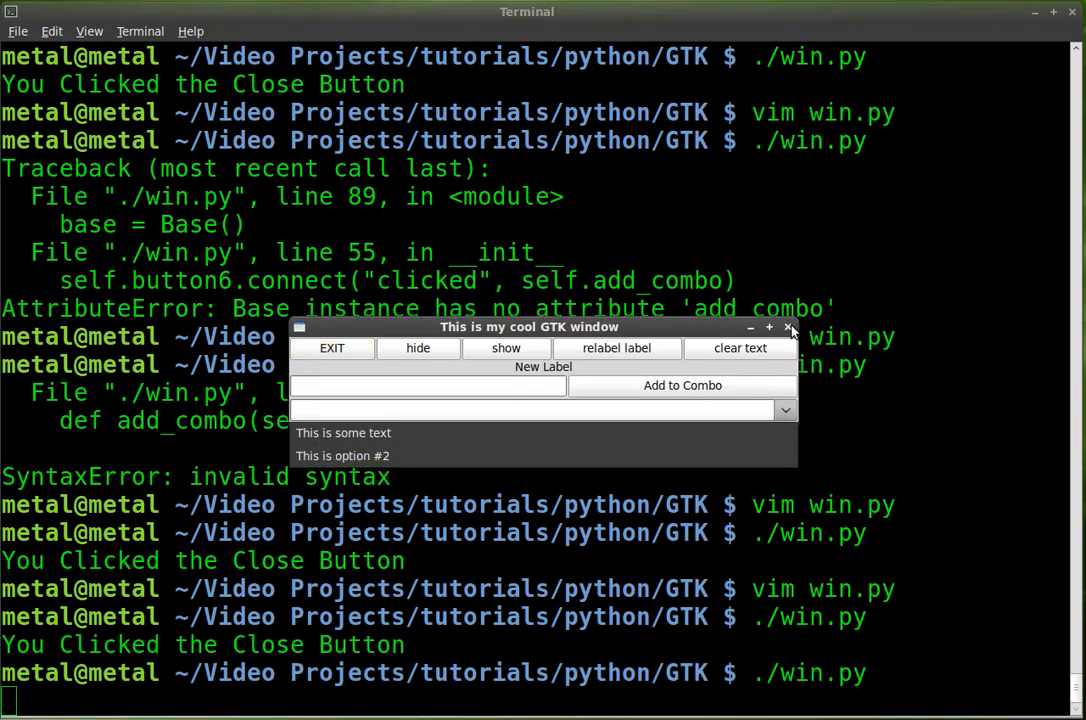
pyautogui.click(788, 328)
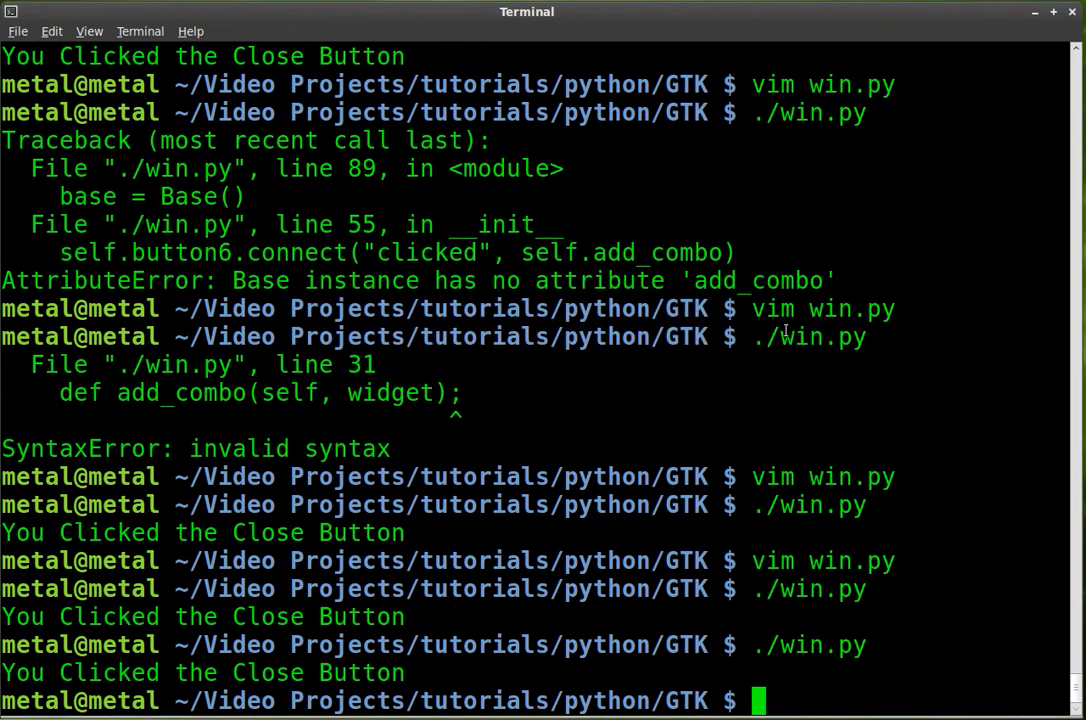